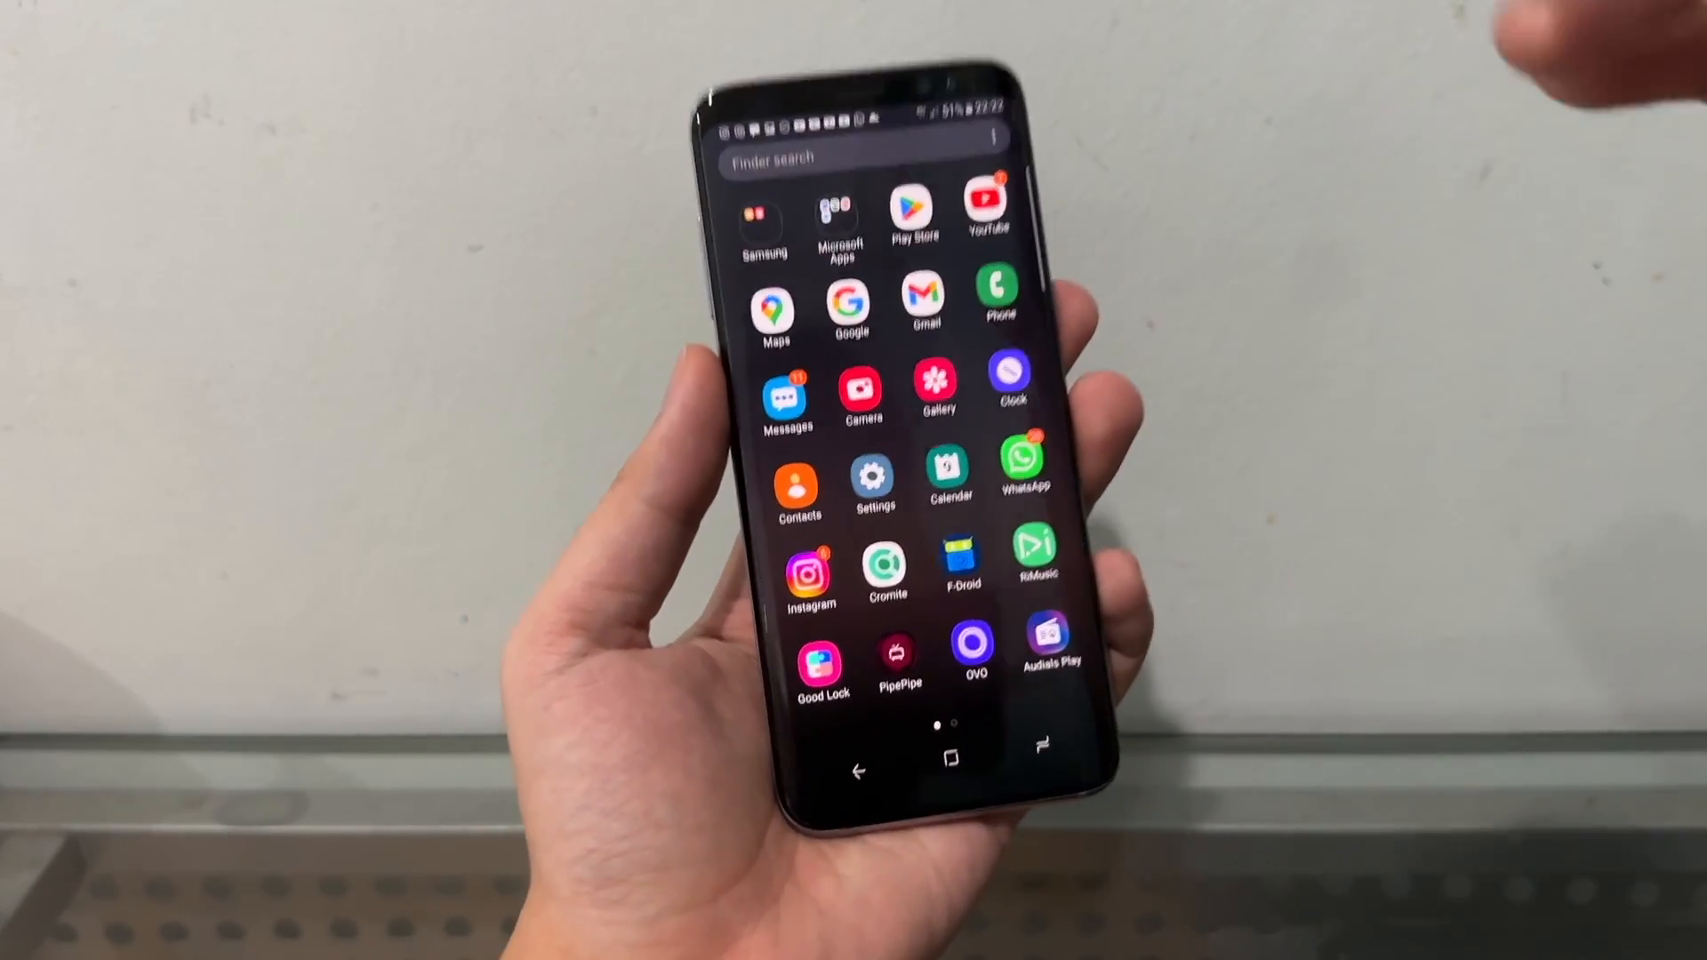
# Open phone Settings and review the software information showing the April 2021 security patch
pyautogui.click(874, 480)
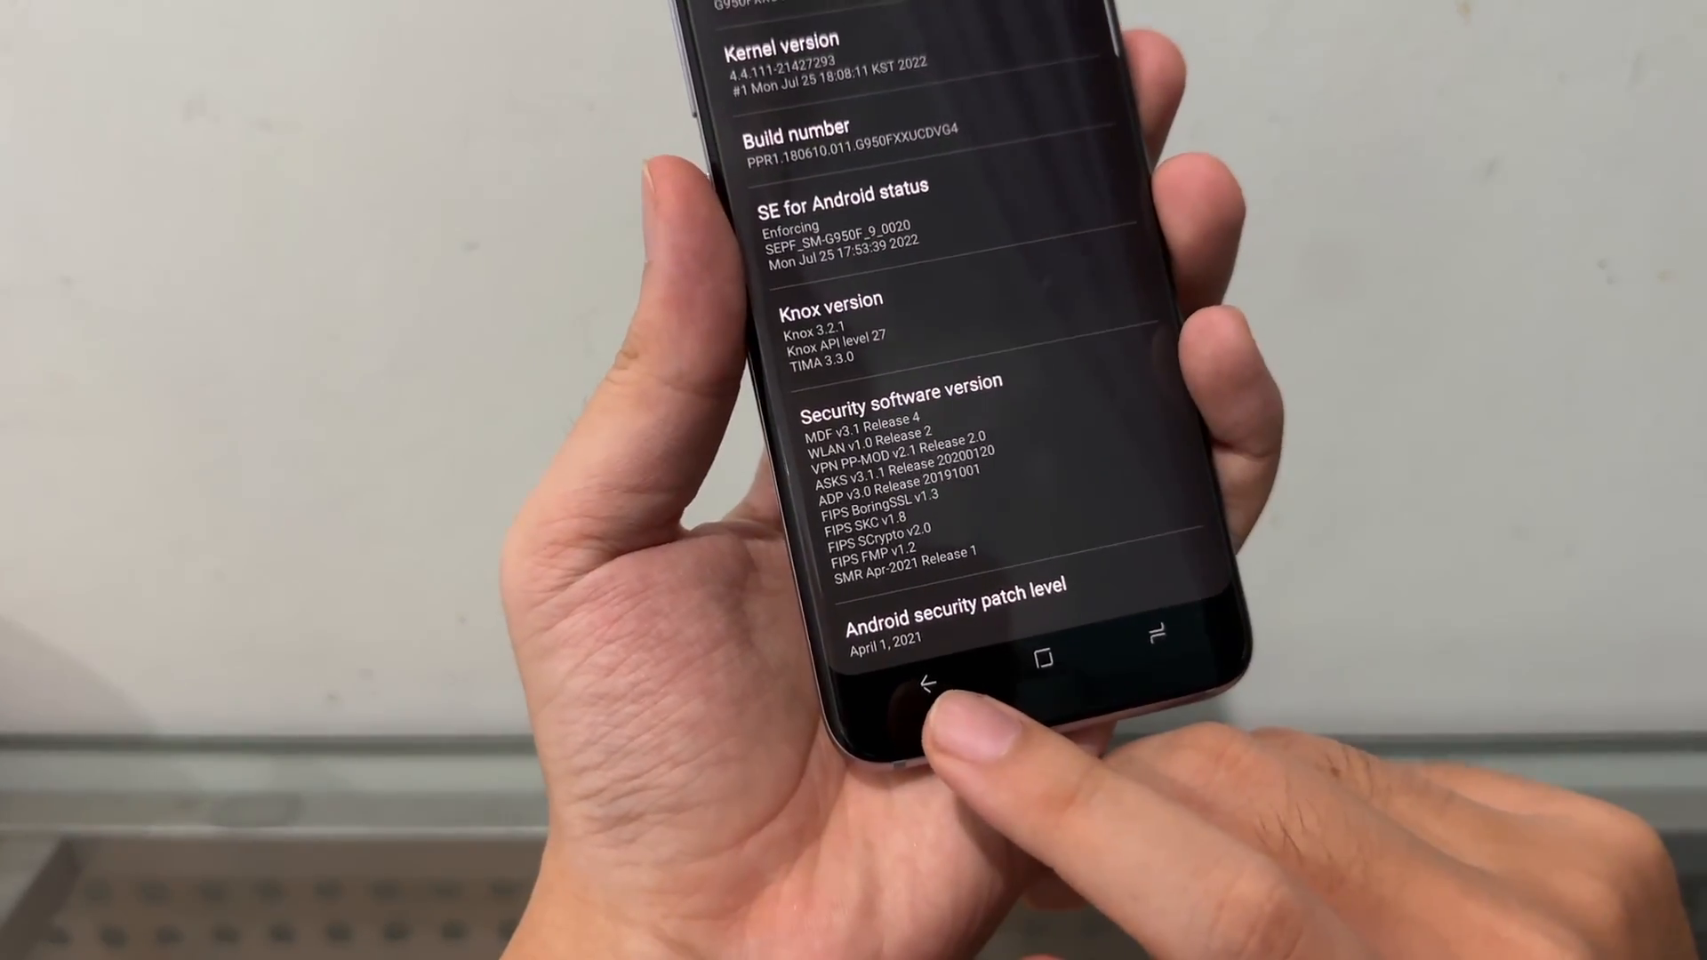
pyautogui.scroll(3)
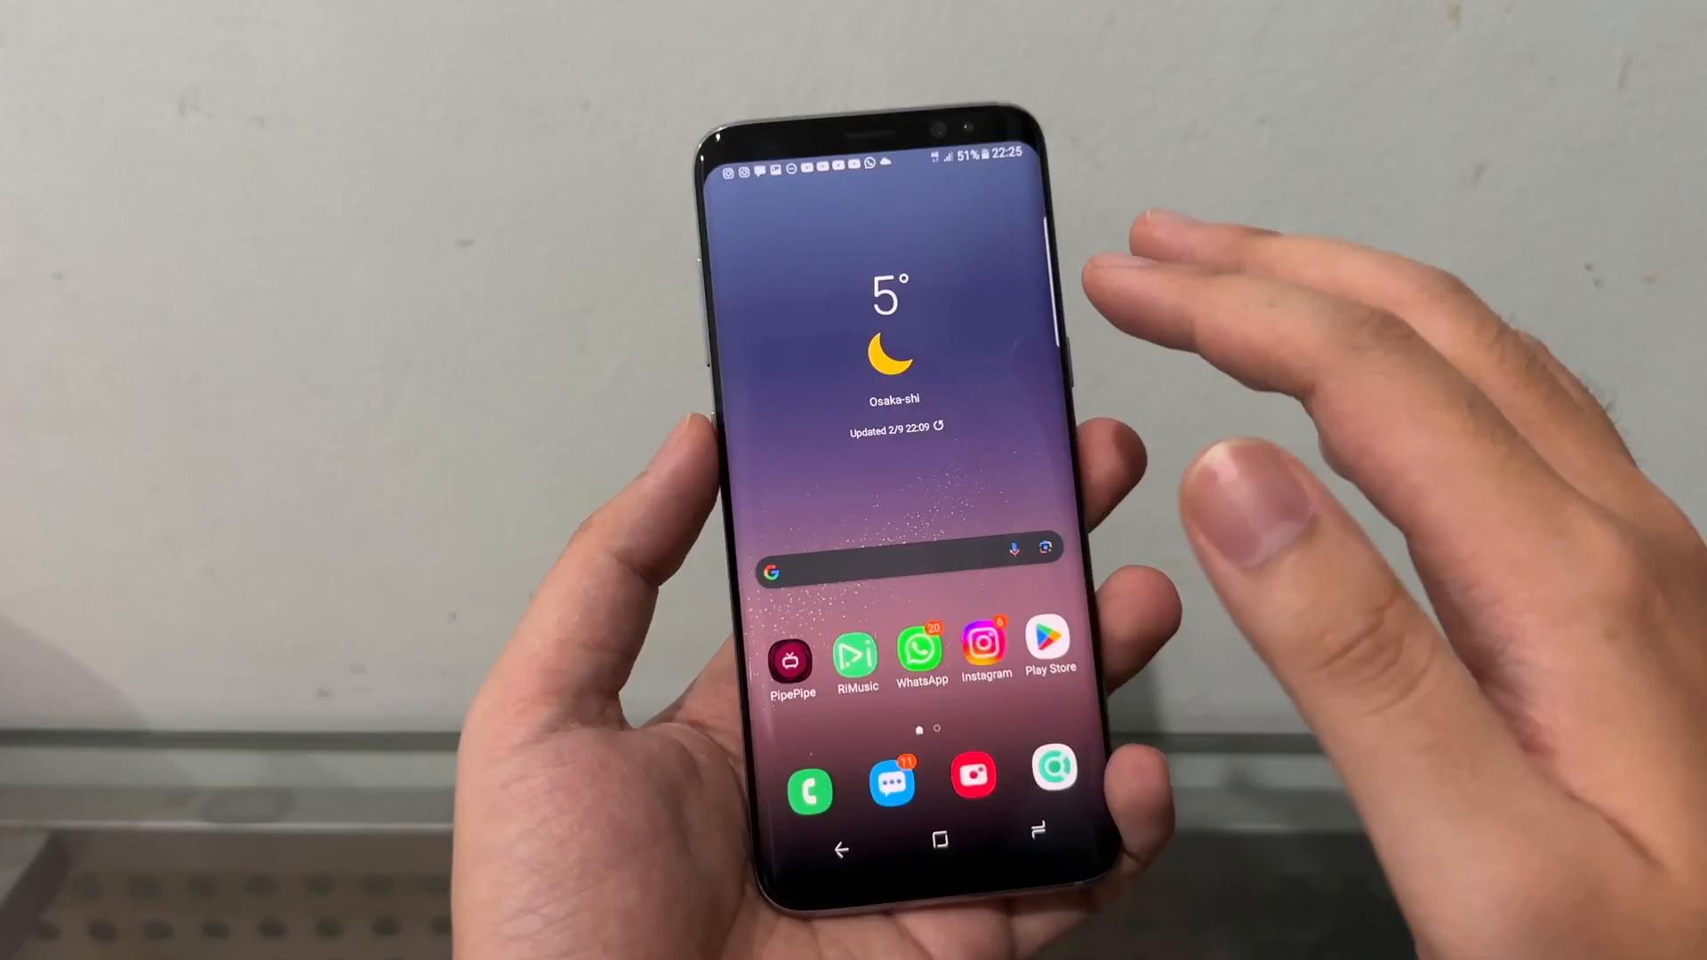
# Leave Software information for the main Settings list and scroll to Developer options
pyautogui.scroll(3)
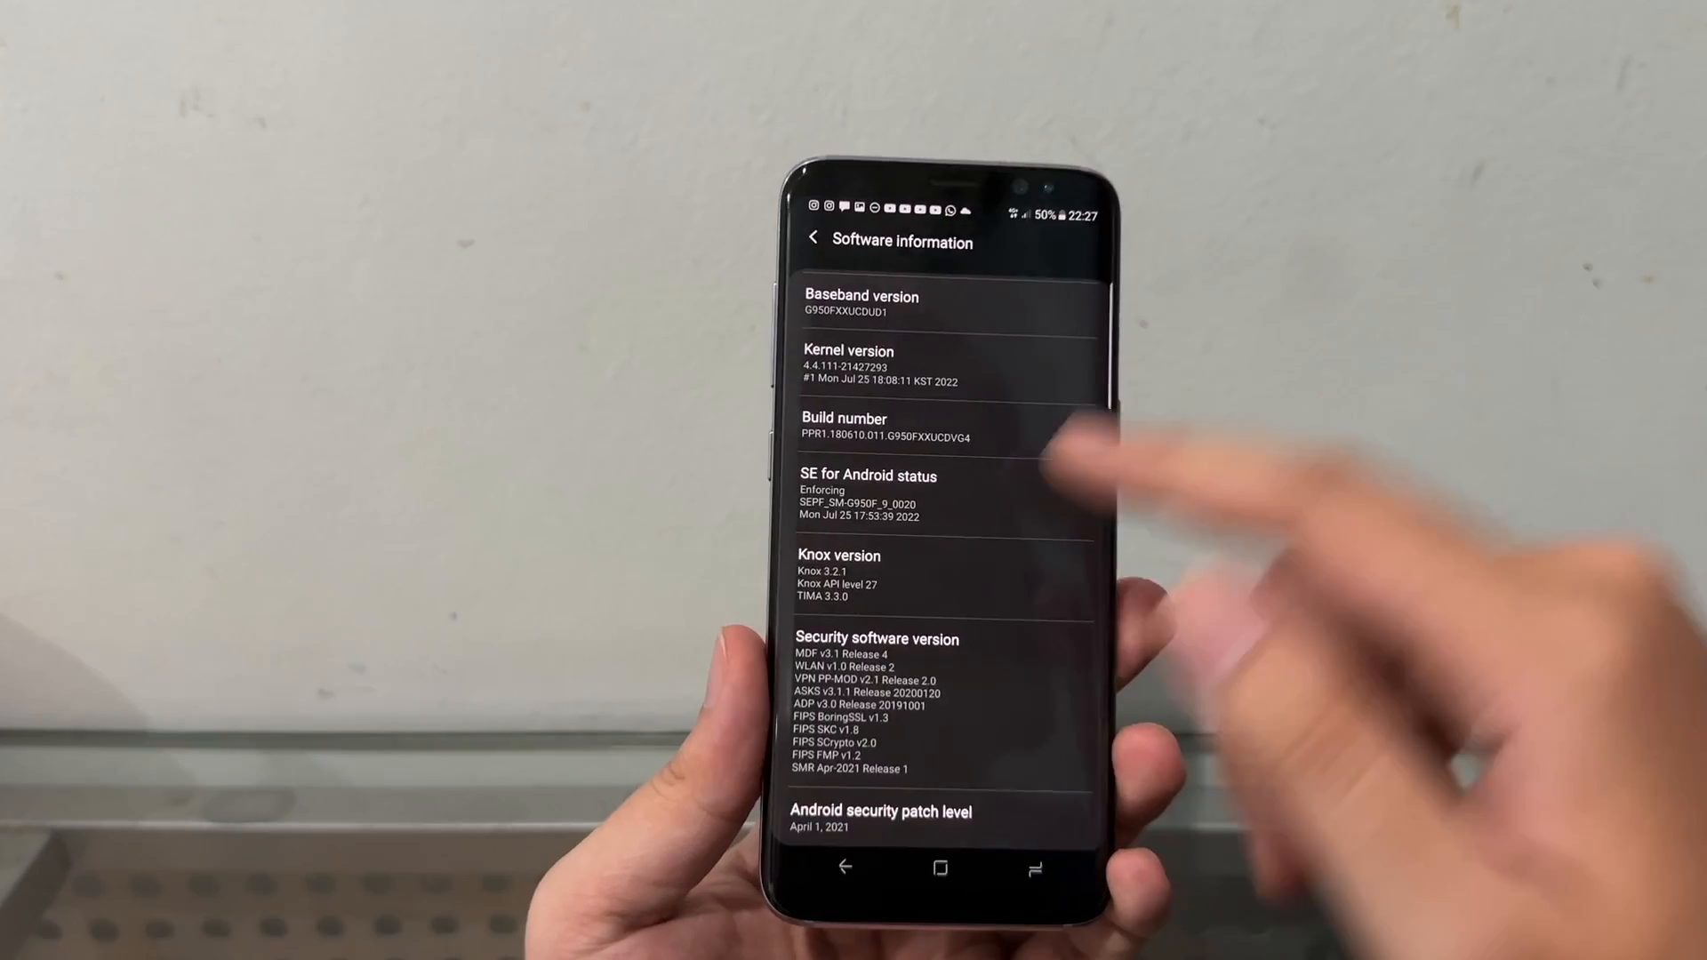
pyautogui.scroll(3)
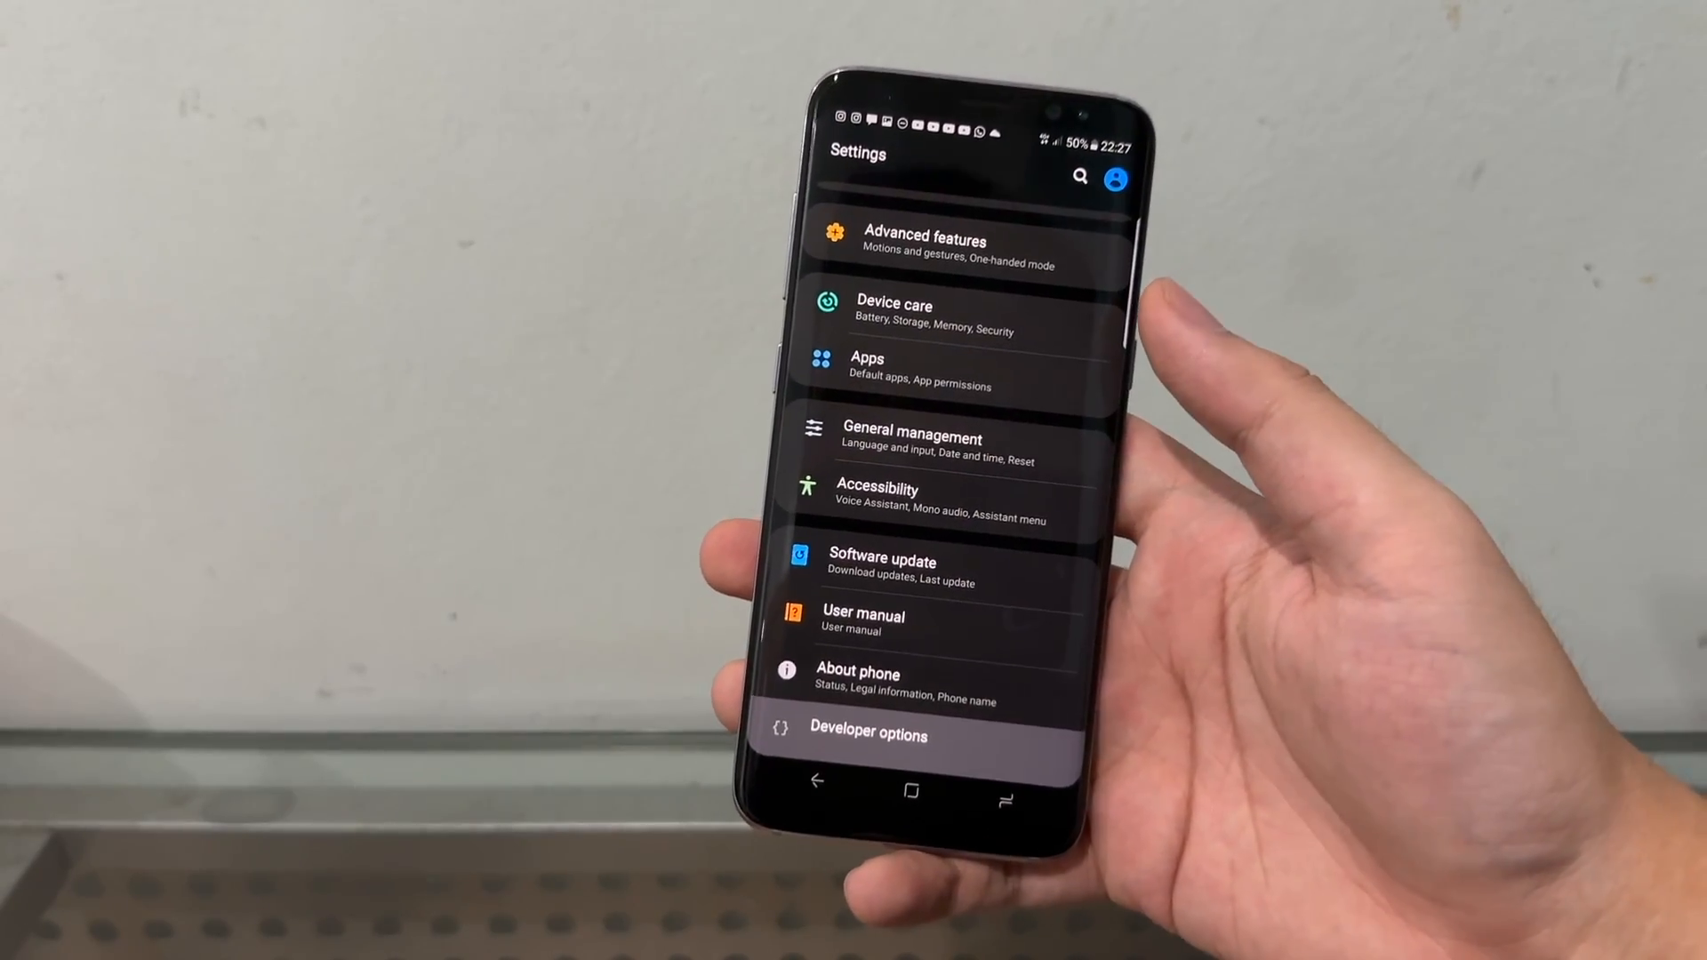
pyautogui.click(867, 736)
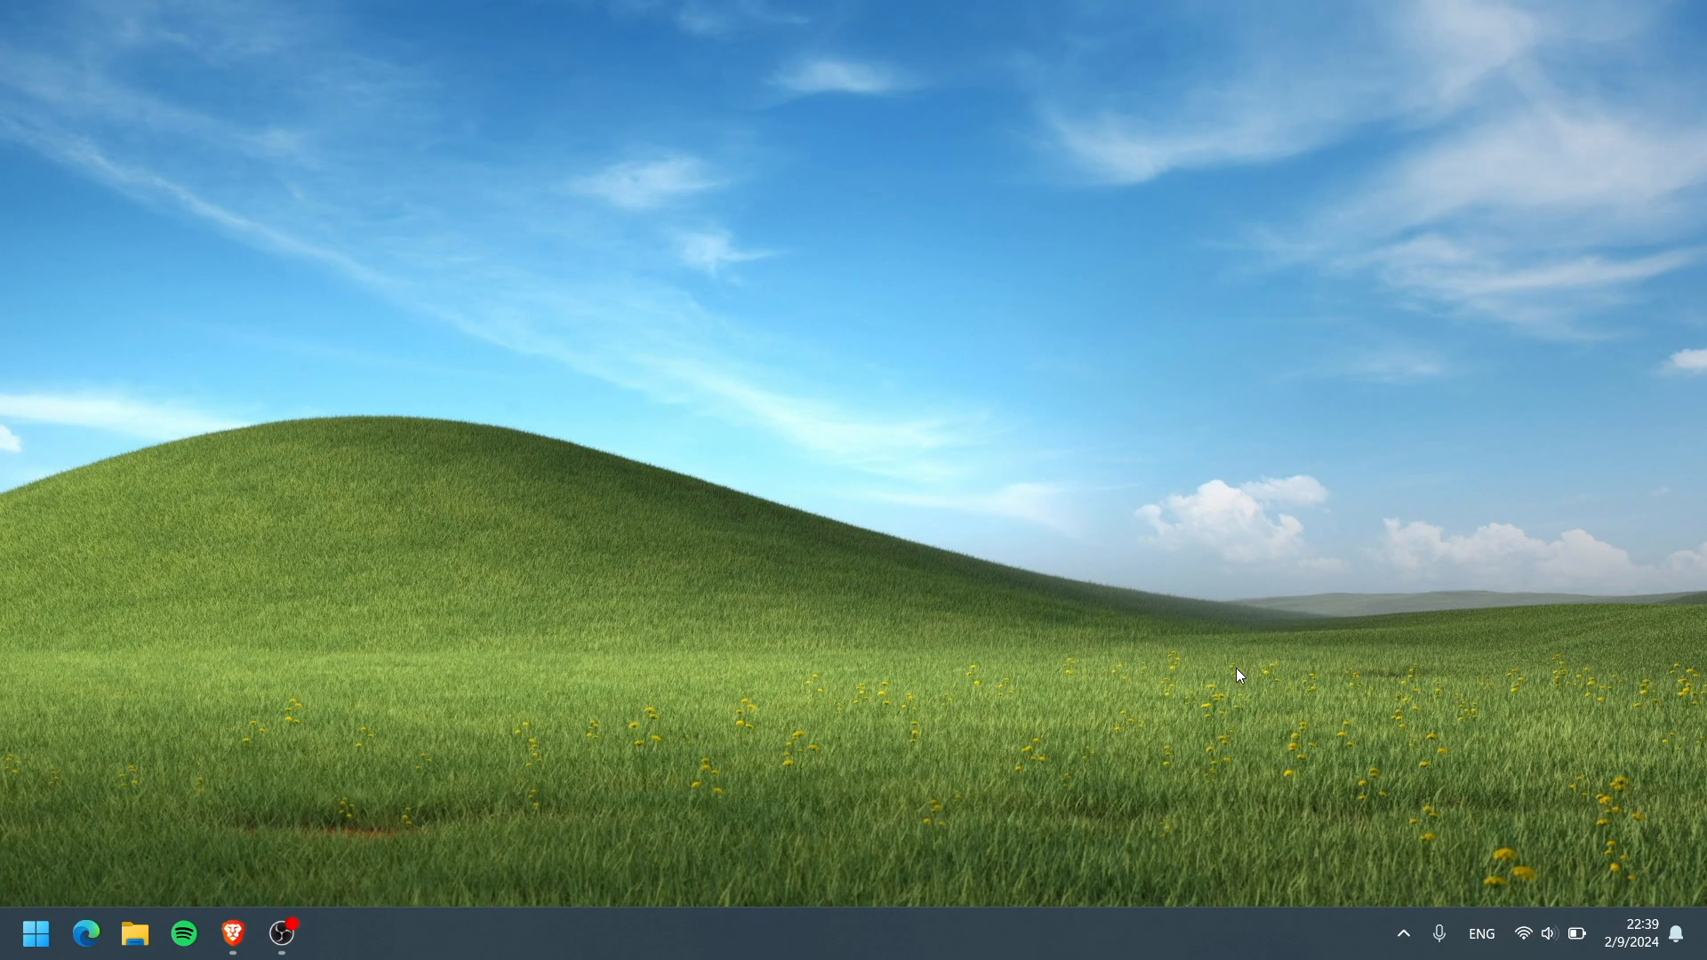
pyautogui.moveTo(1122, 812)
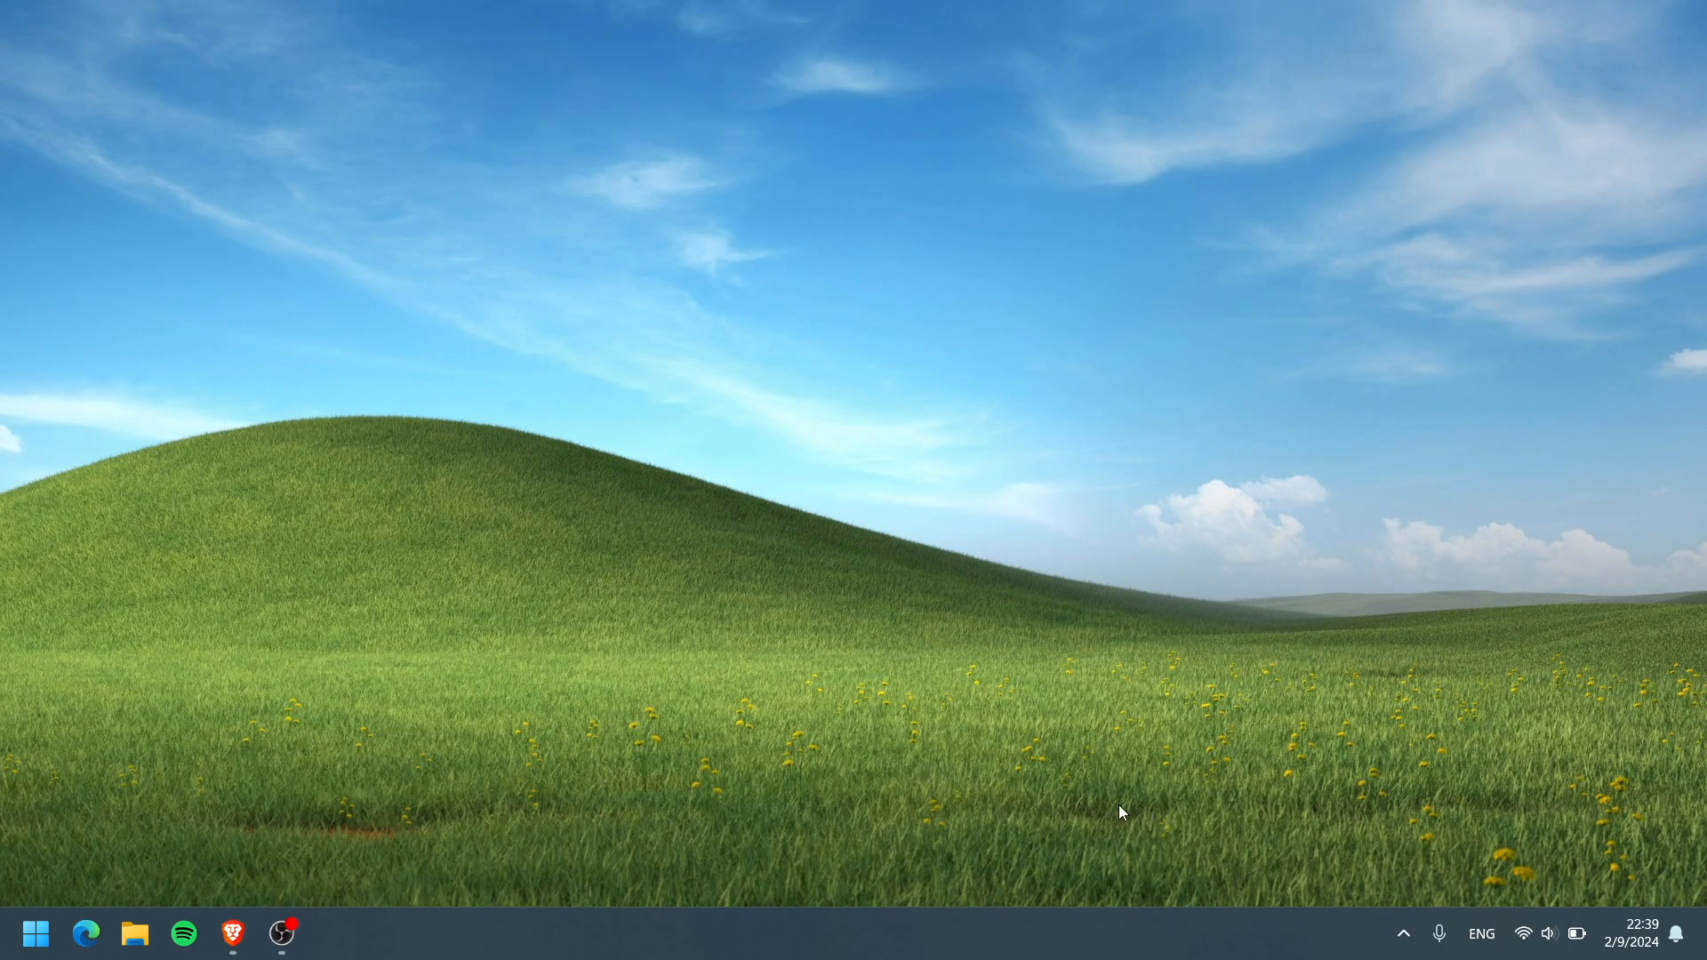
pyautogui.moveTo(1104, 803)
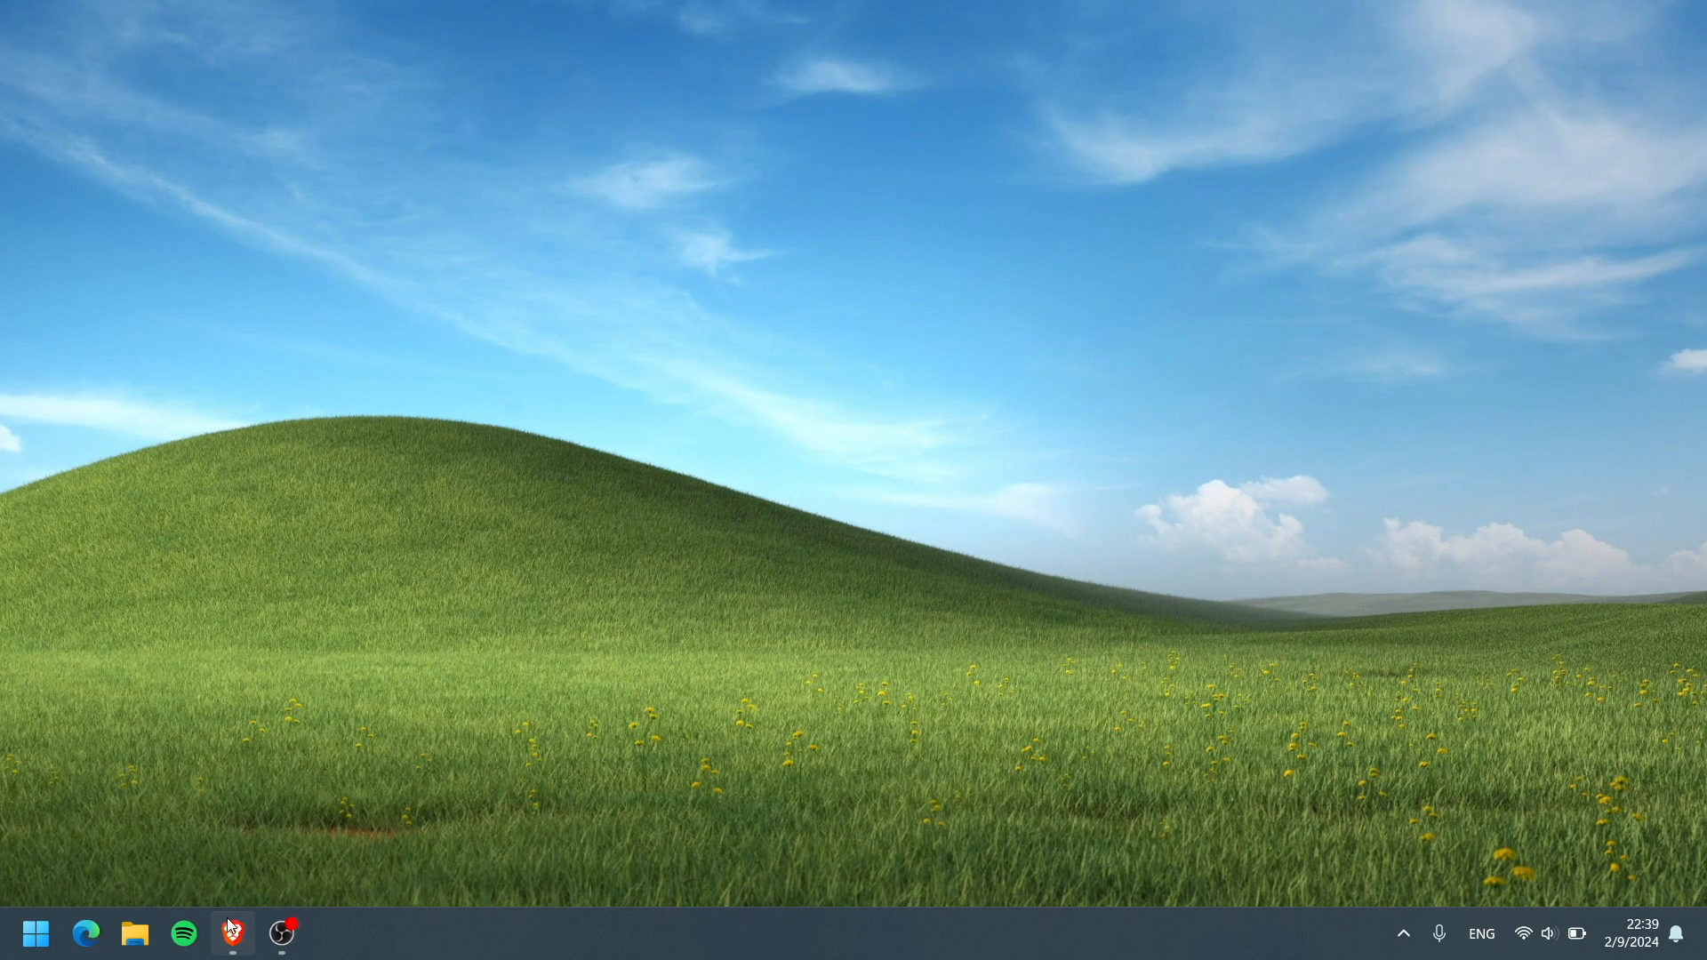
# Search SamFw for SM-G950 and choose the Indonesia (XID) region firmware list
pyautogui.click(232, 933)
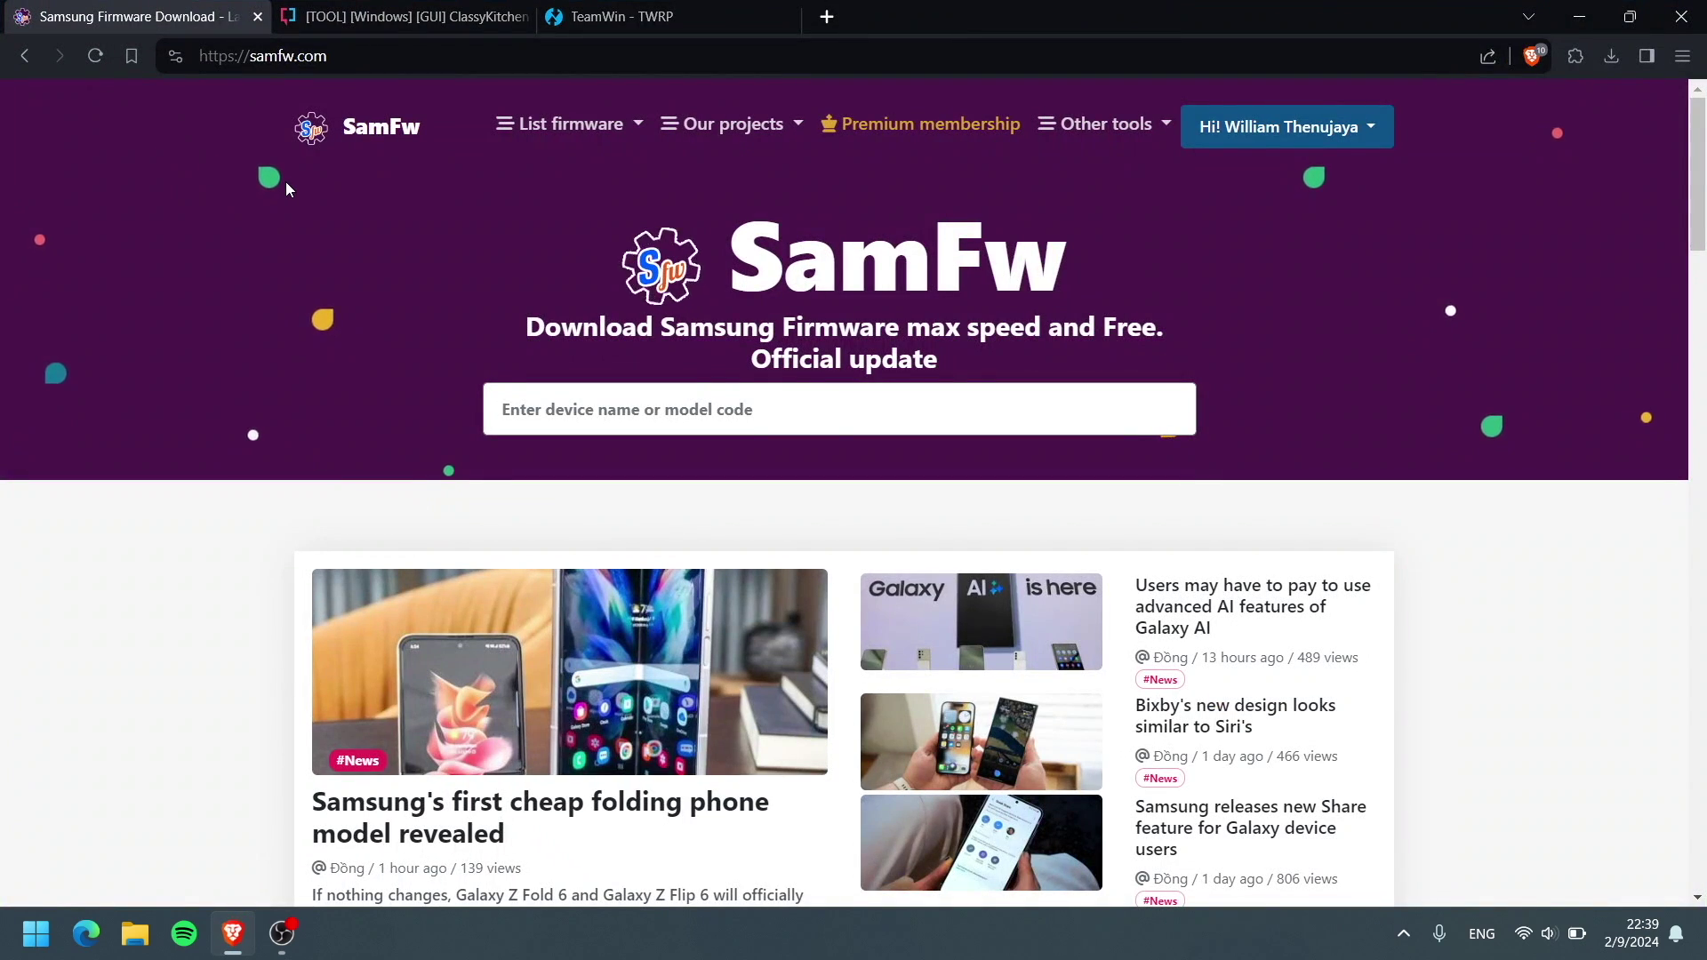
pyautogui.moveTo(554, 238)
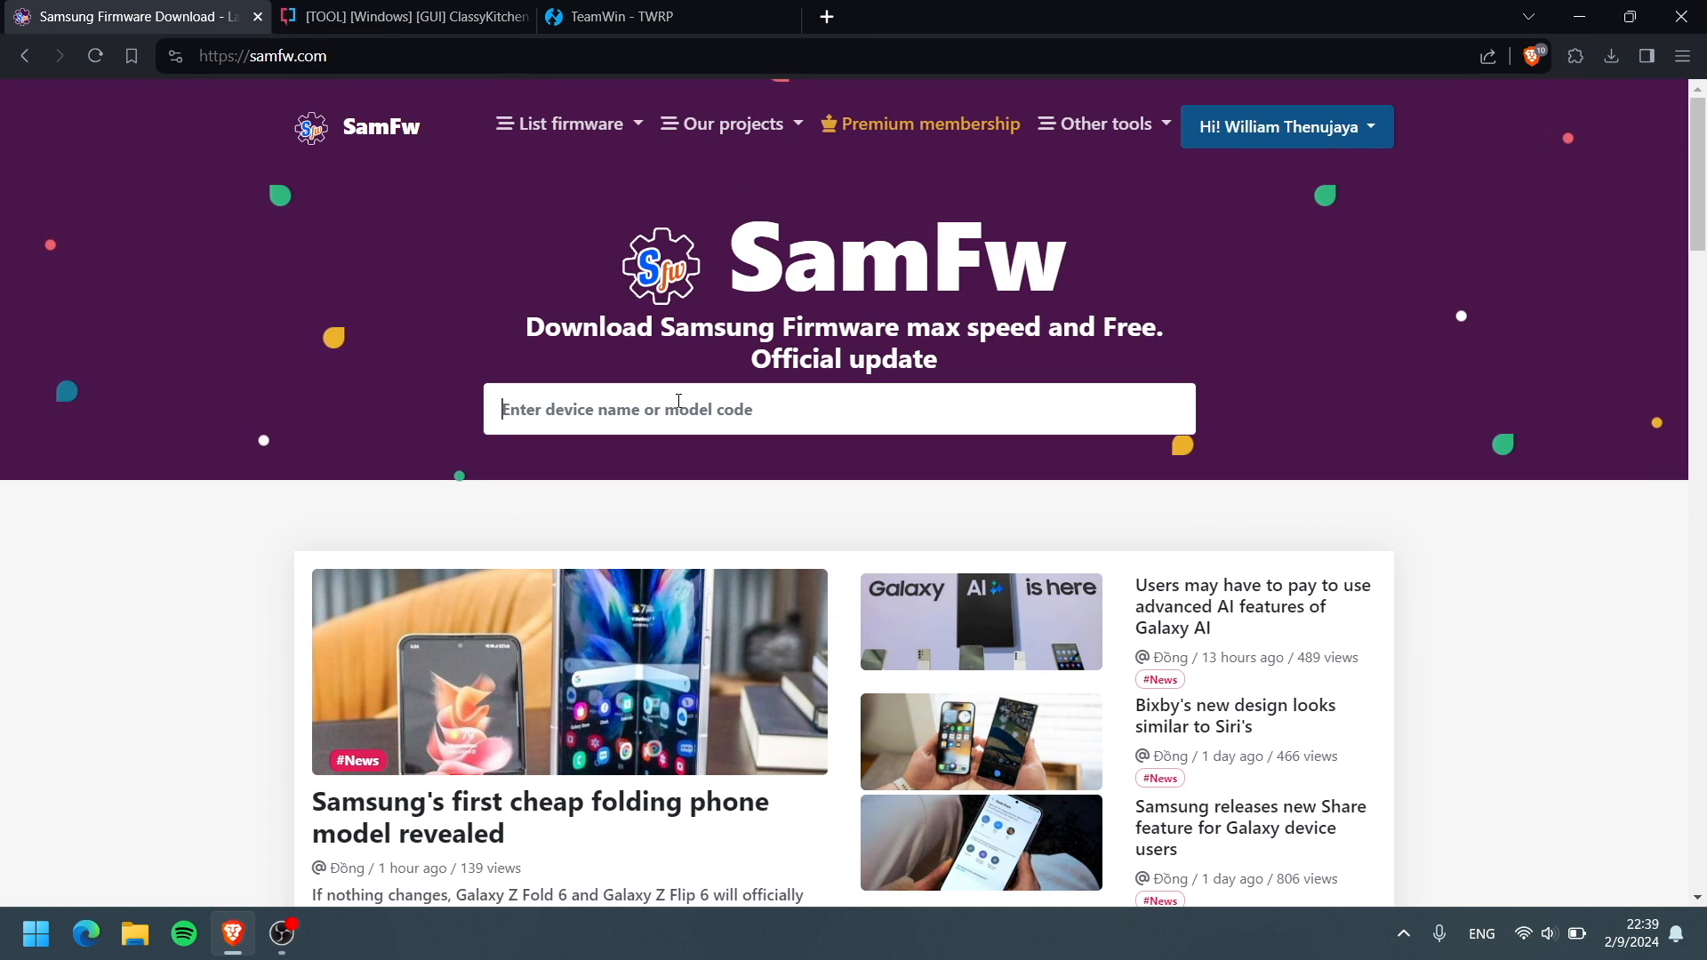
pyautogui.write('sm')
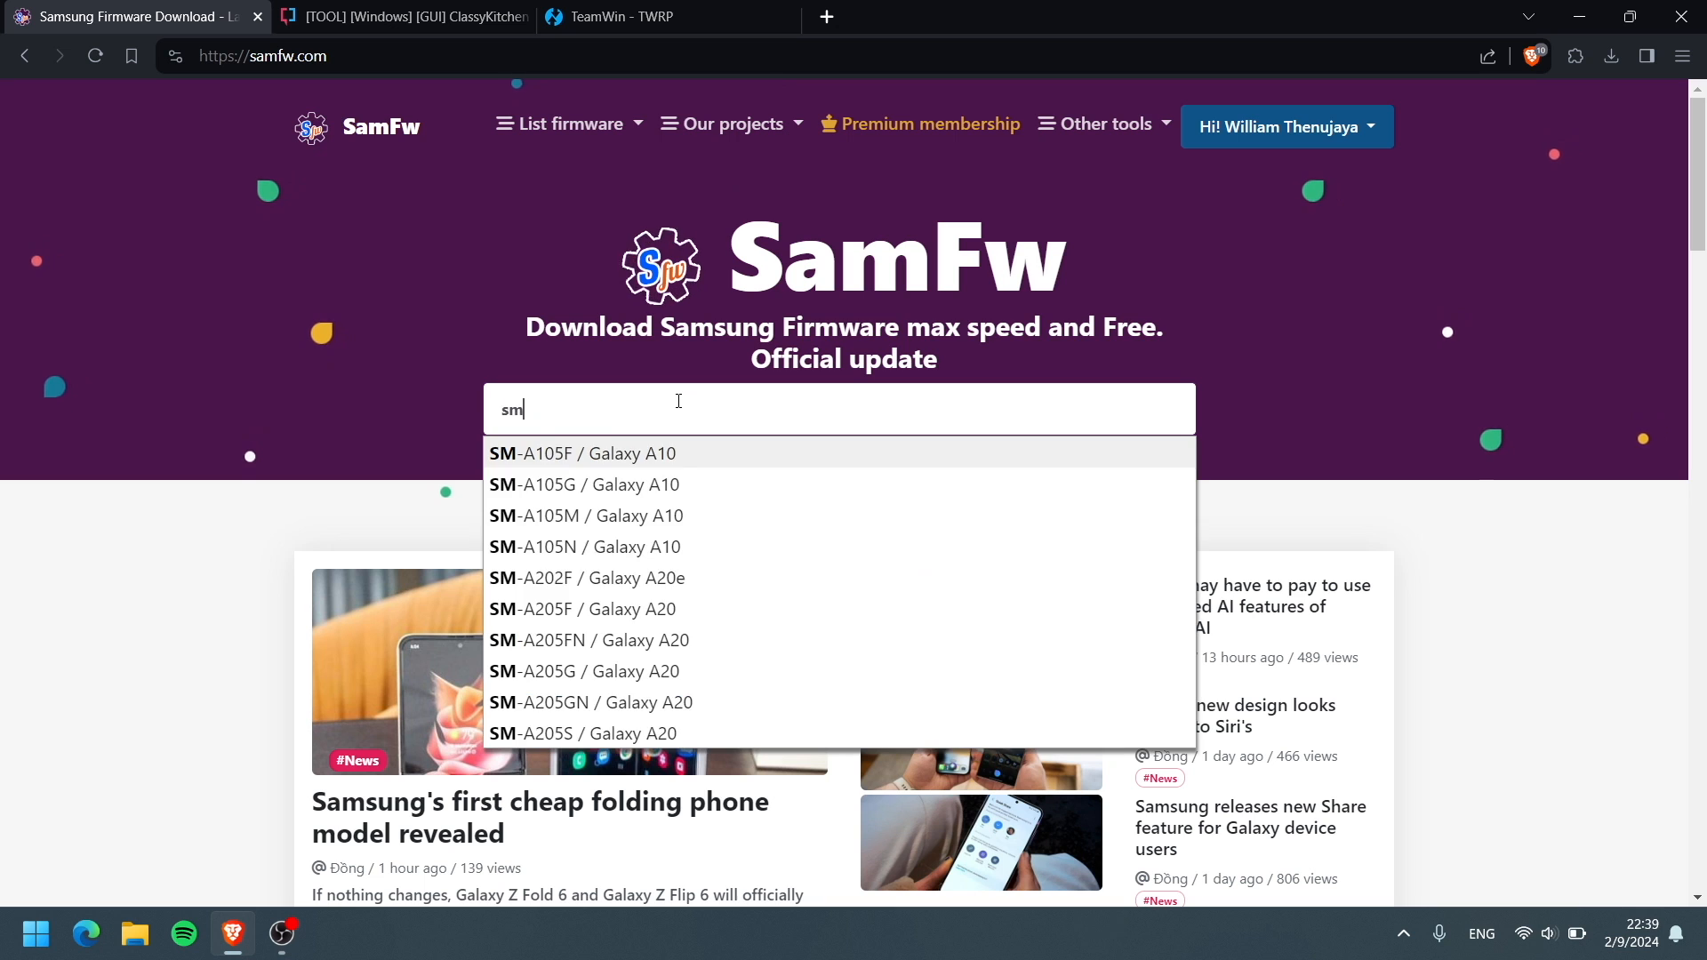
pyautogui.write('-g950')
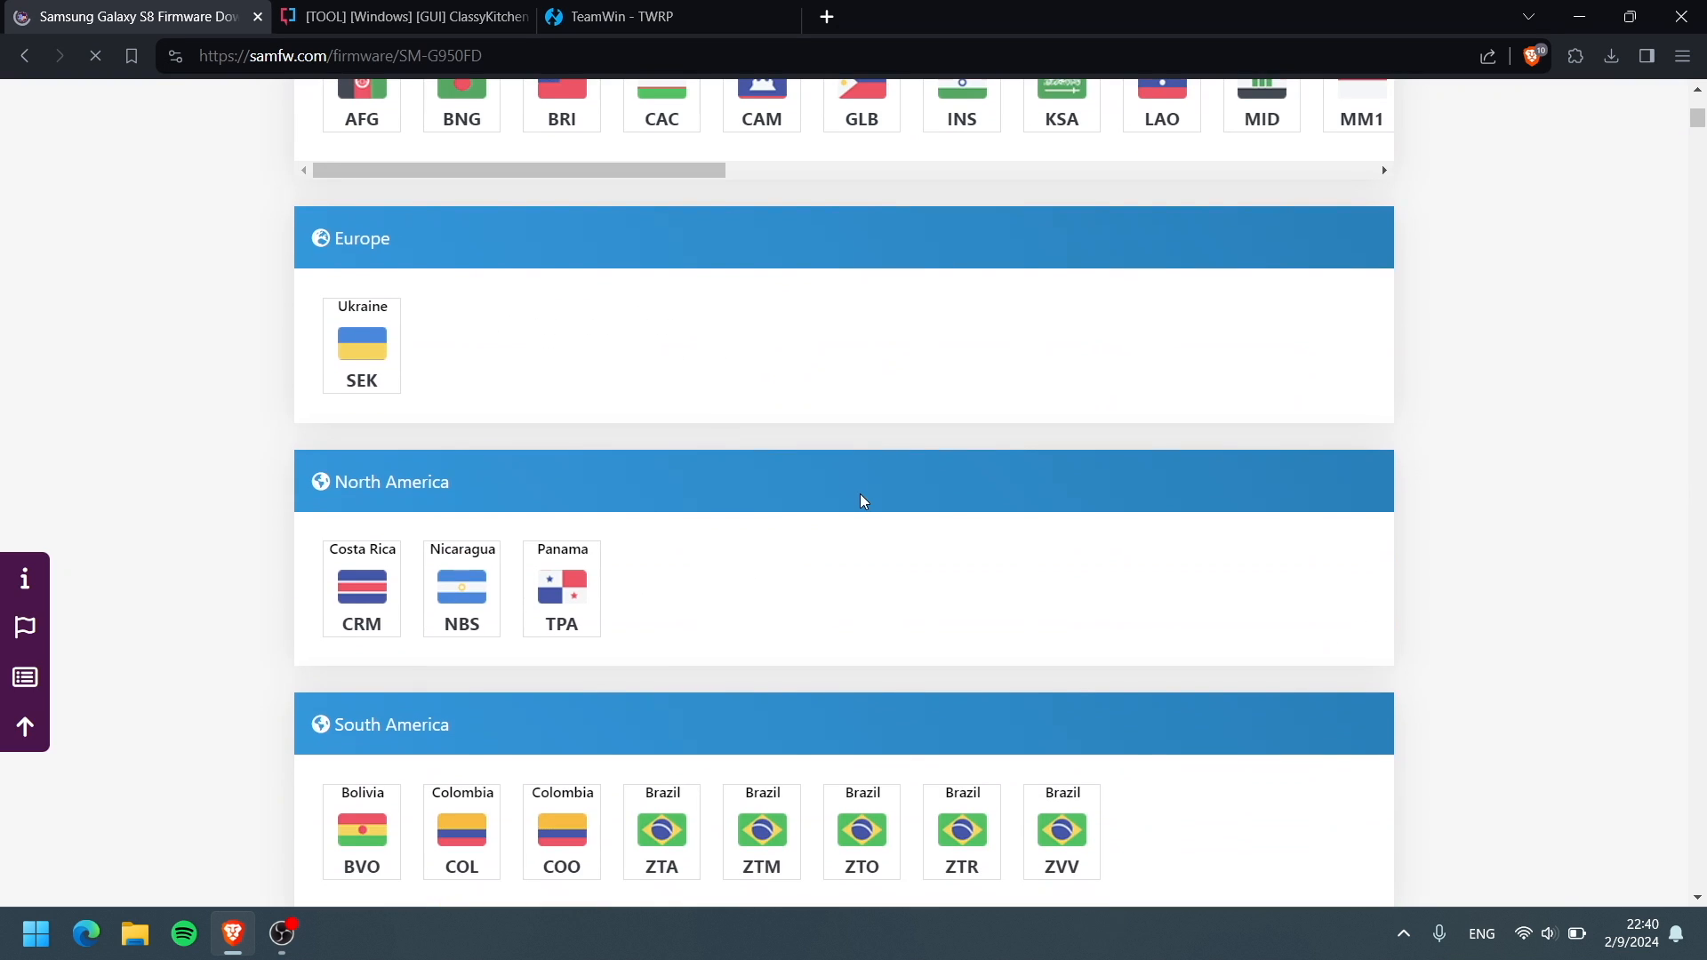
pyautogui.scroll(-3)
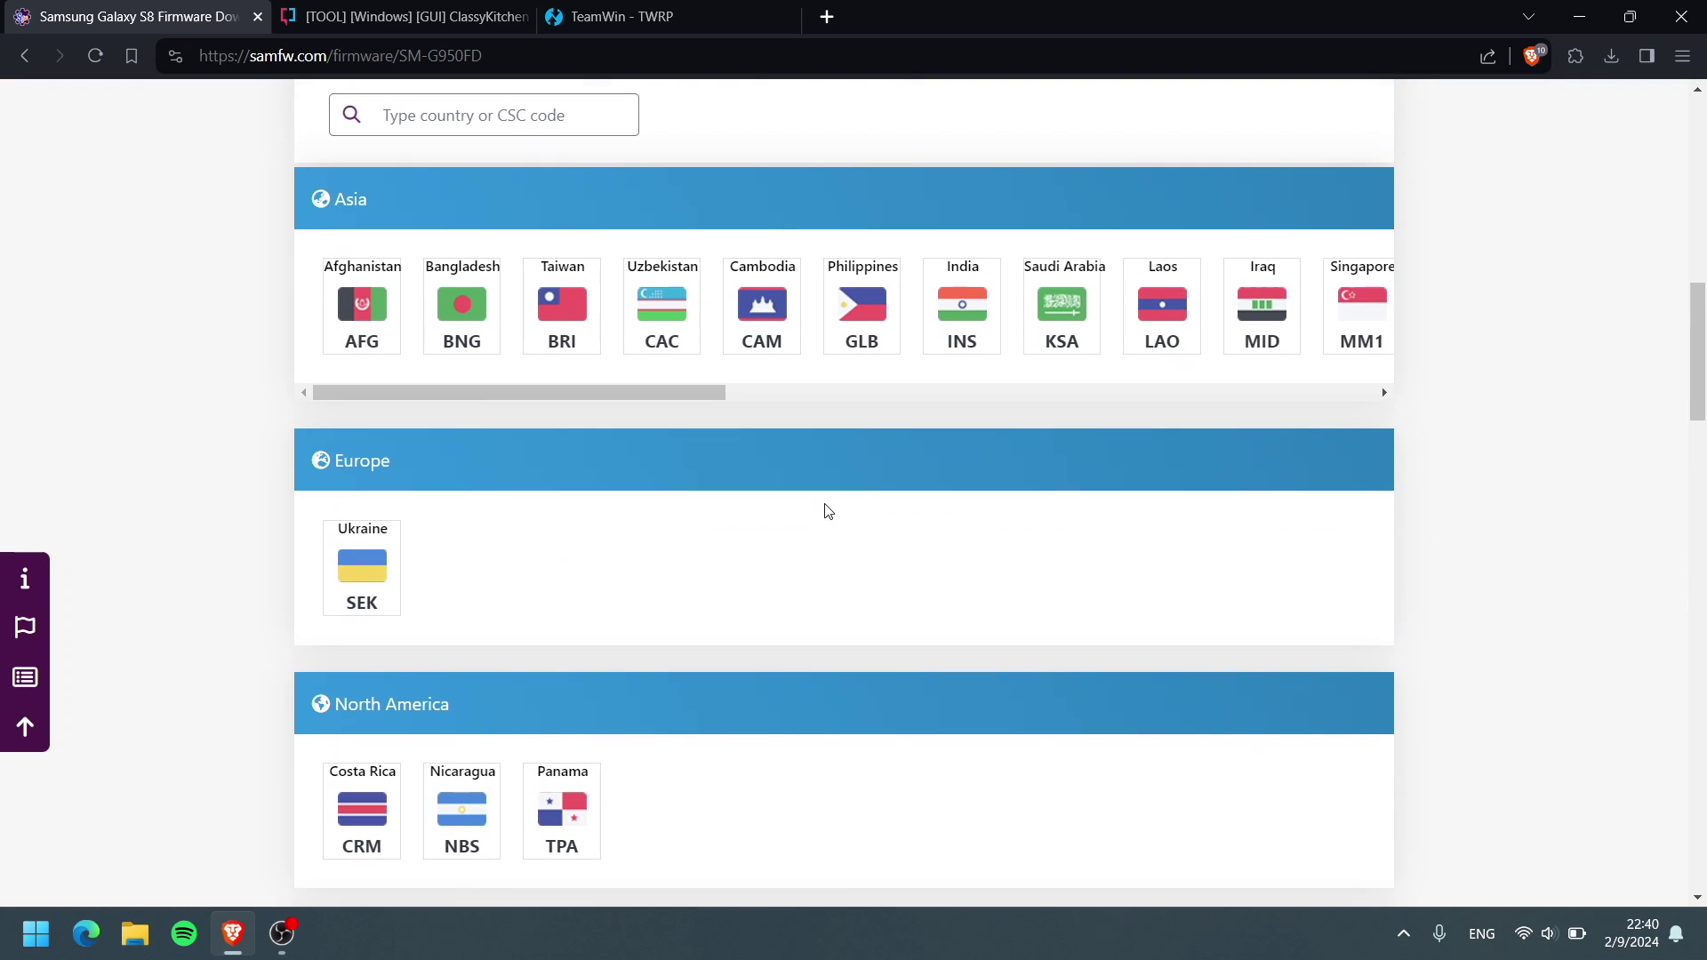
pyautogui.scroll(3)
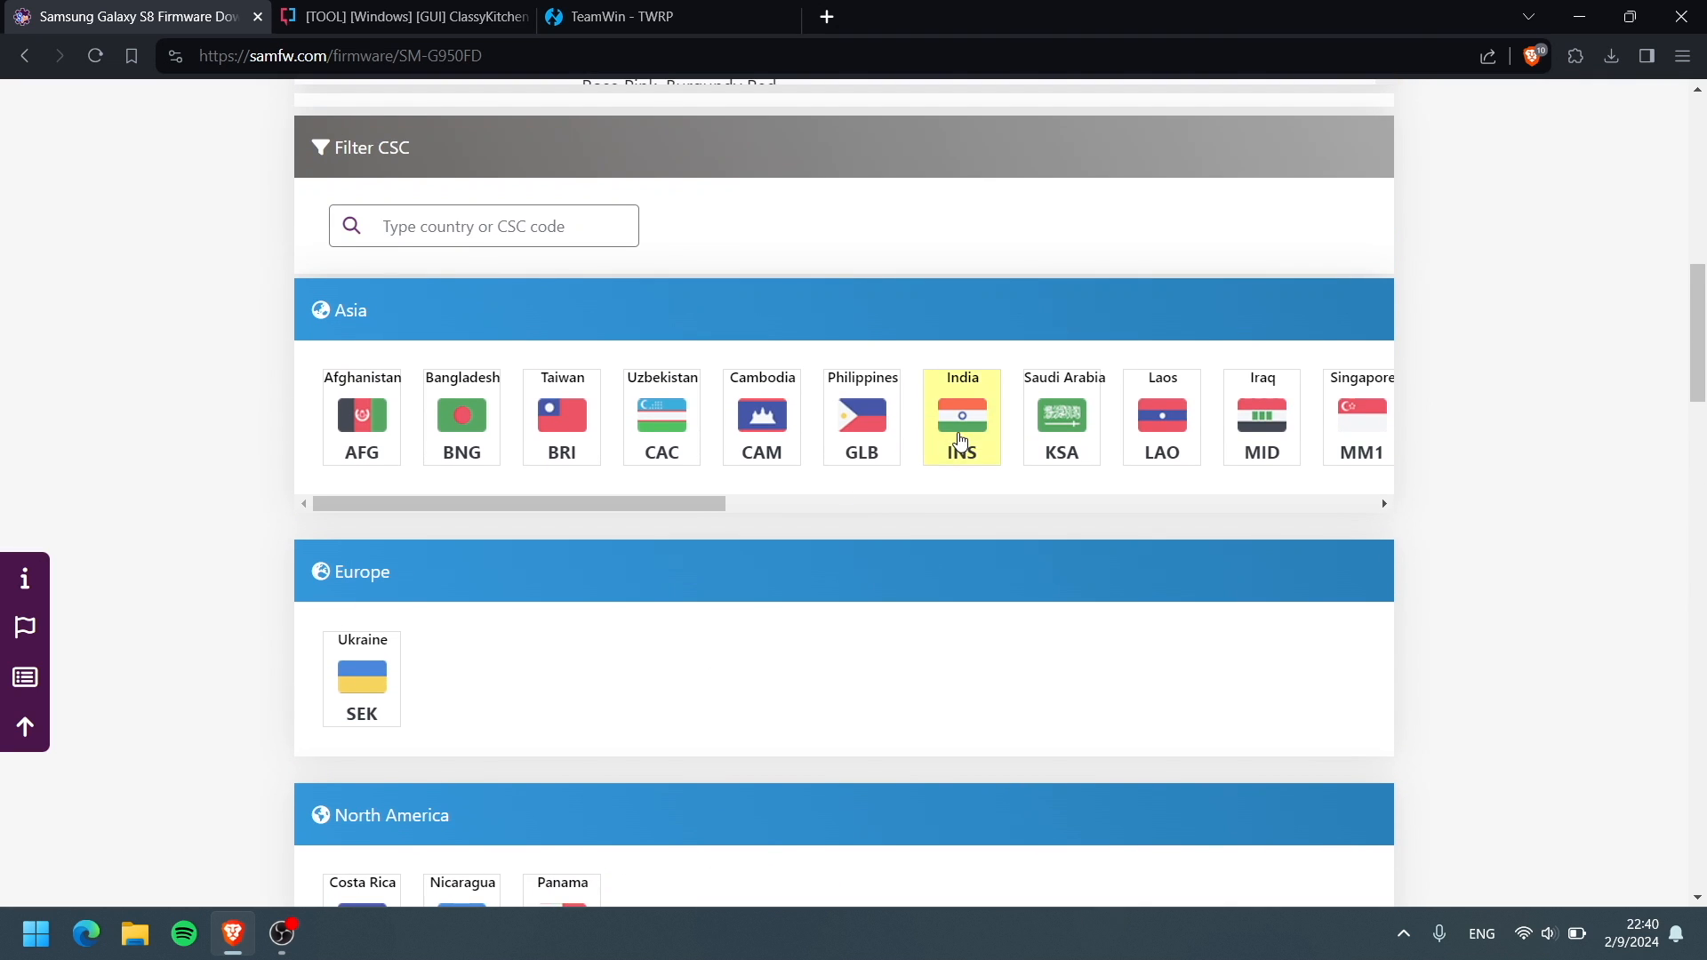
pyautogui.hscroll(3)
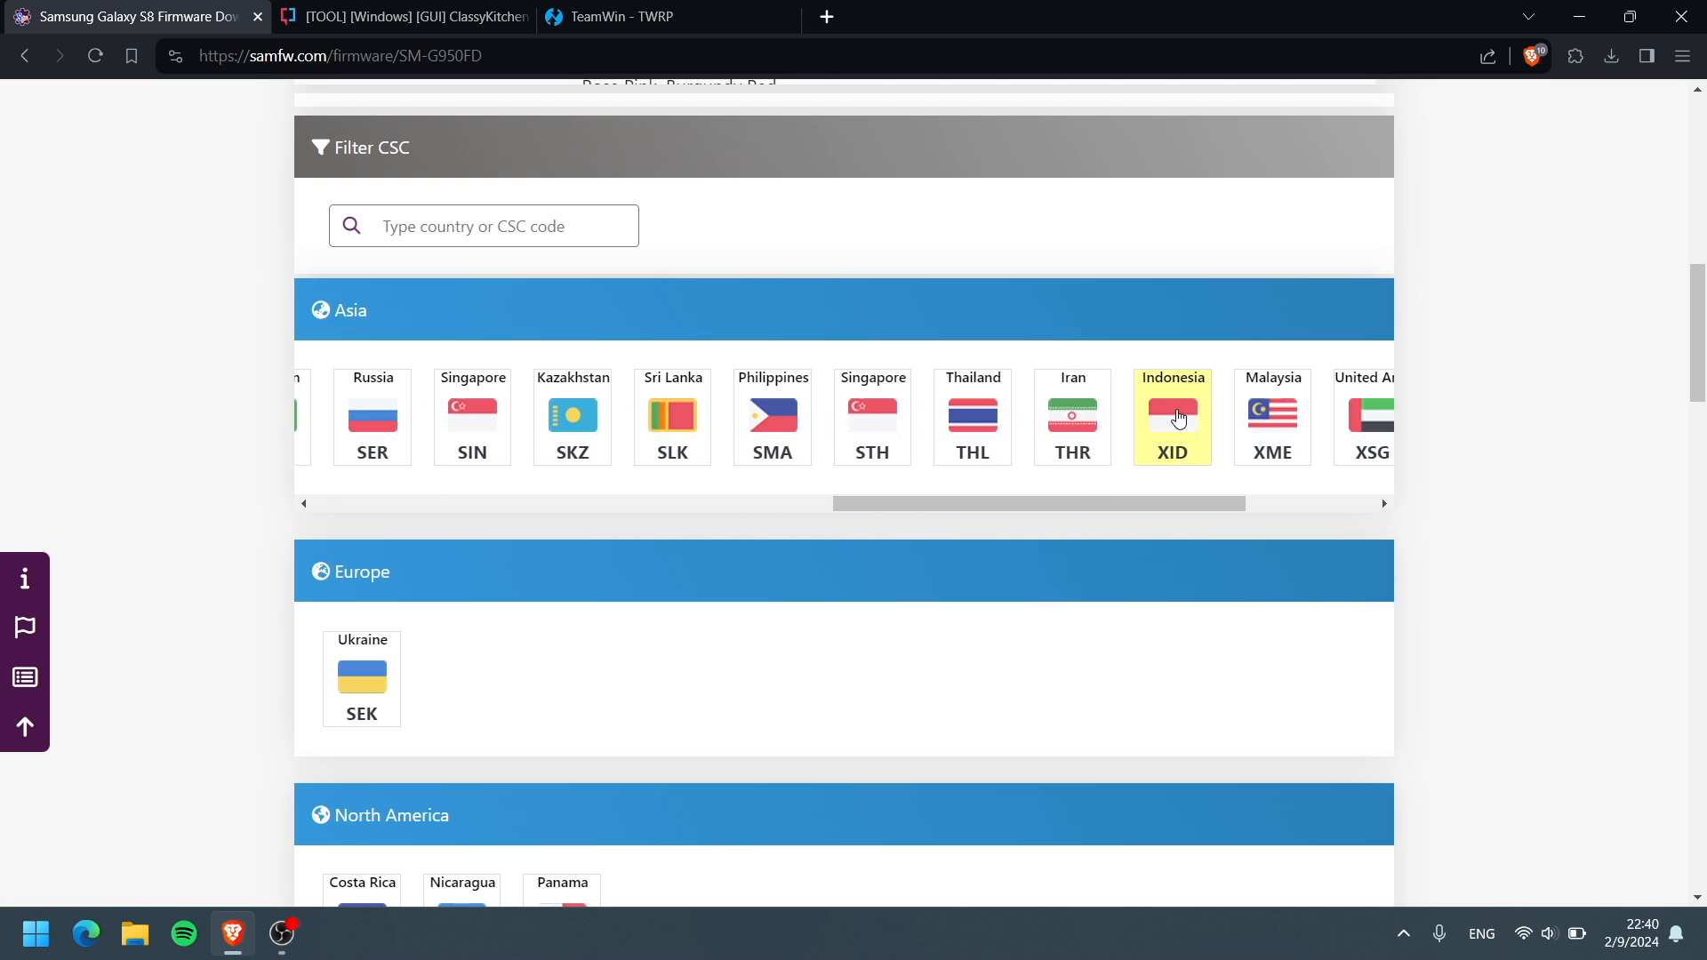
pyautogui.click(1172, 417)
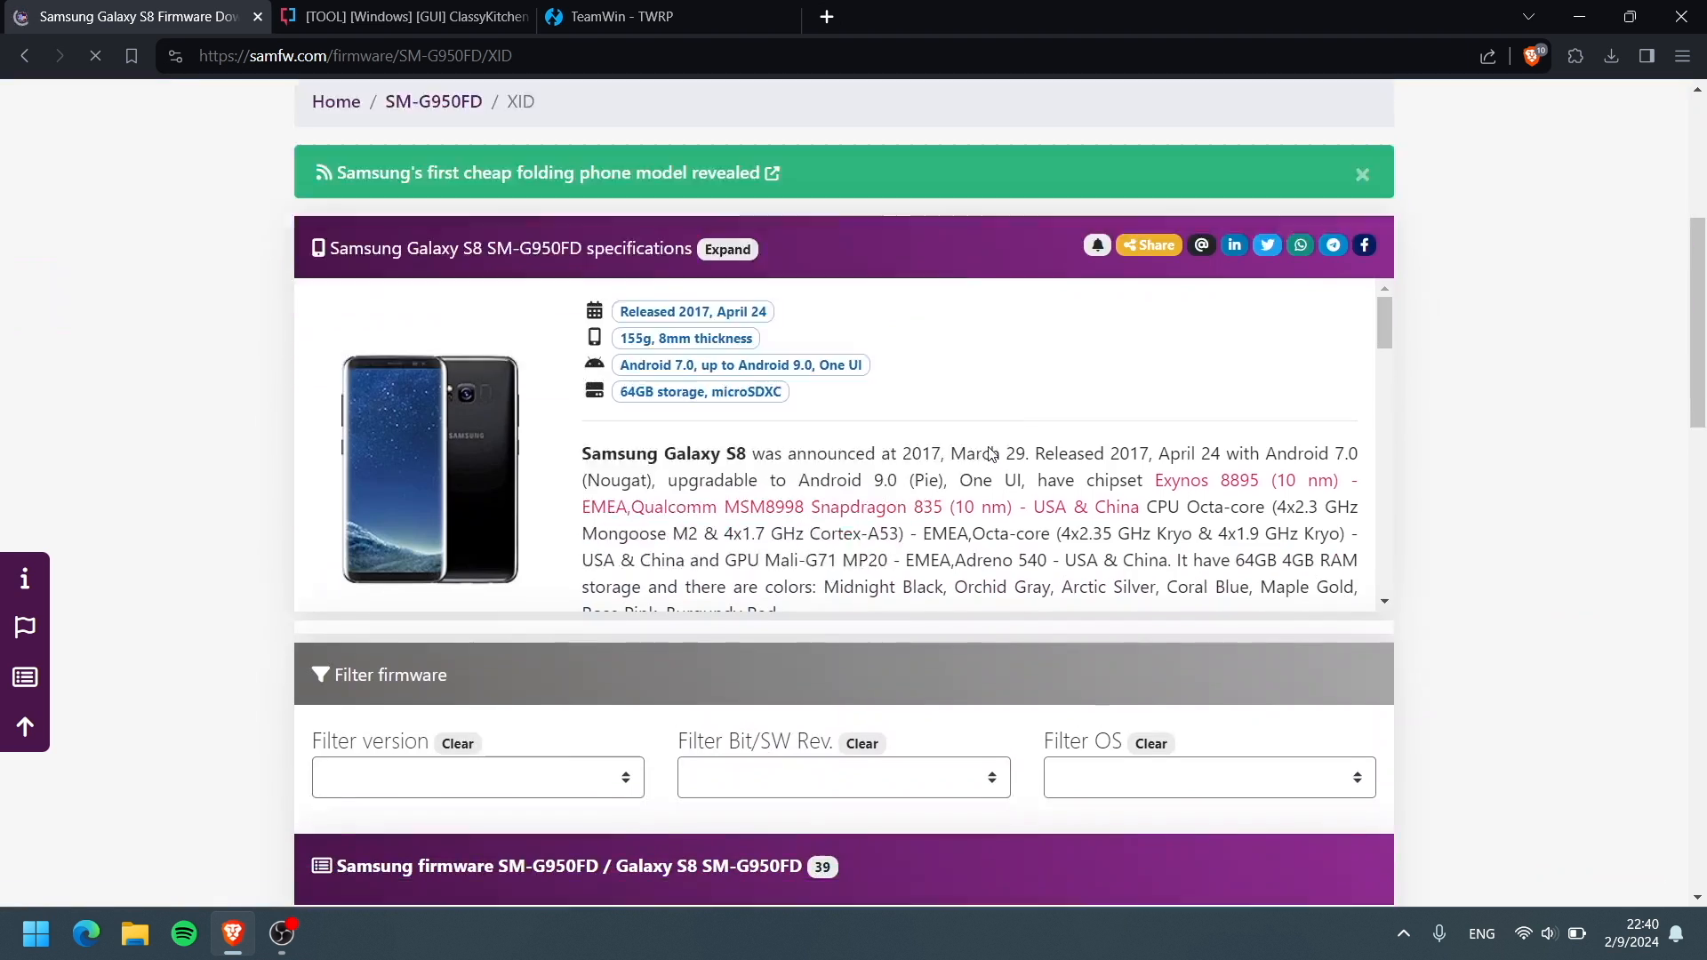
# On page 2 of versions, open Oreo firmware G950FXXS4CRLB
pyautogui.scroll(-3)
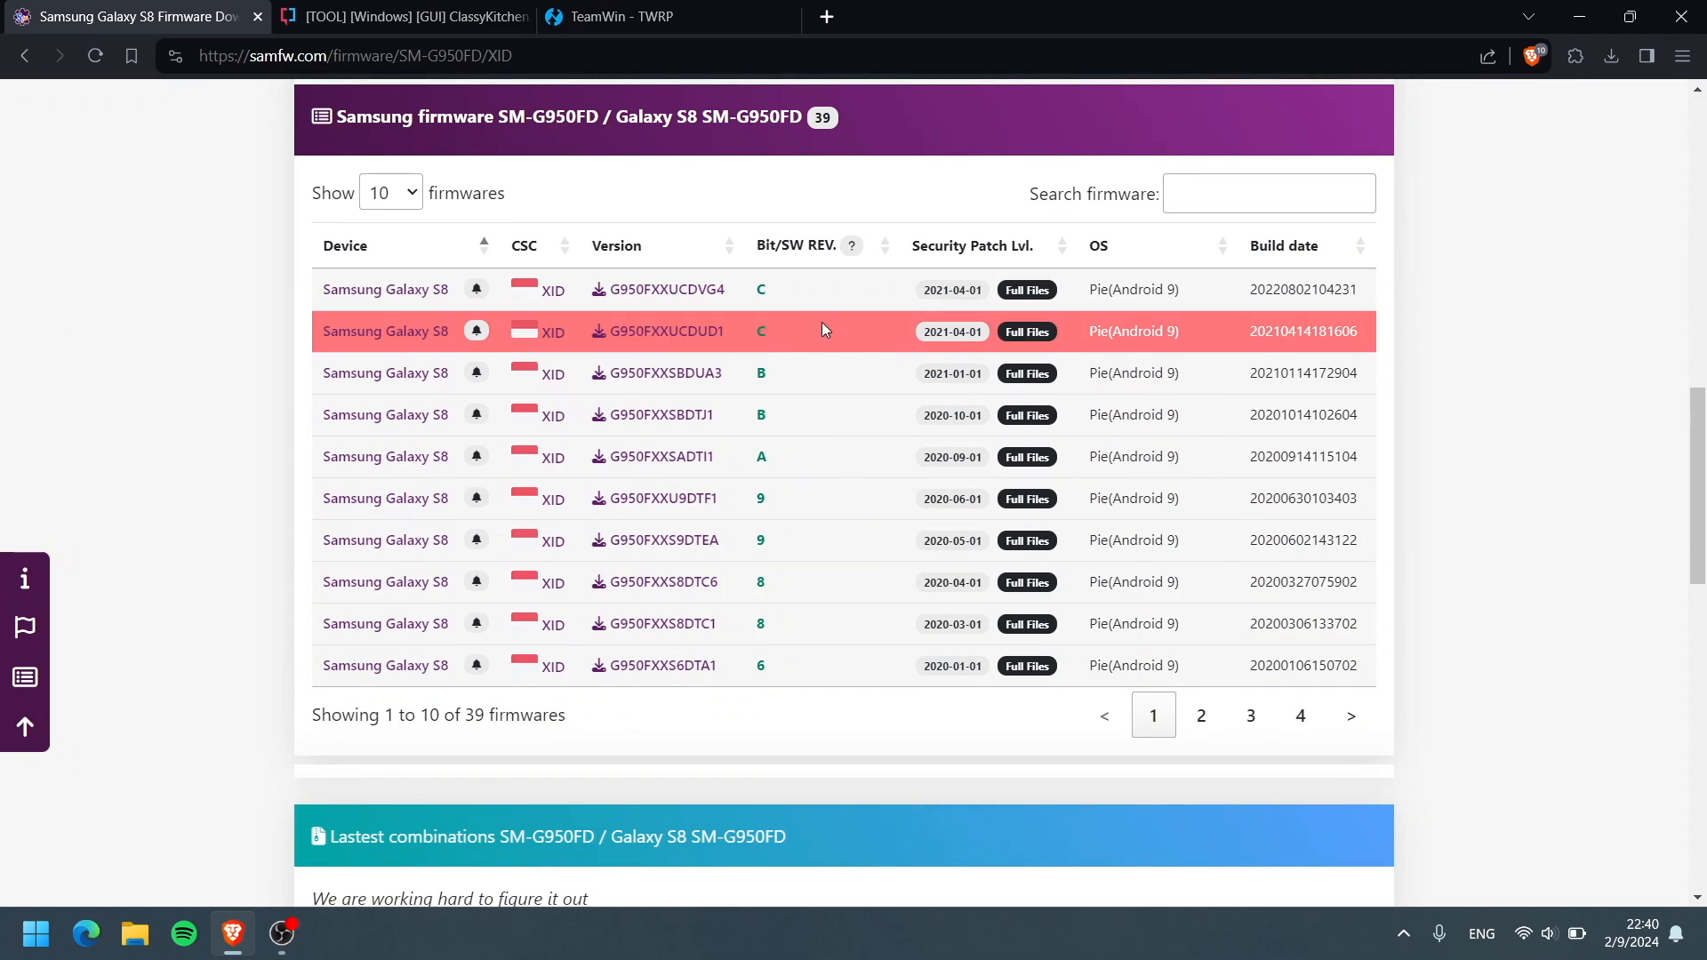
pyautogui.click(1200, 715)
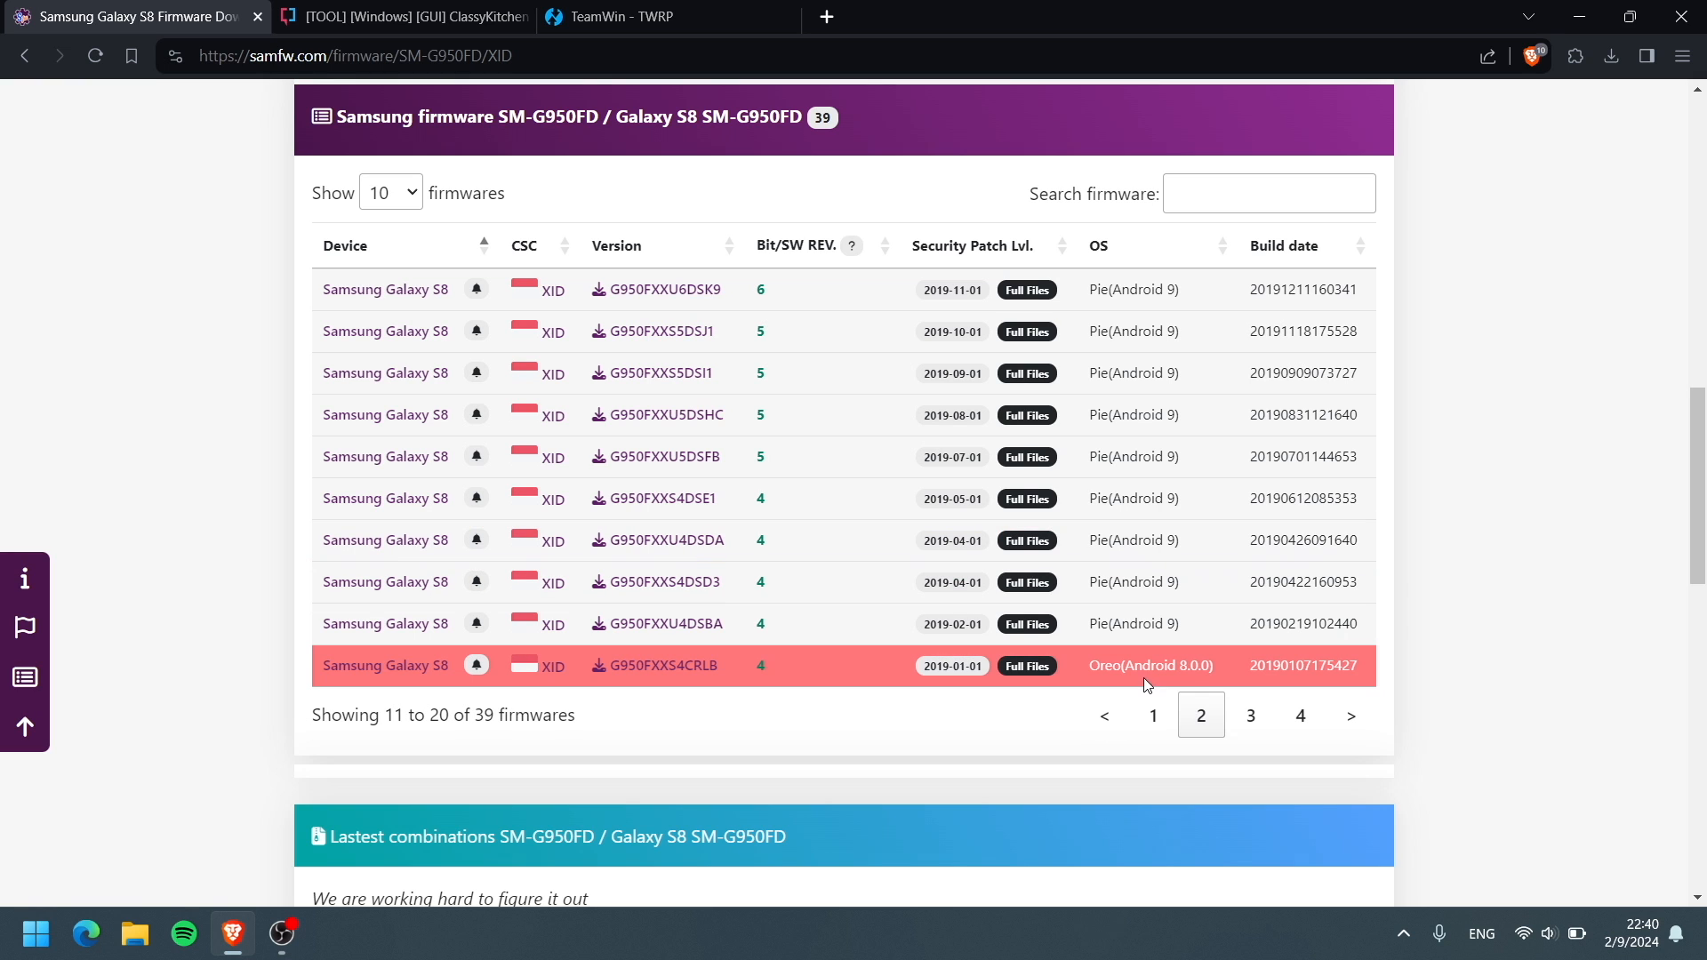
pyautogui.moveTo(678, 665)
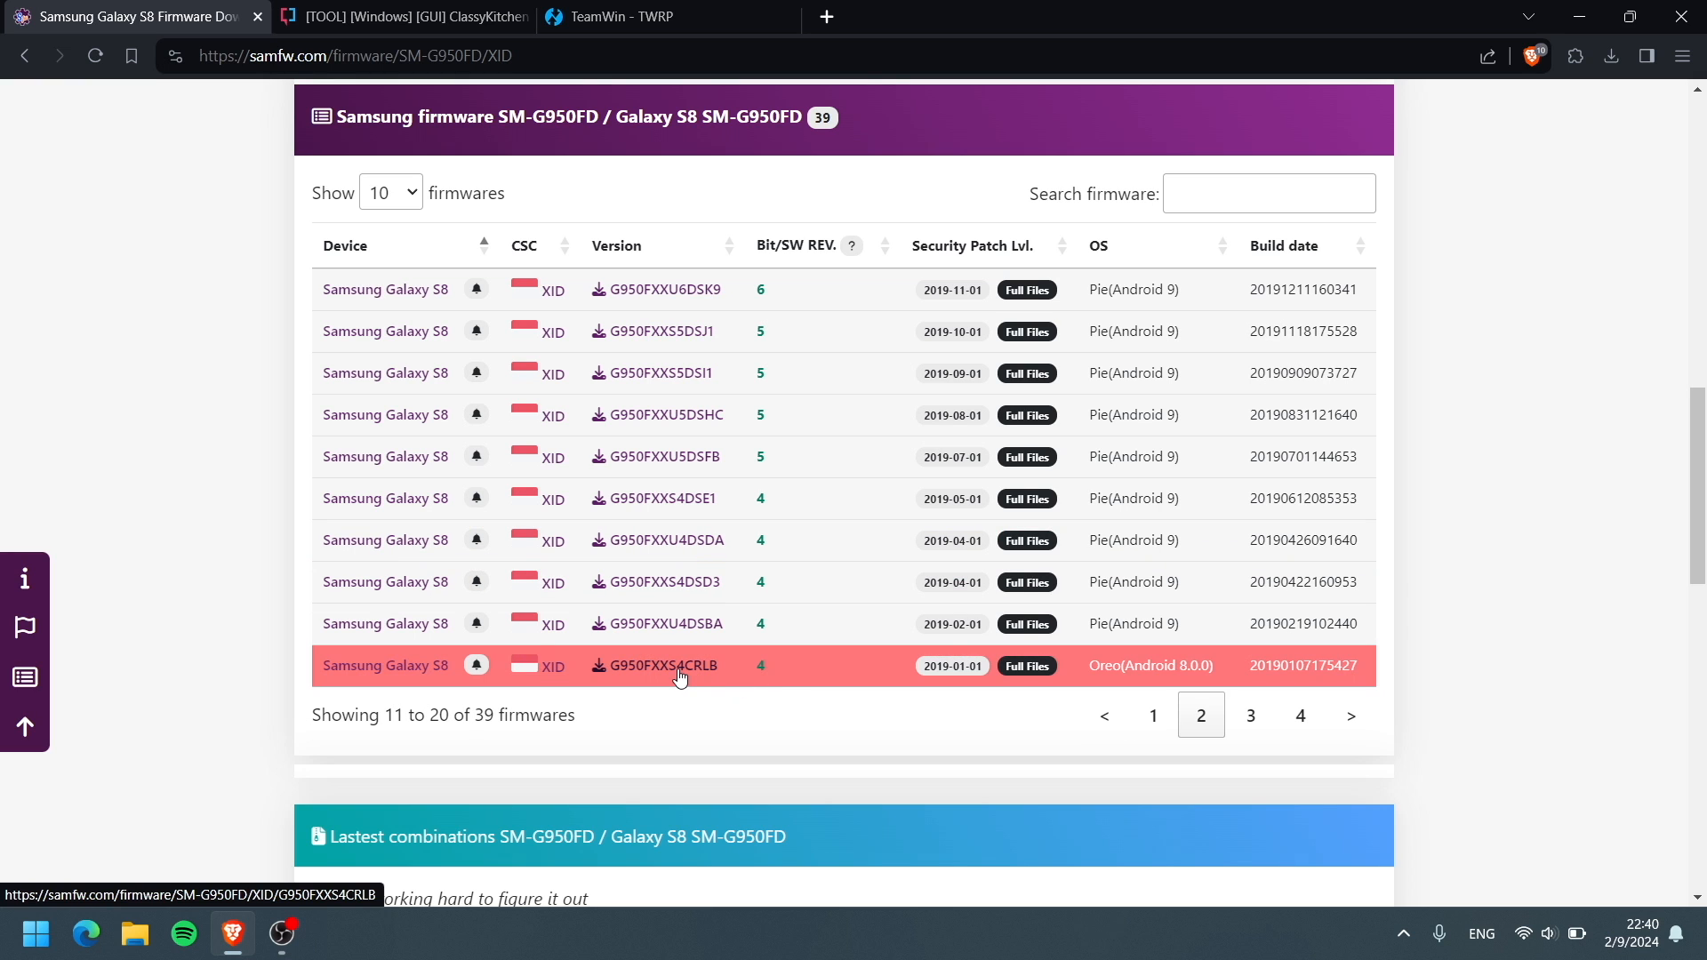
pyautogui.click(653, 665)
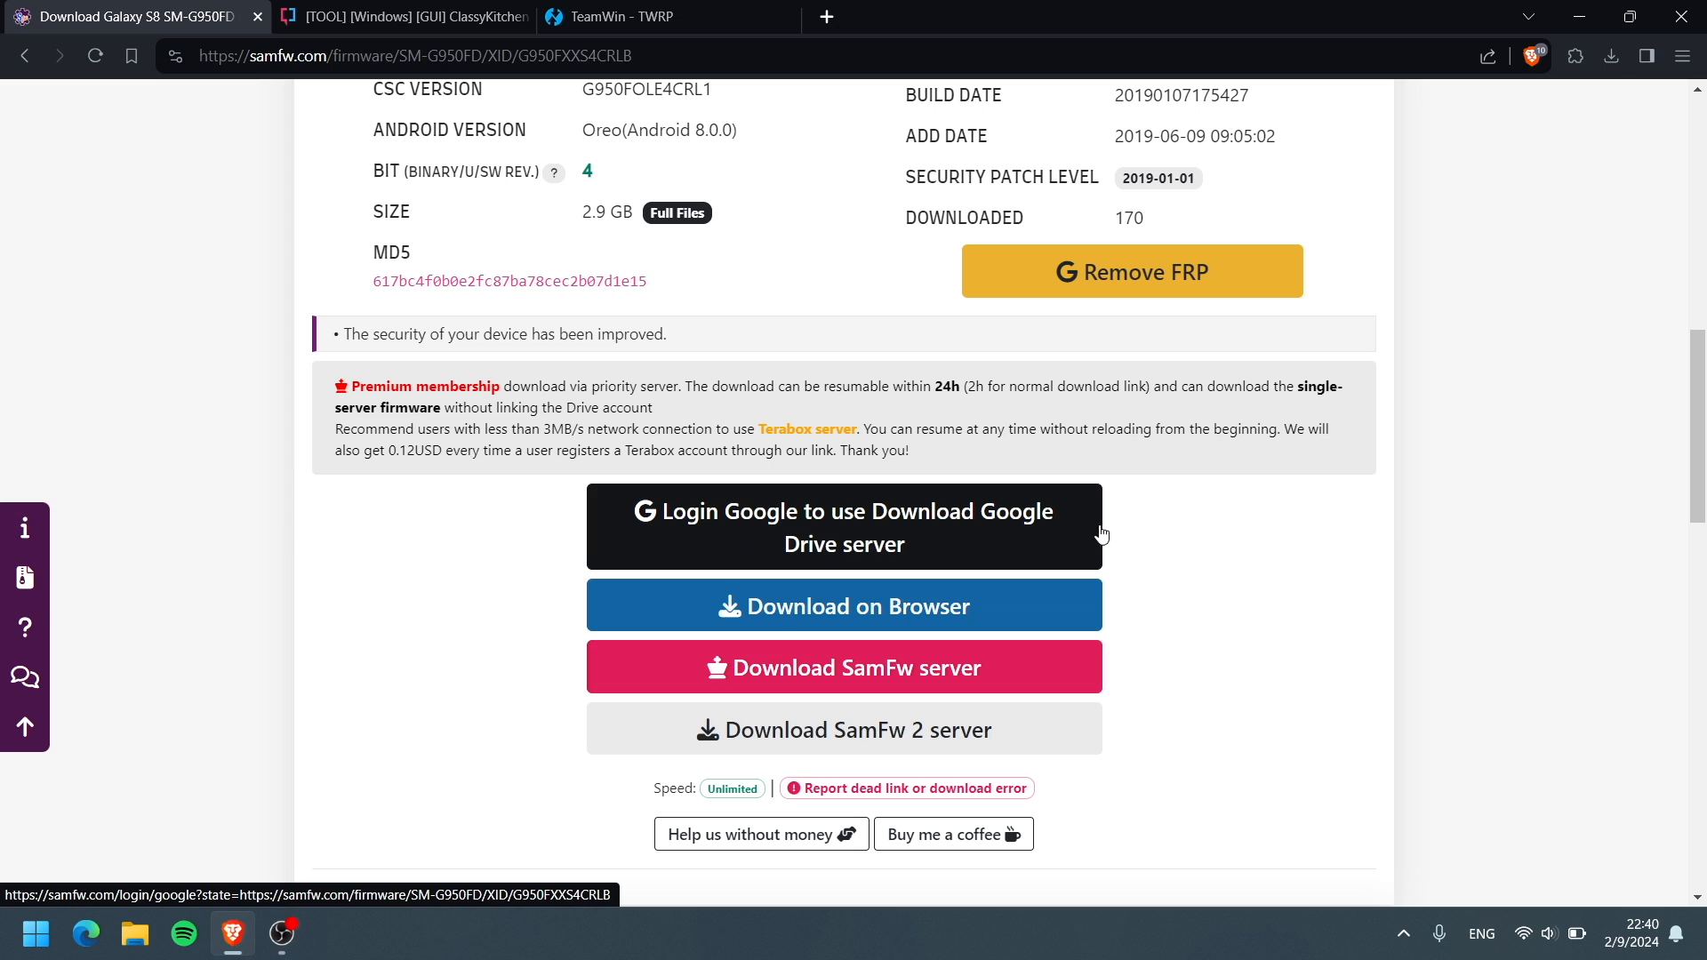
pyautogui.moveTo(1260, 565)
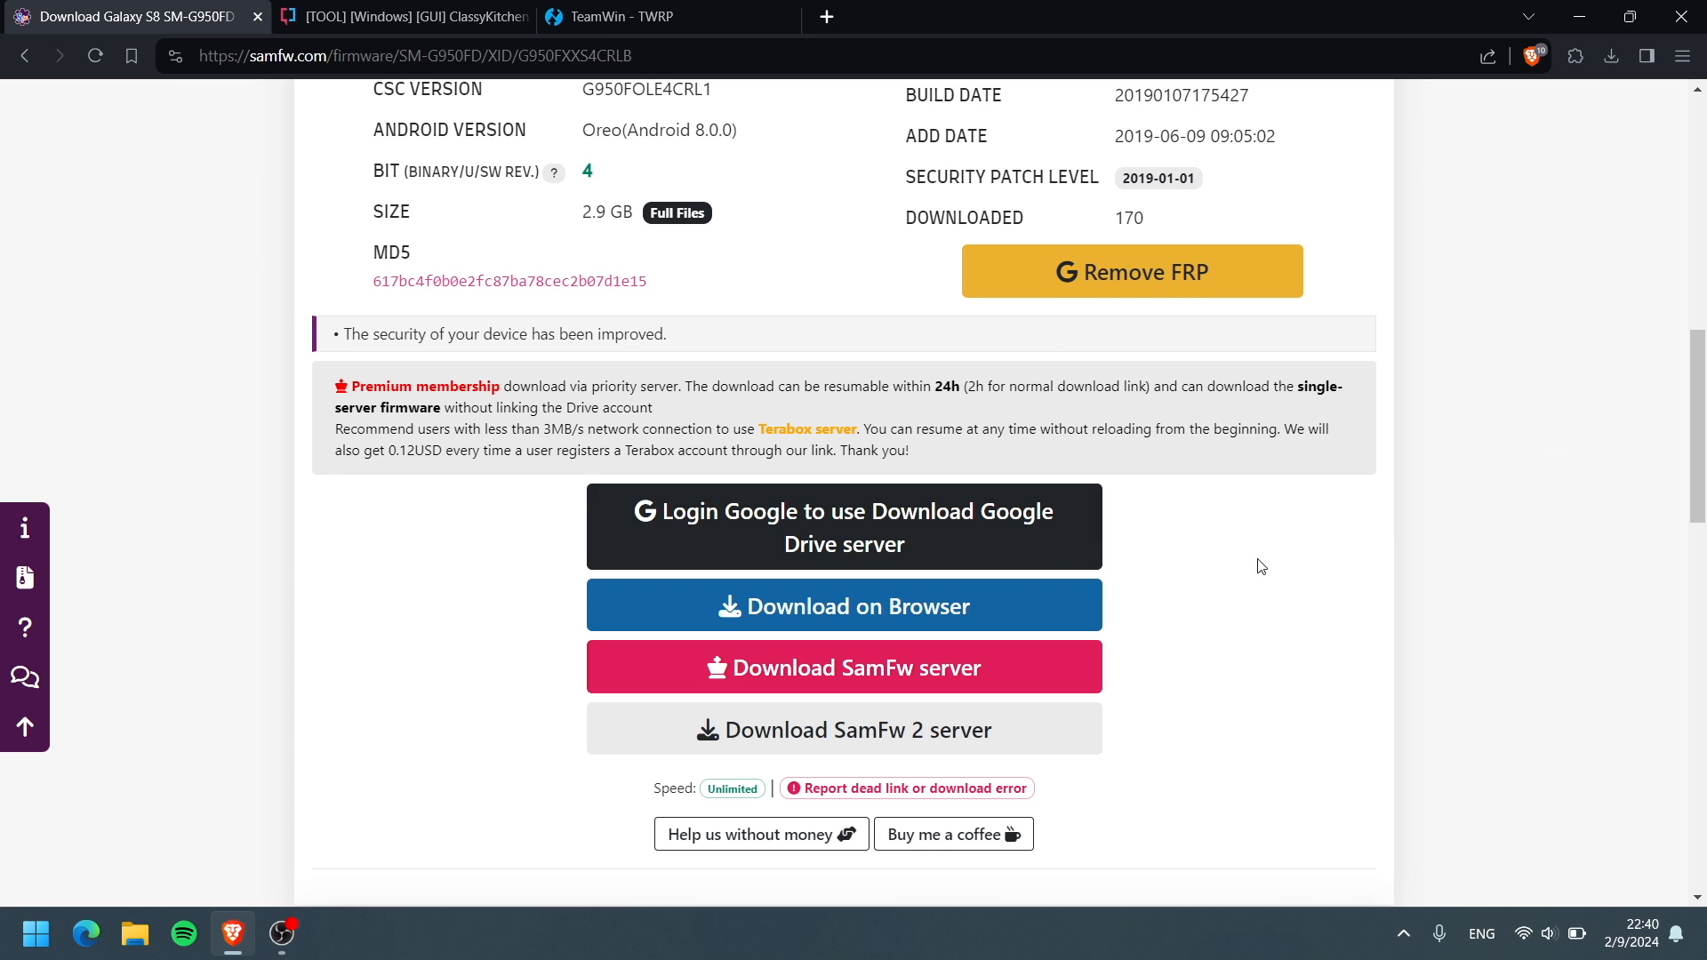
pyautogui.scroll(3)
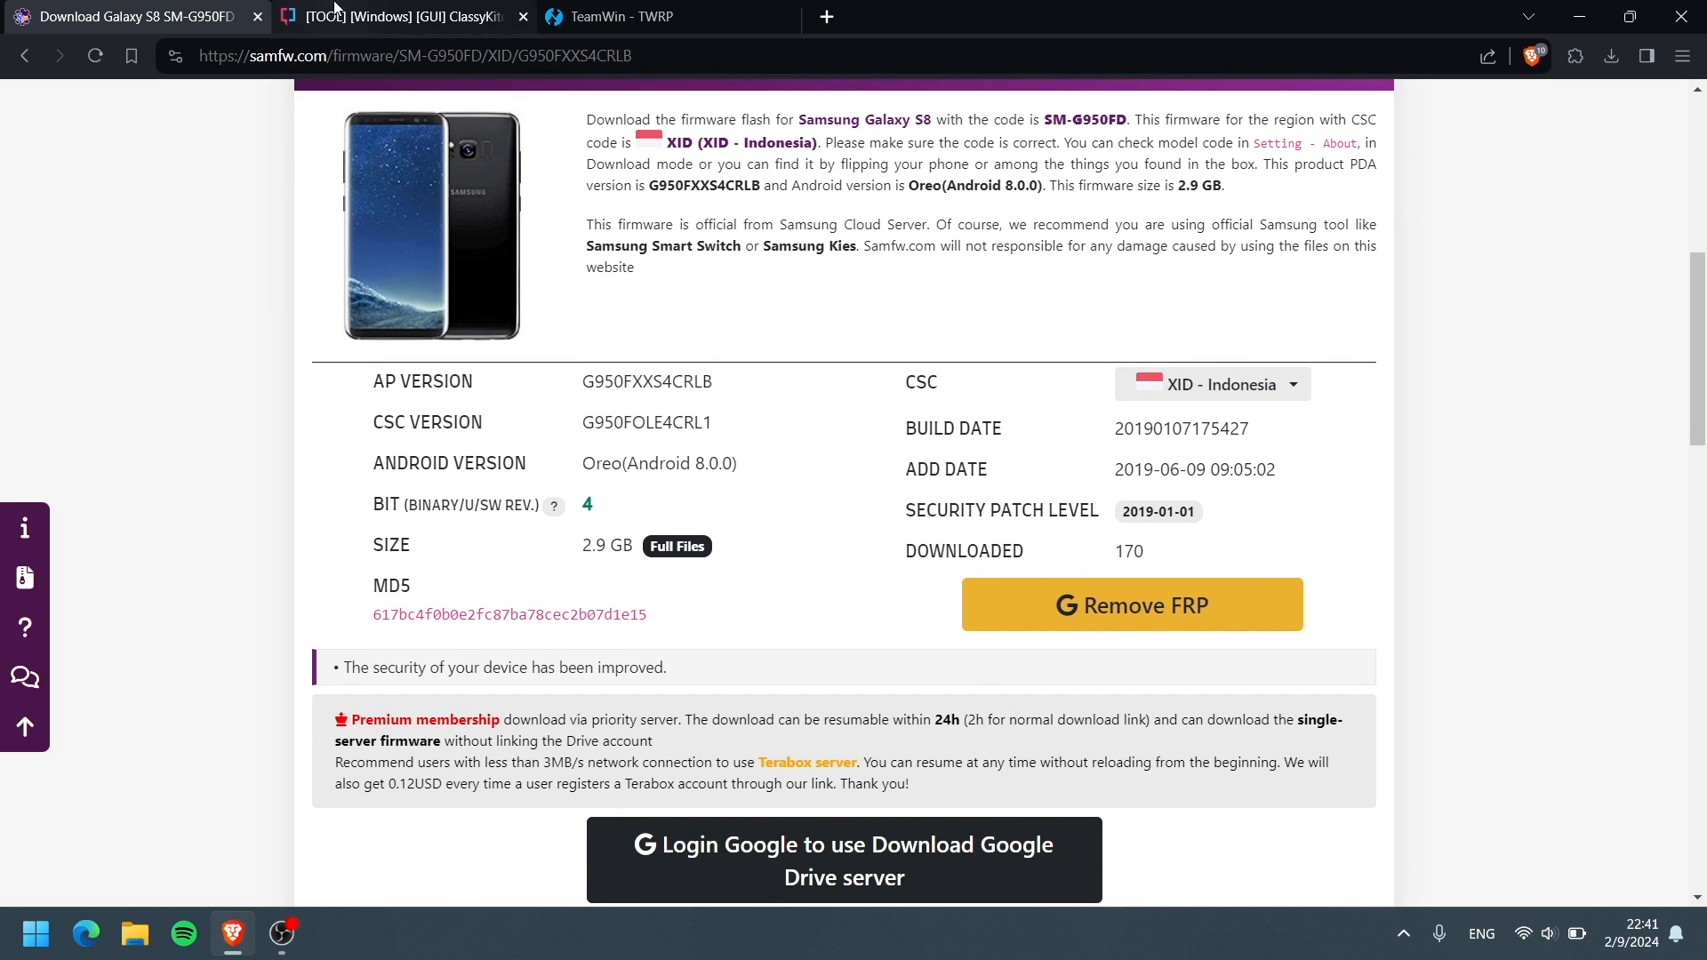
pyautogui.moveTo(392, 16)
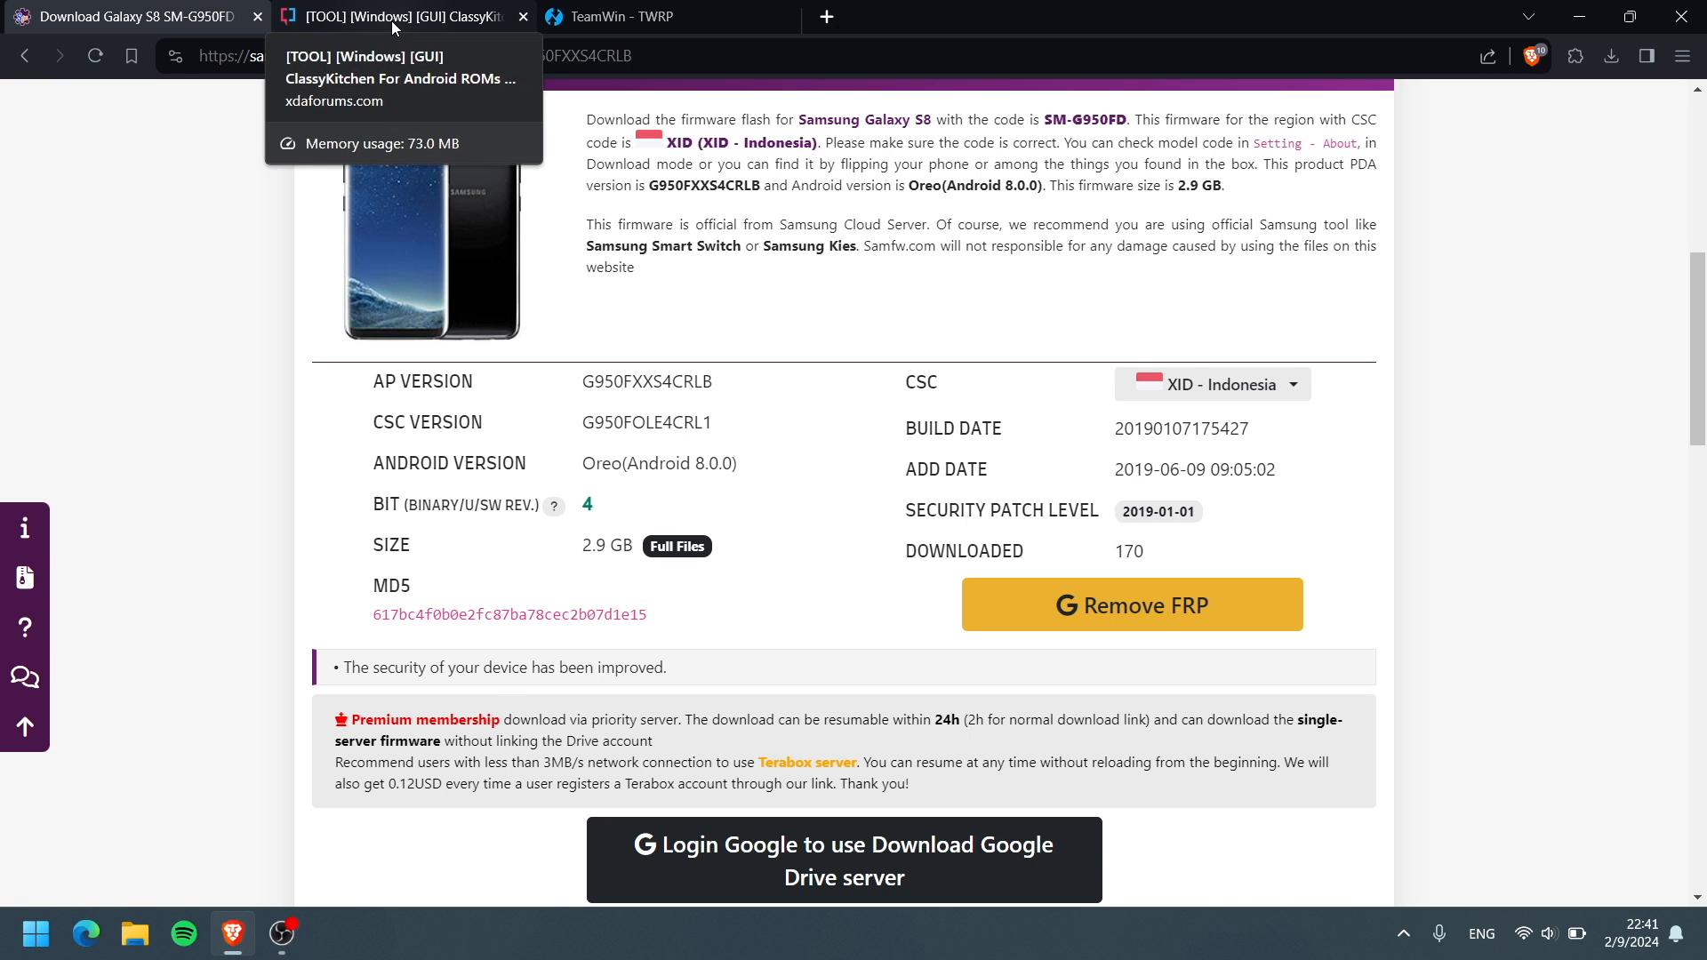
# Switch to the XDA ClassyKitchen thread and scroll to its free and Pro download links
pyautogui.click(398, 16)
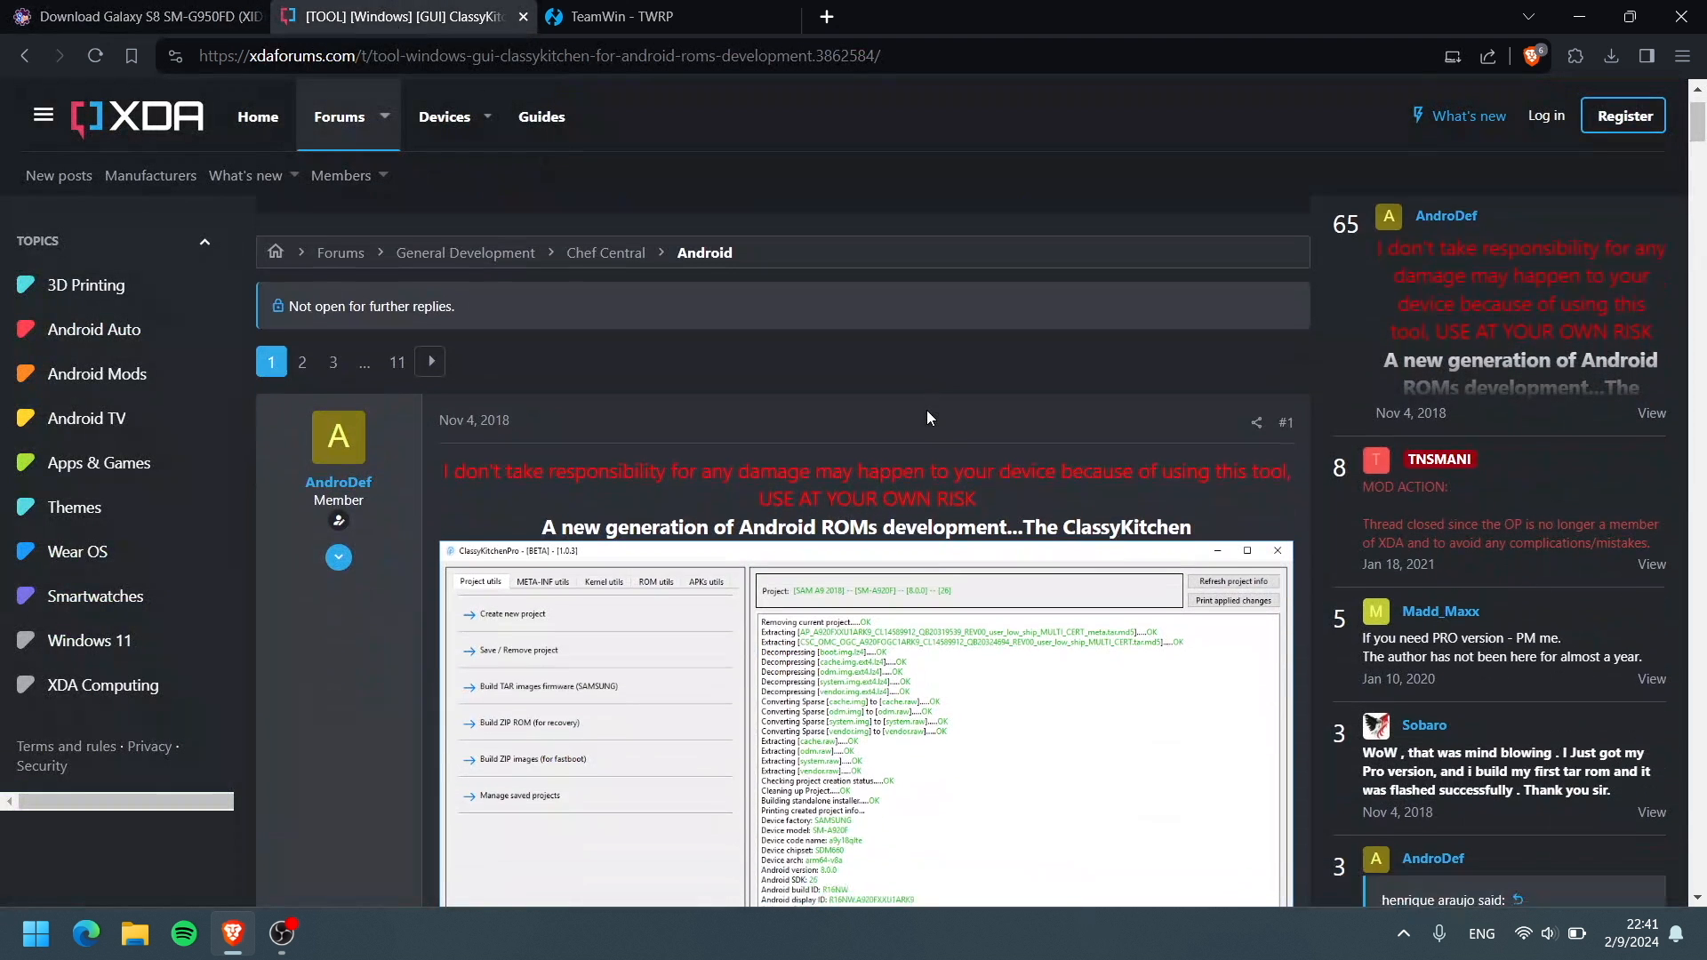
pyautogui.scroll(-3)
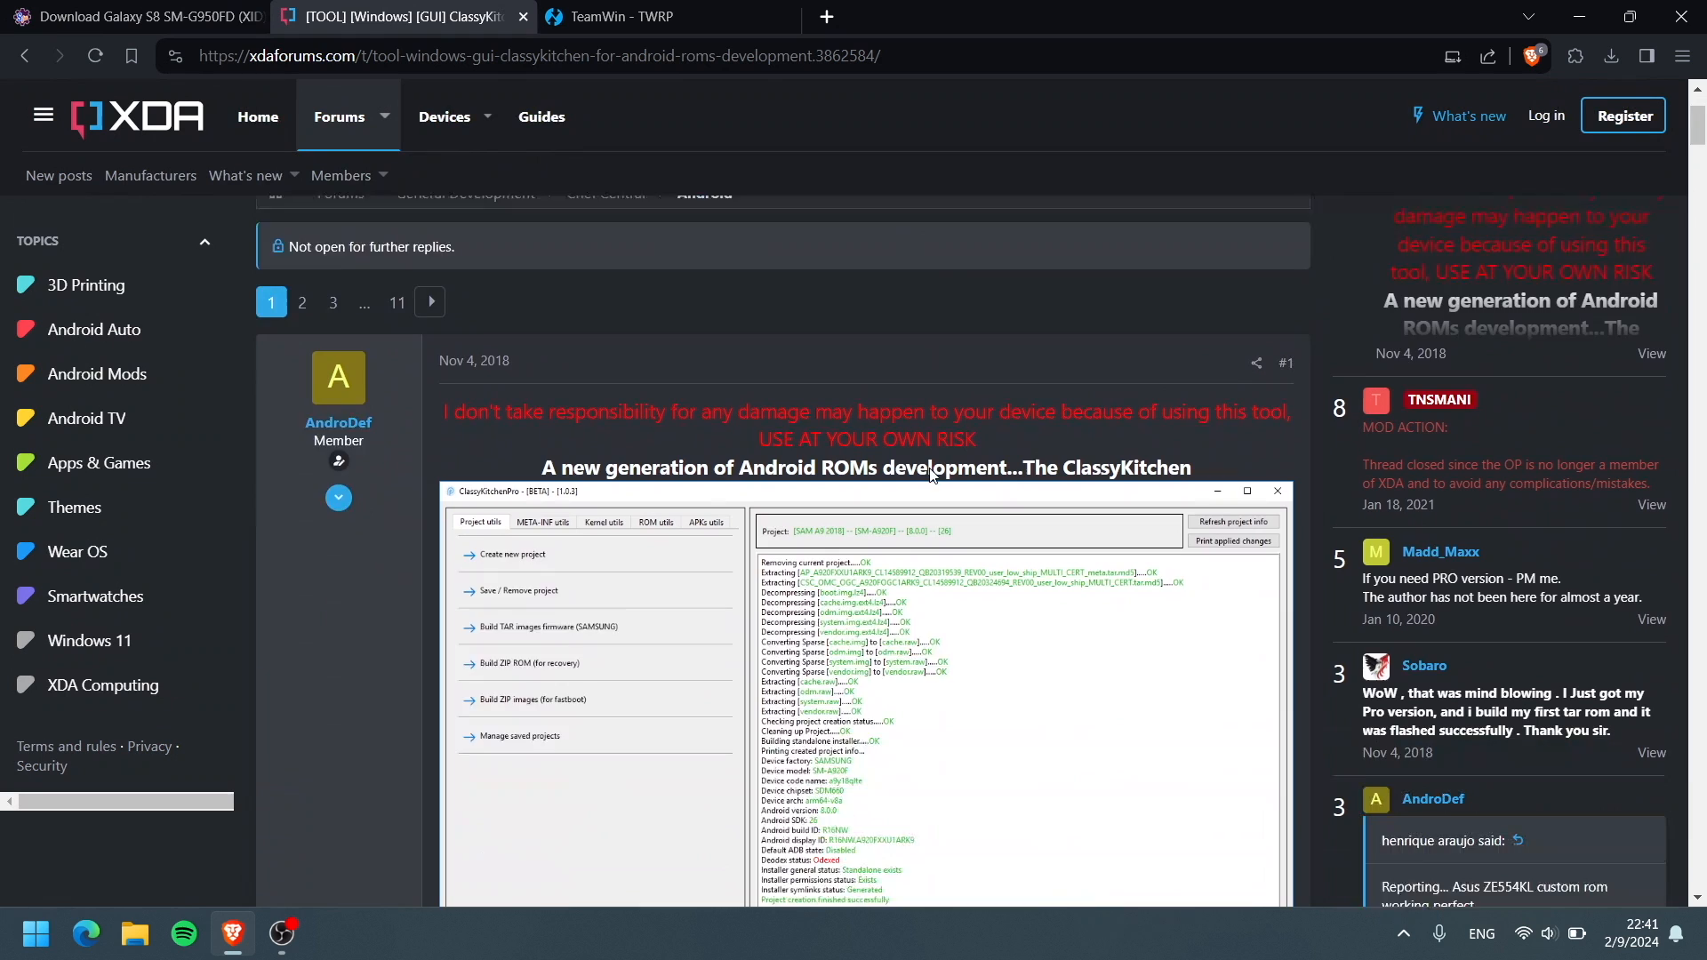
pyautogui.scroll(-3)
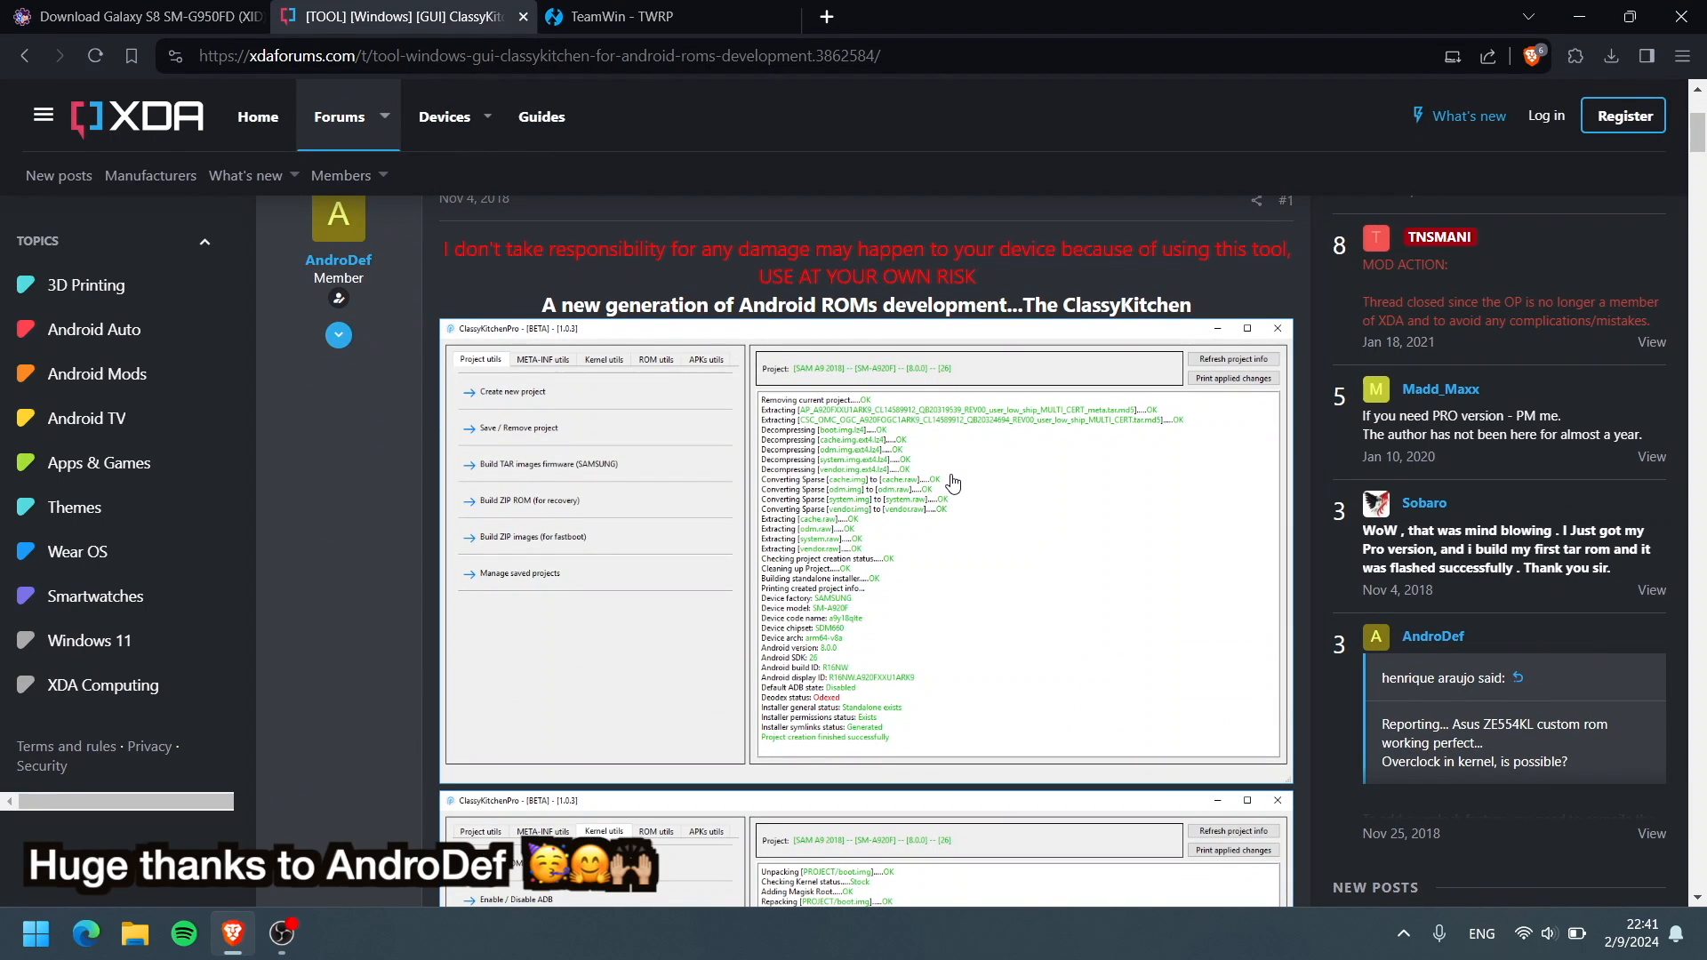
pyautogui.scroll(-3)
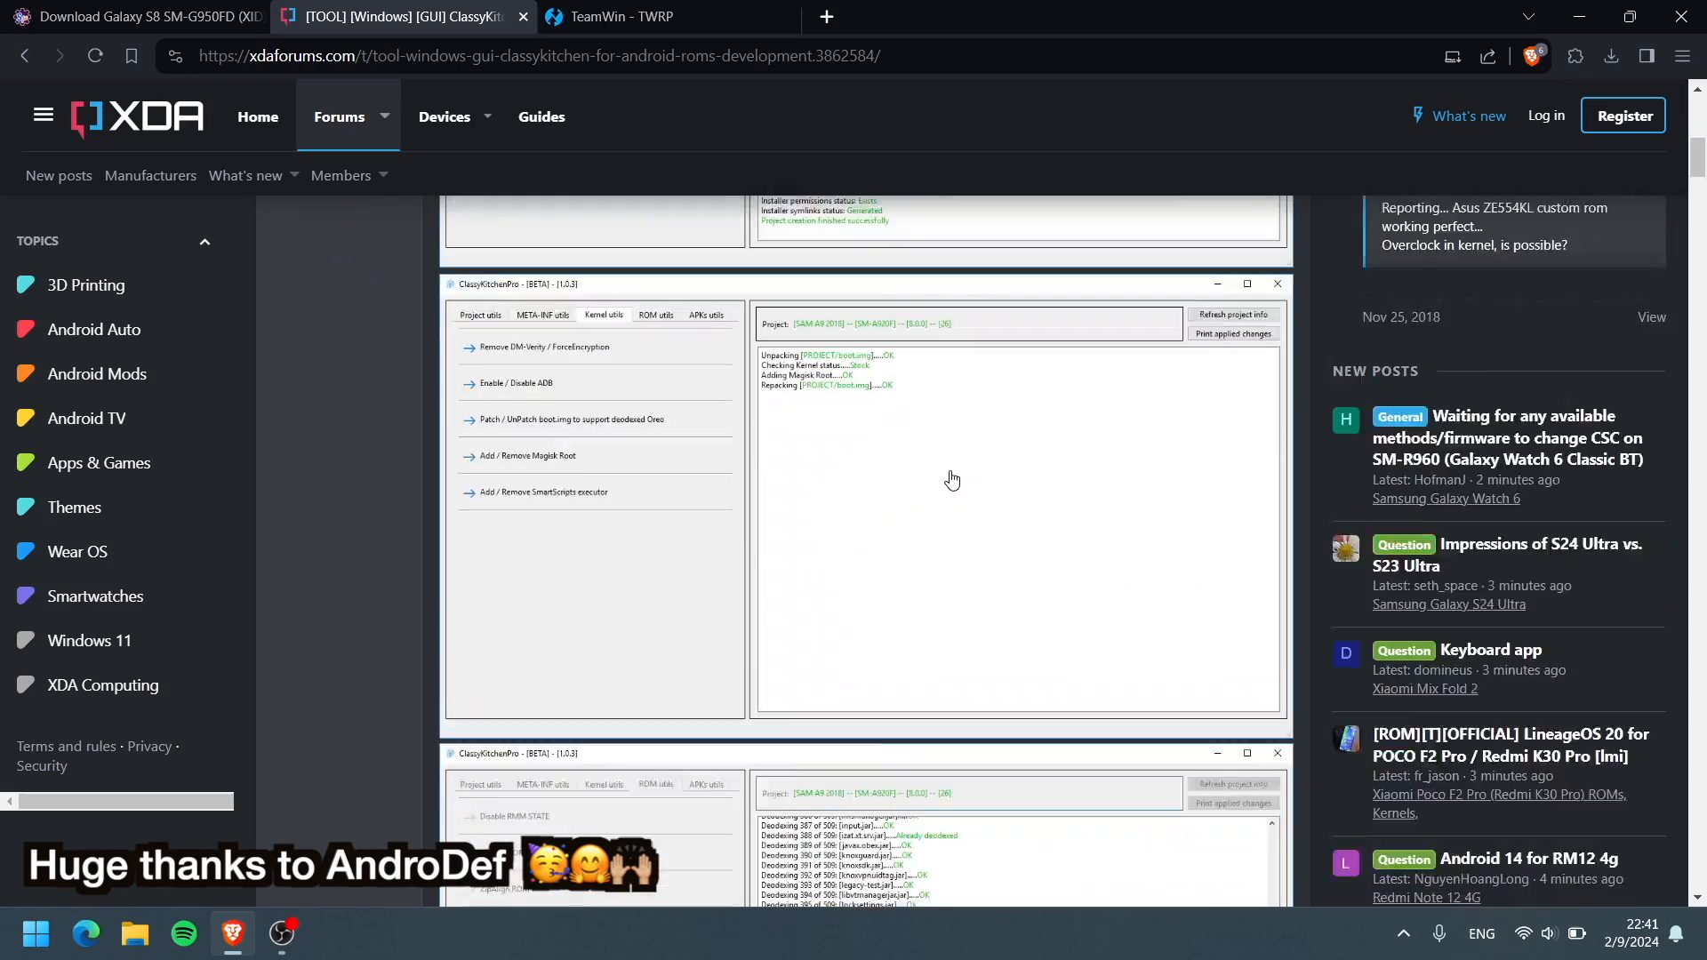
pyautogui.scroll(-3)
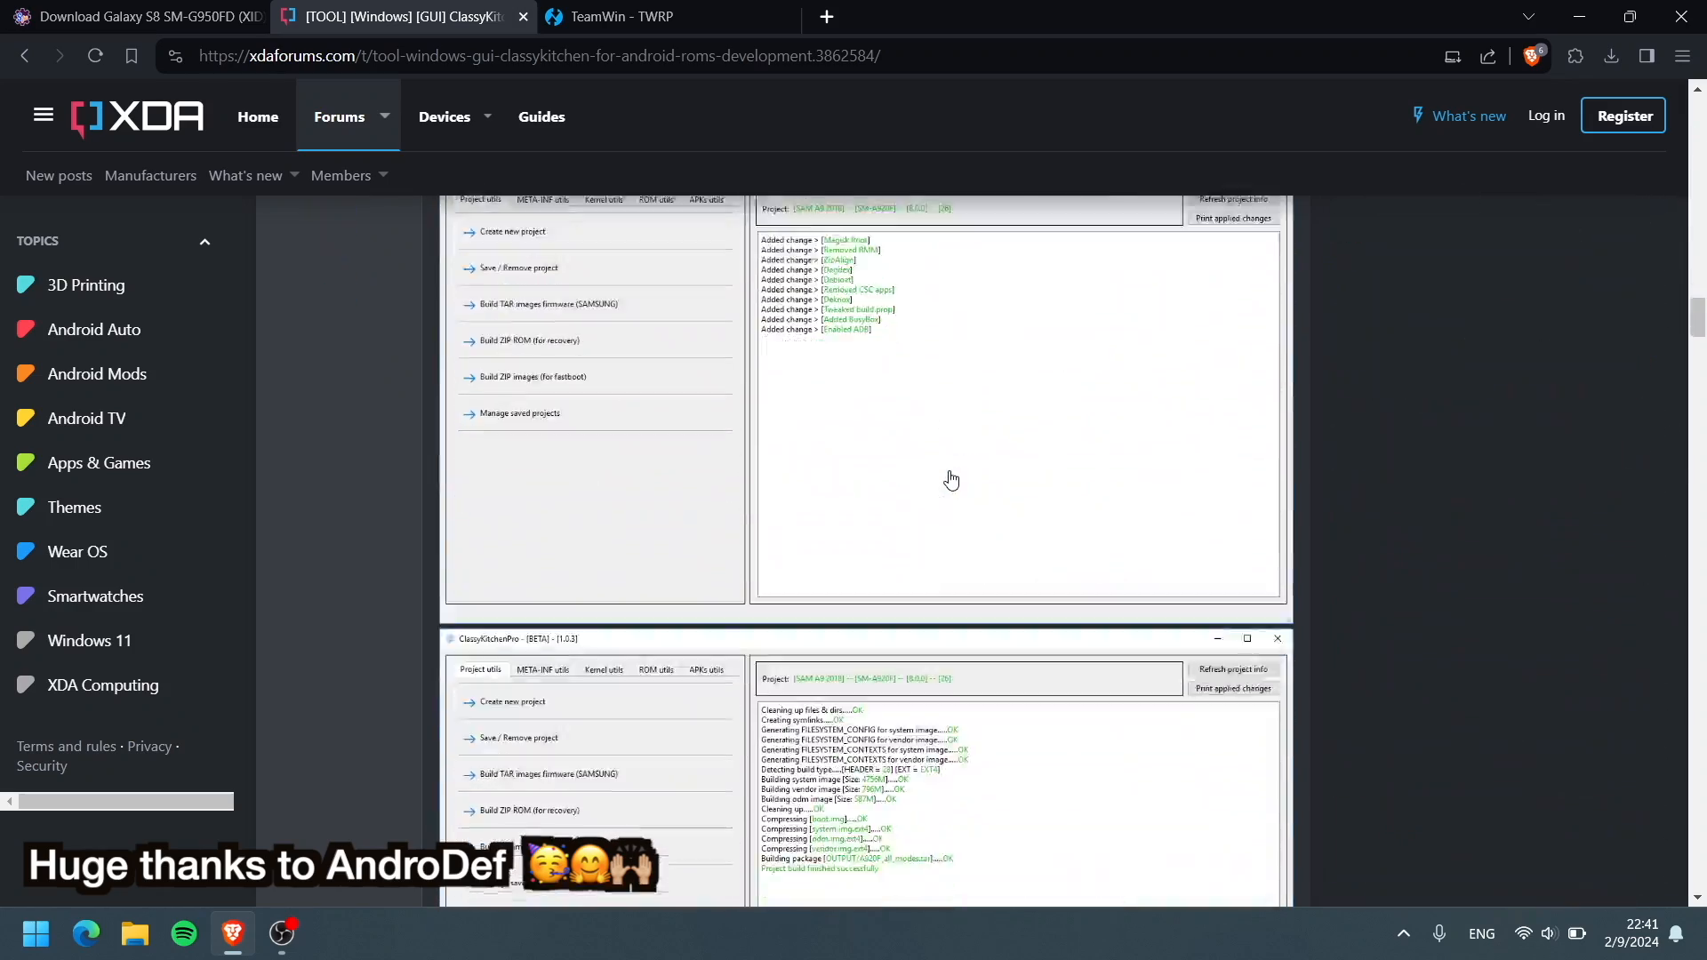
pyautogui.scroll(3)
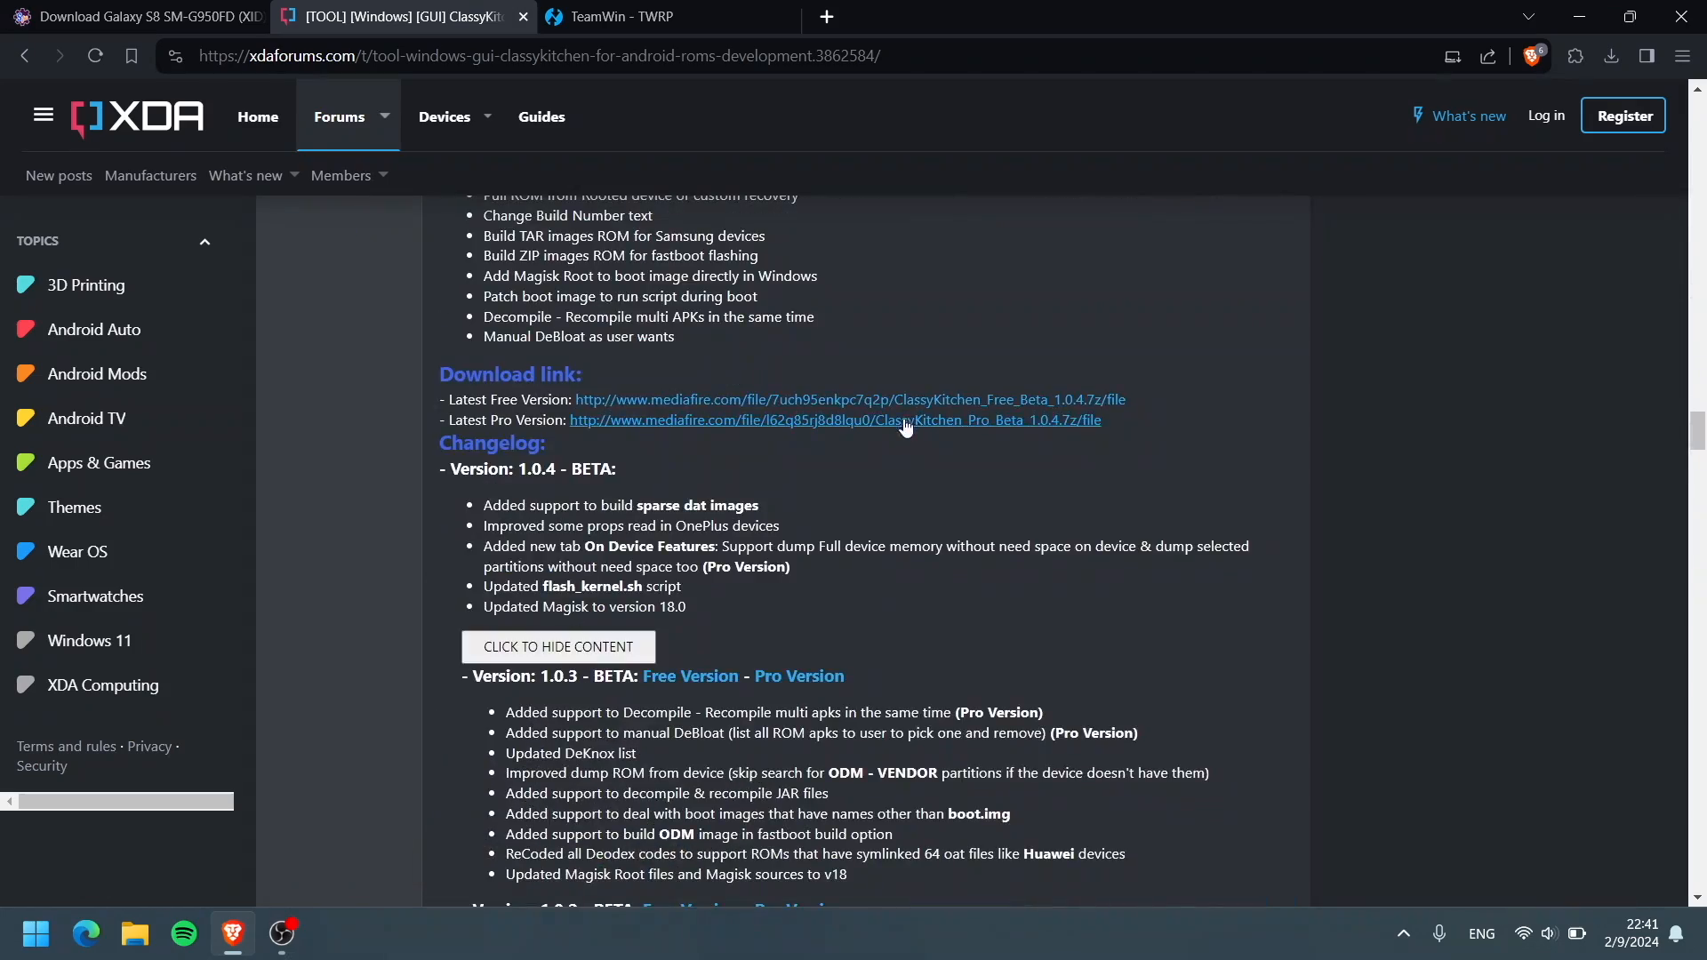
pyautogui.moveTo(713, 399)
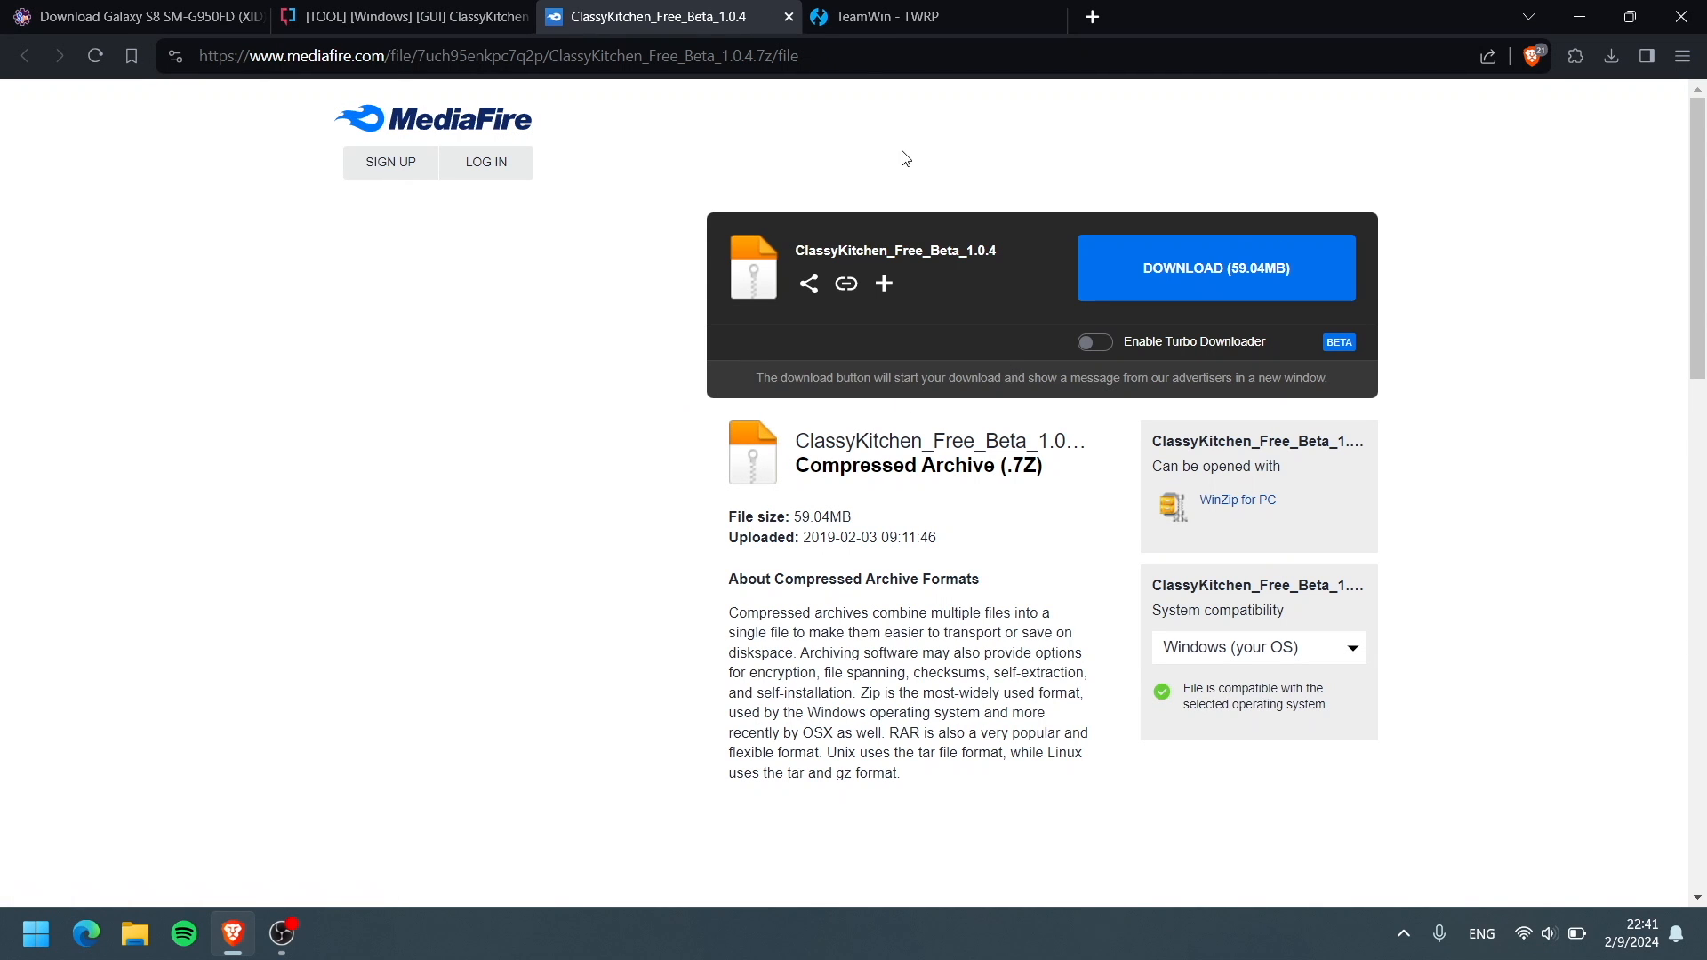
# Search TWRP devices for 'galaxy s8' and open the Galaxy S8 (Exynos) page
pyautogui.click(931, 16)
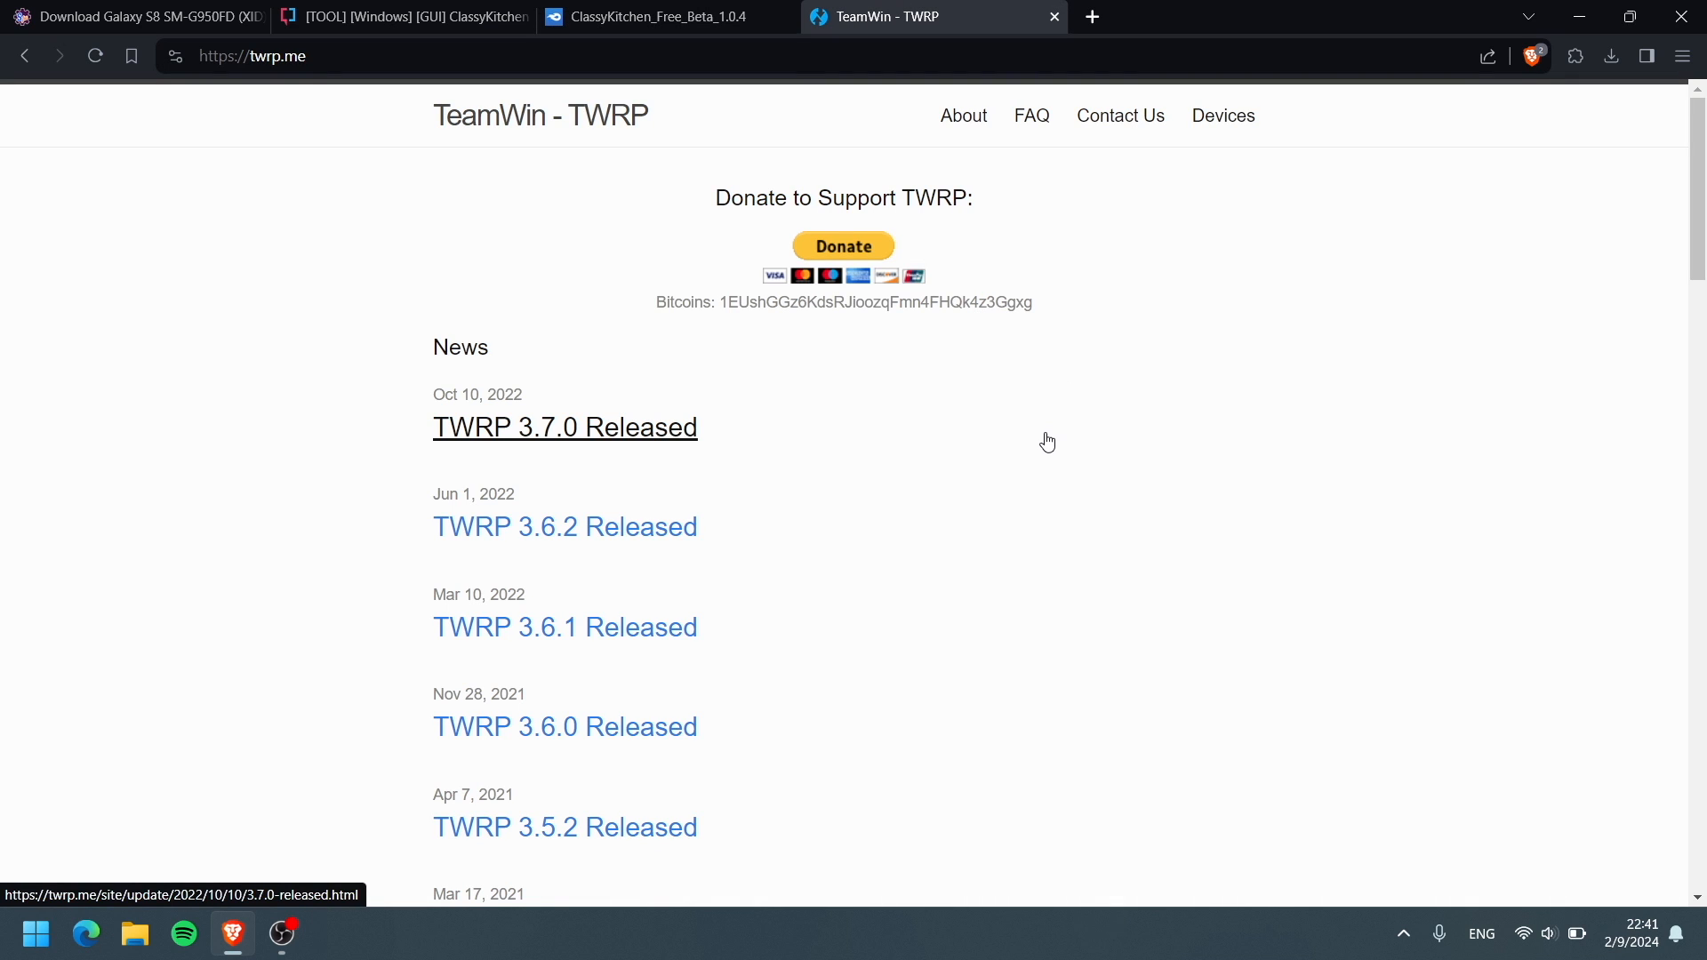
pyautogui.click(1223, 115)
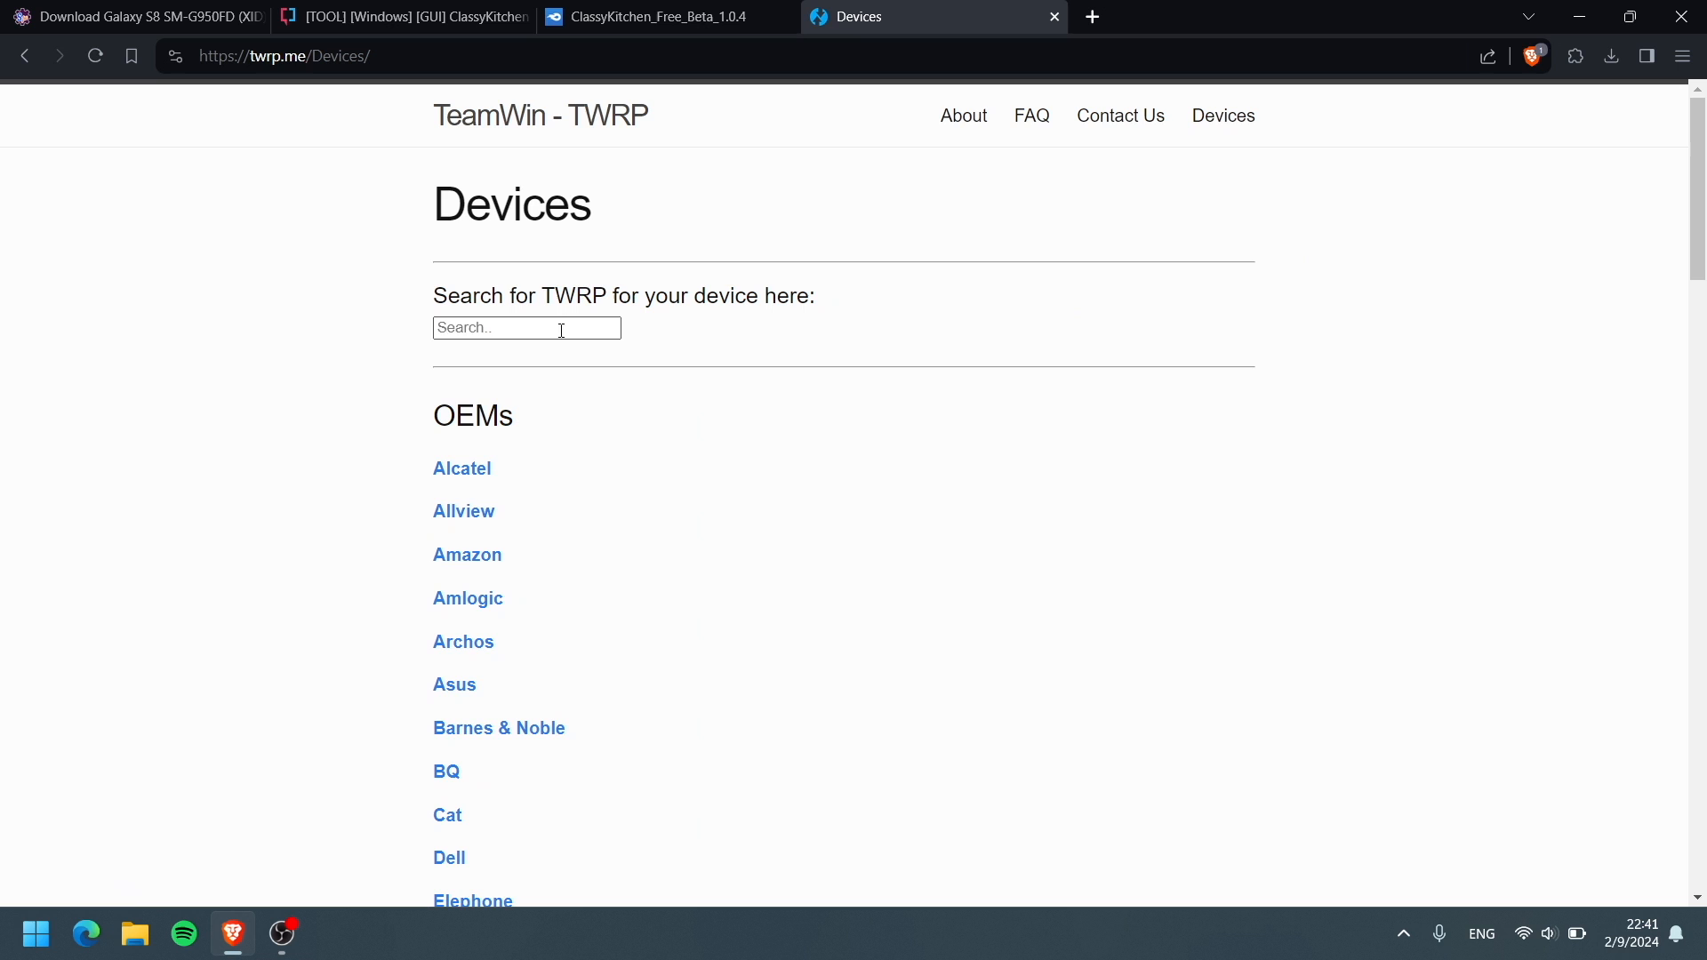
pyautogui.write('galax')
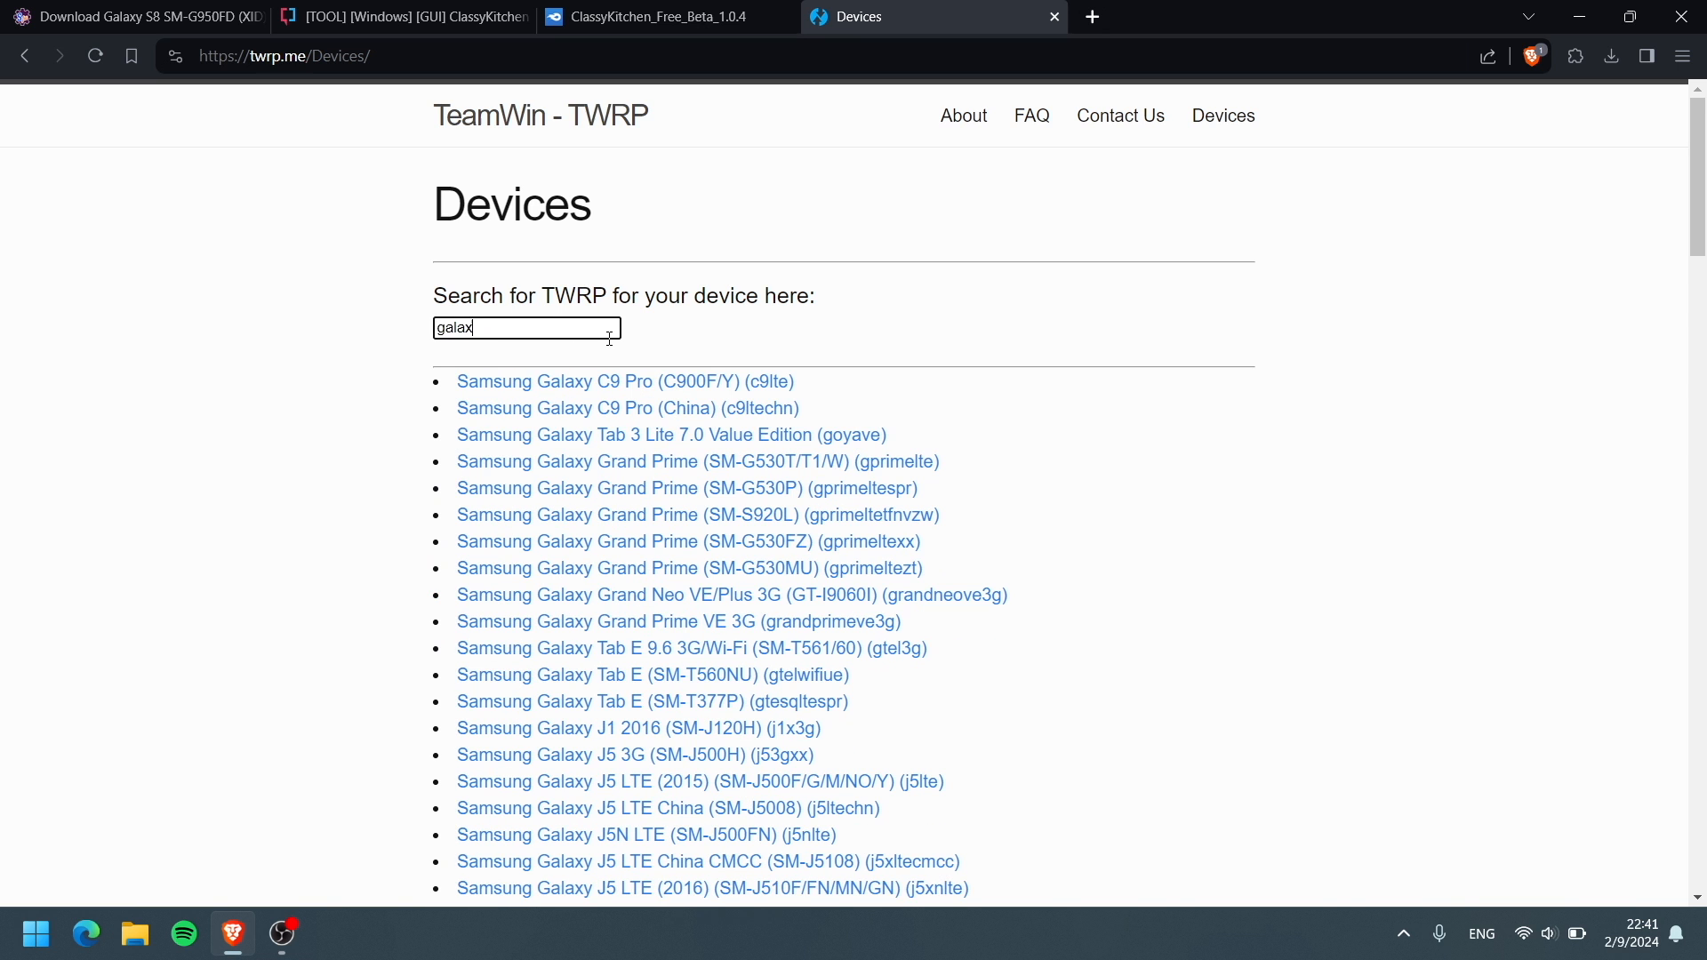
pyautogui.write('s8')
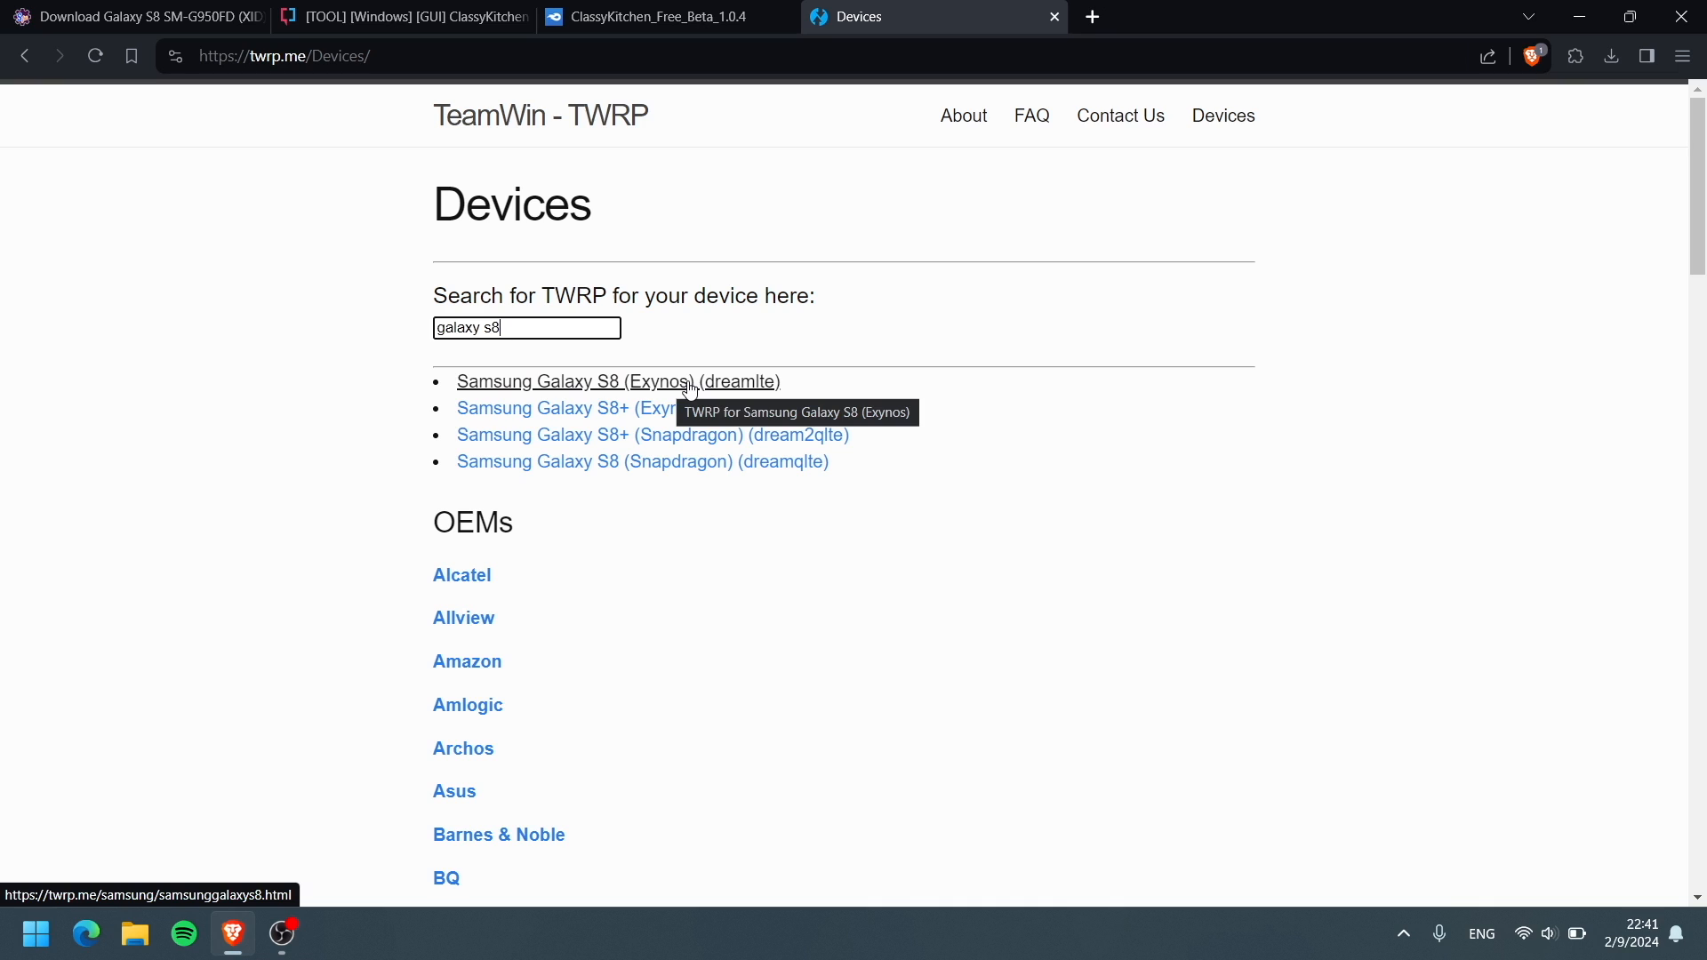
pyautogui.click(617, 381)
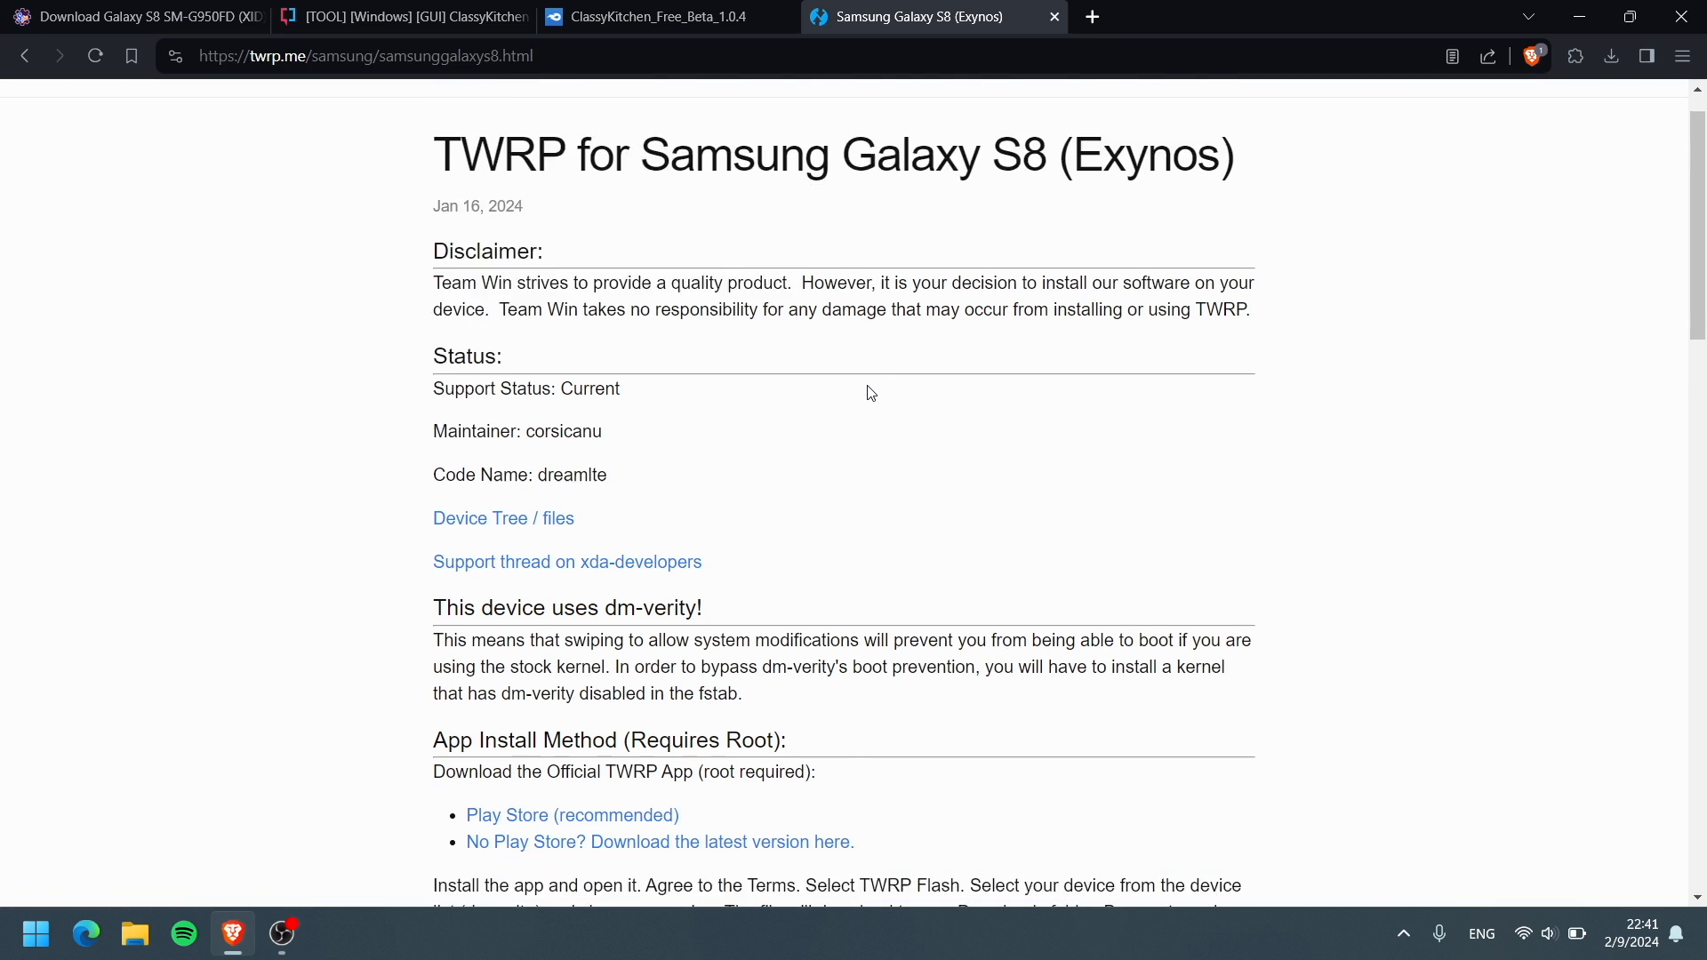
# Download twrp-3.7.0_9-0-dreamlte.img.tar from the Primary (Americas) mirror
pyautogui.scroll(-3)
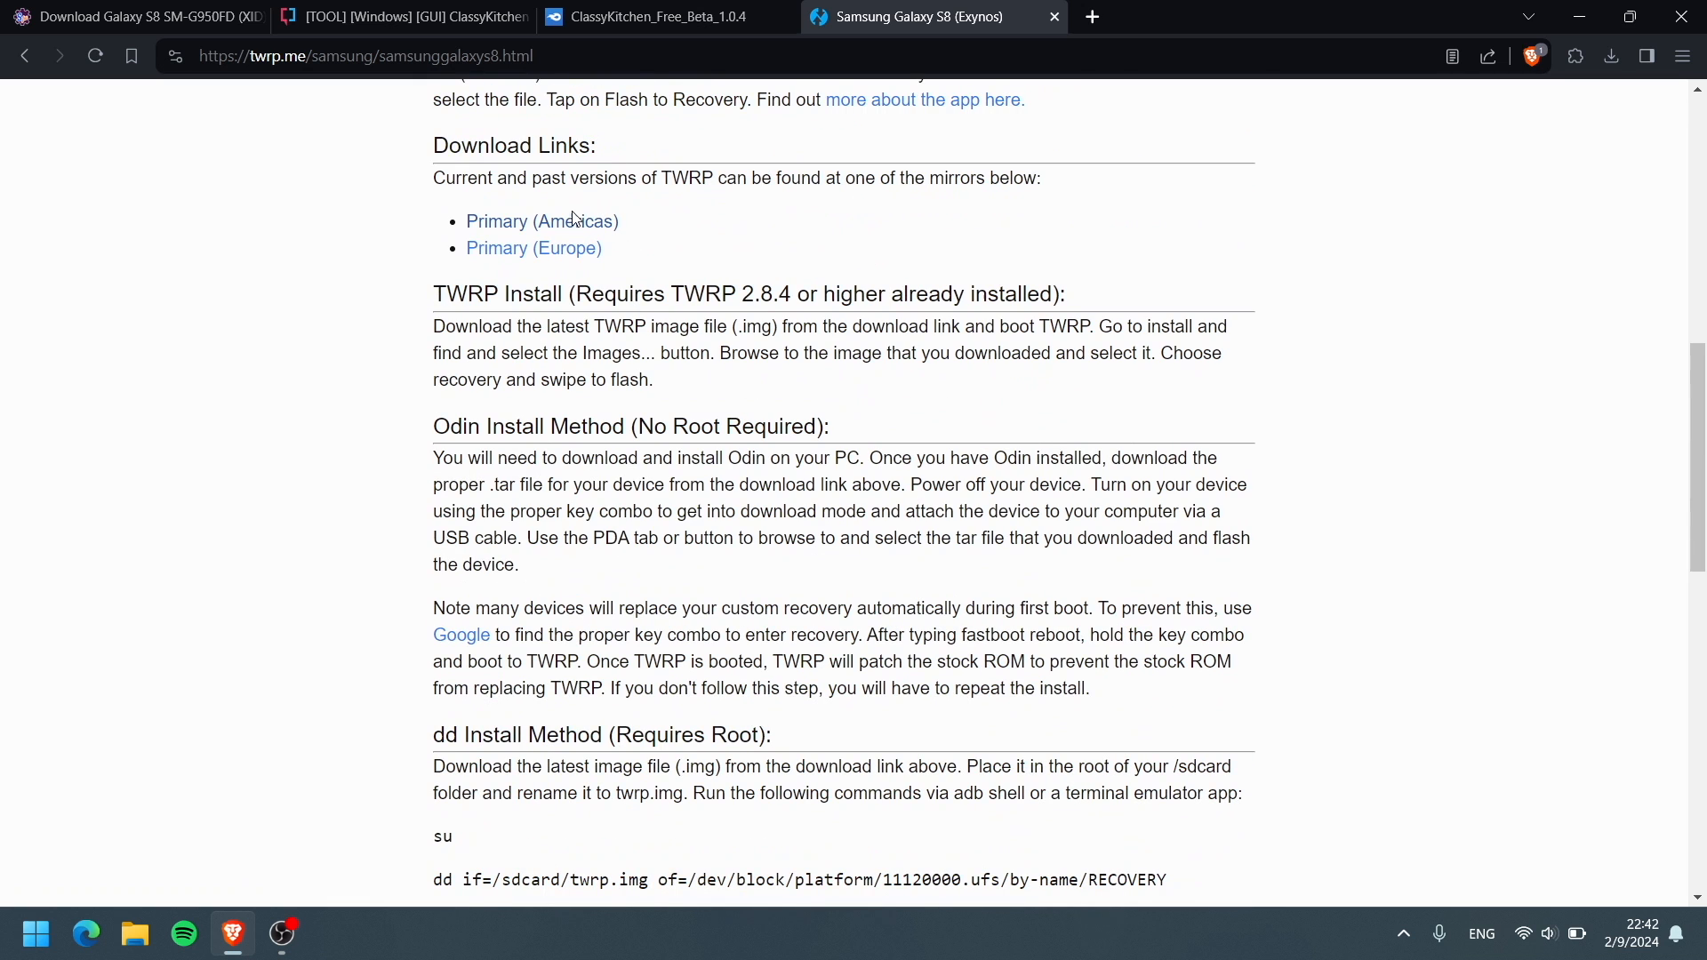
pyautogui.click(542, 221)
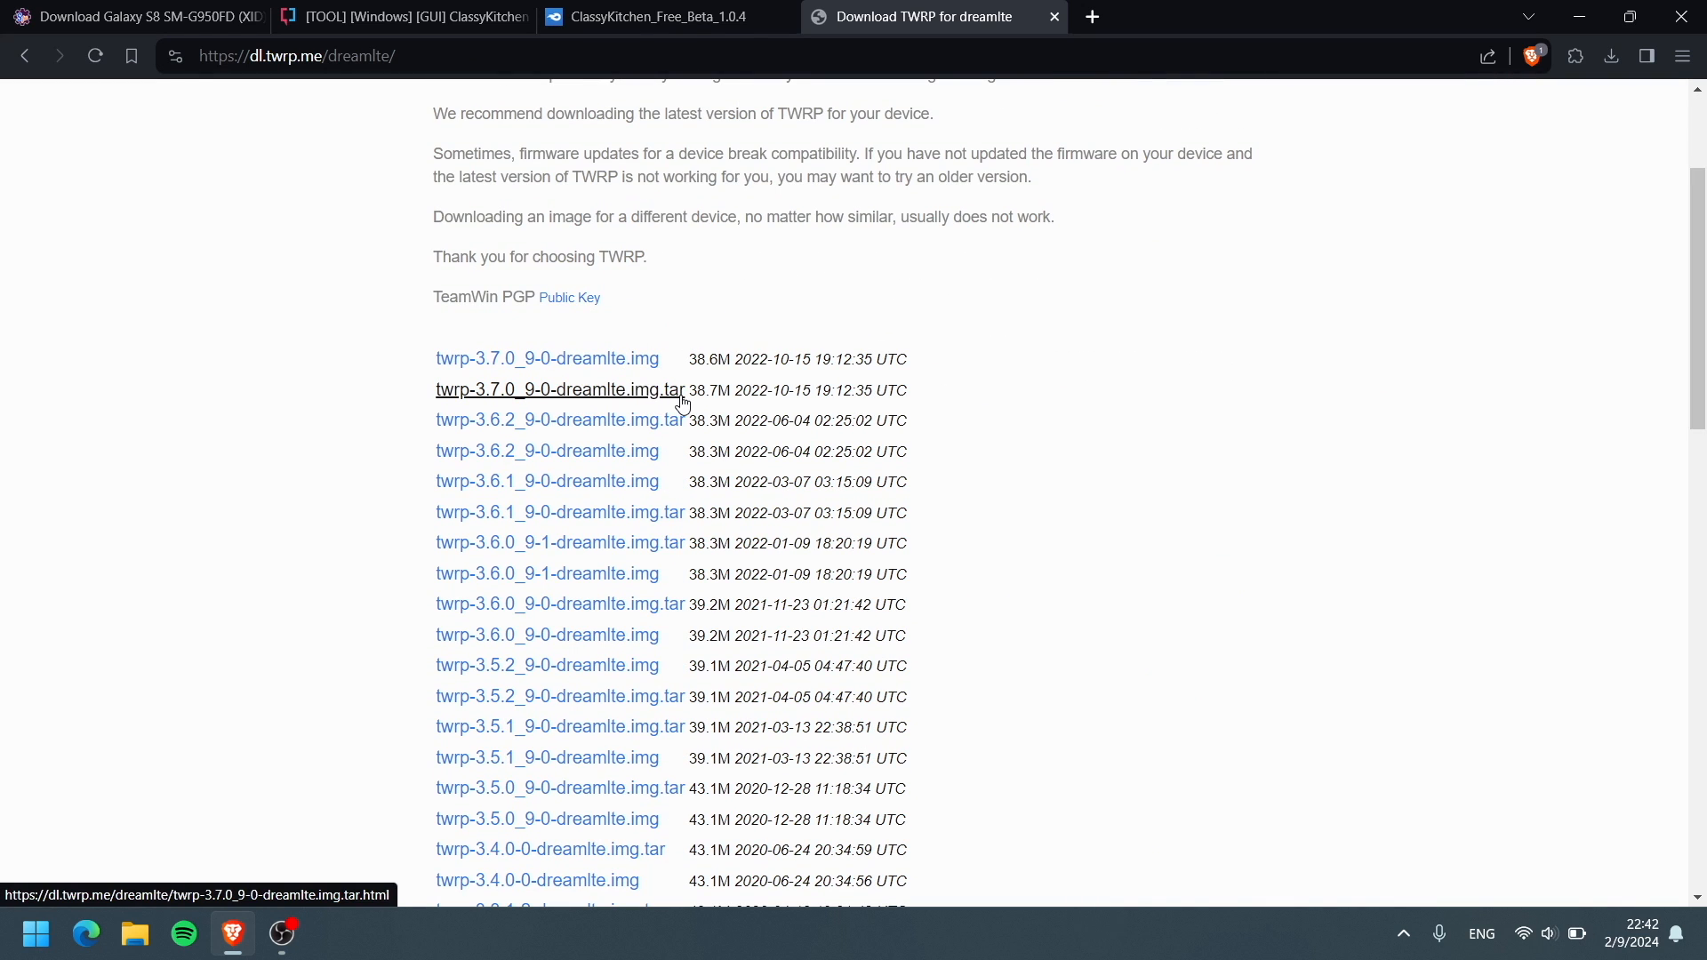
pyautogui.moveTo(607, 397)
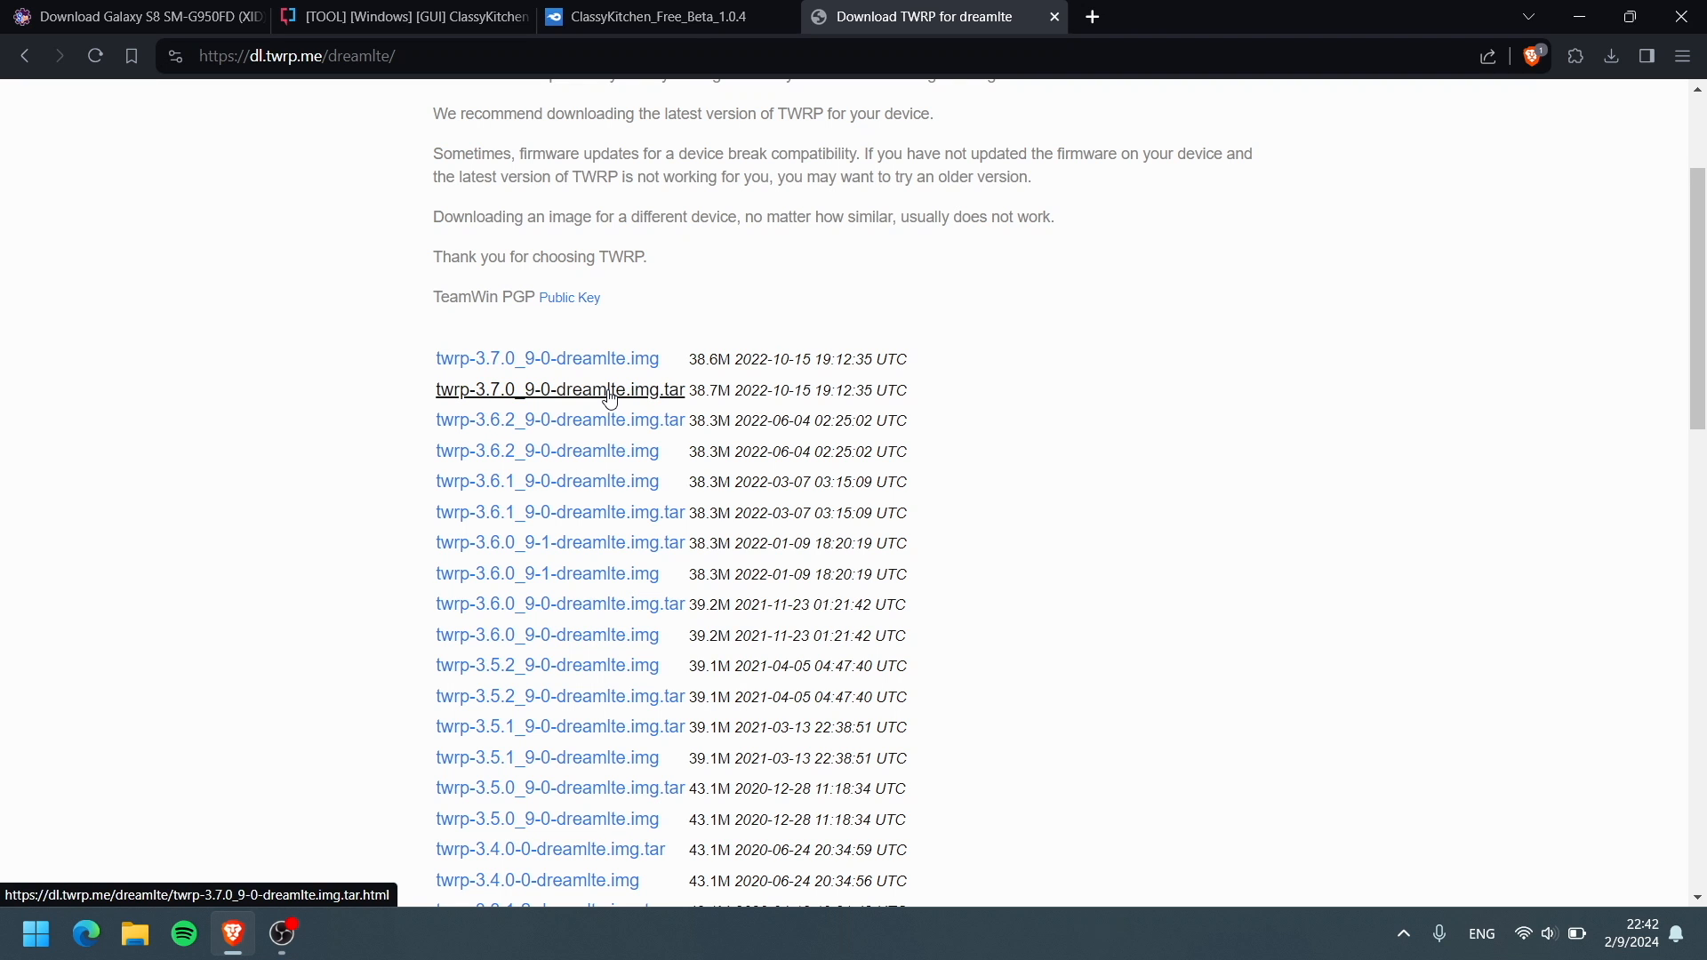
pyautogui.click(134, 933)
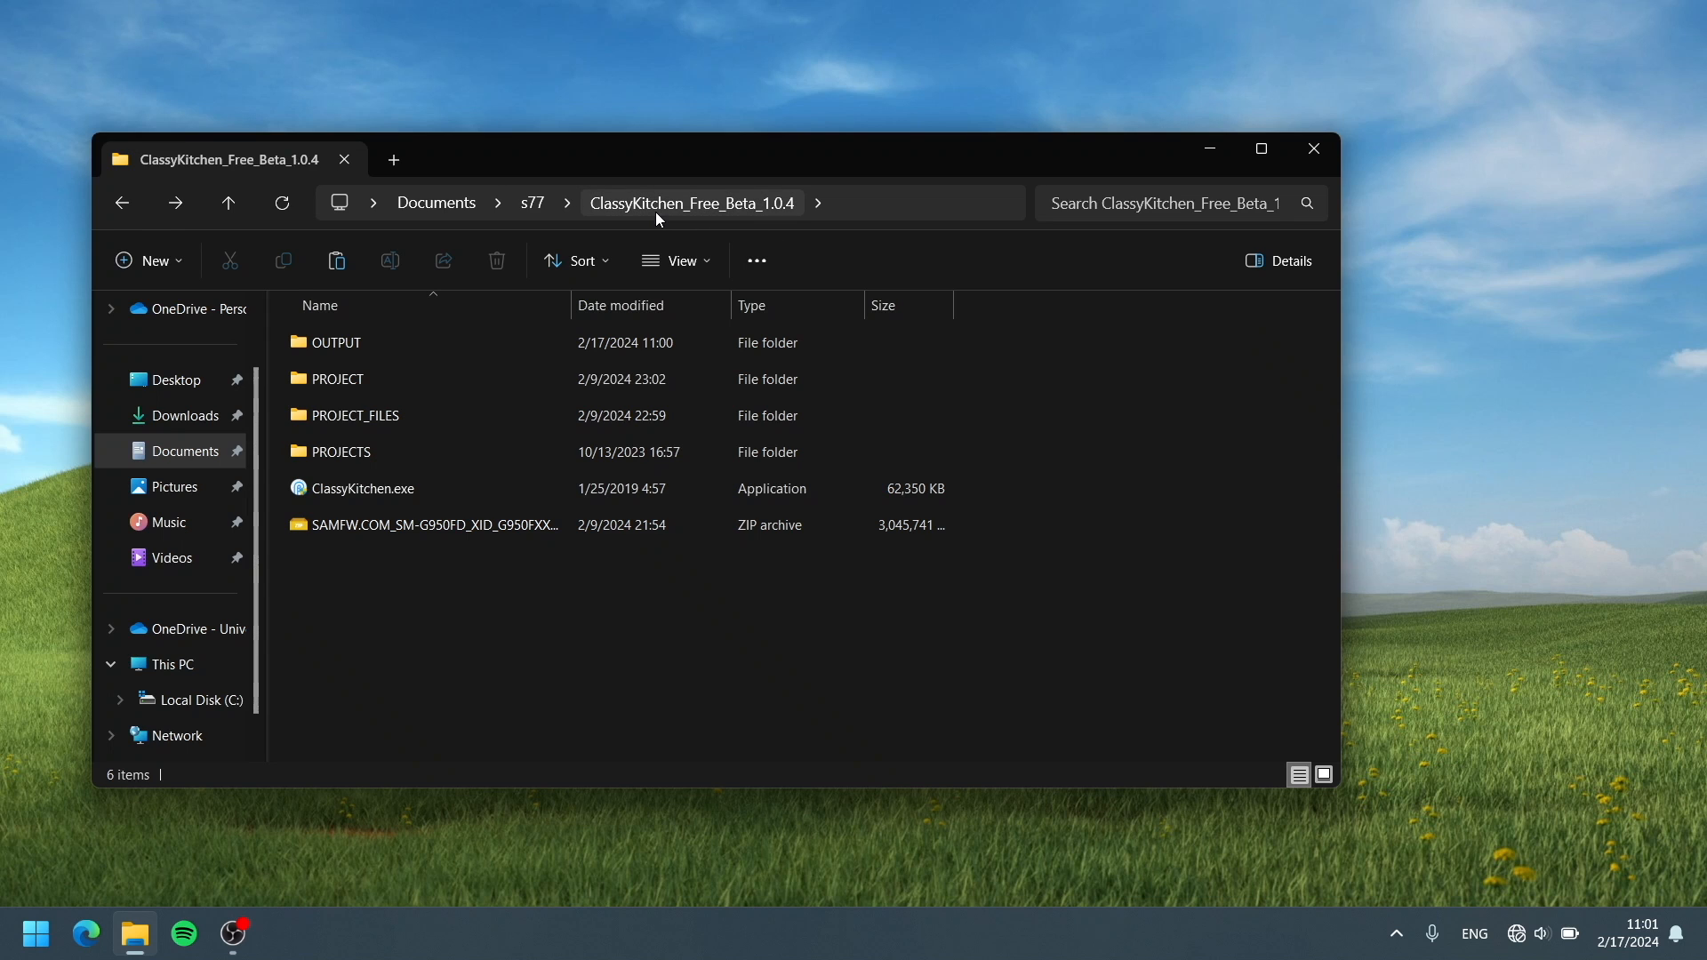
pyautogui.moveTo(413, 328)
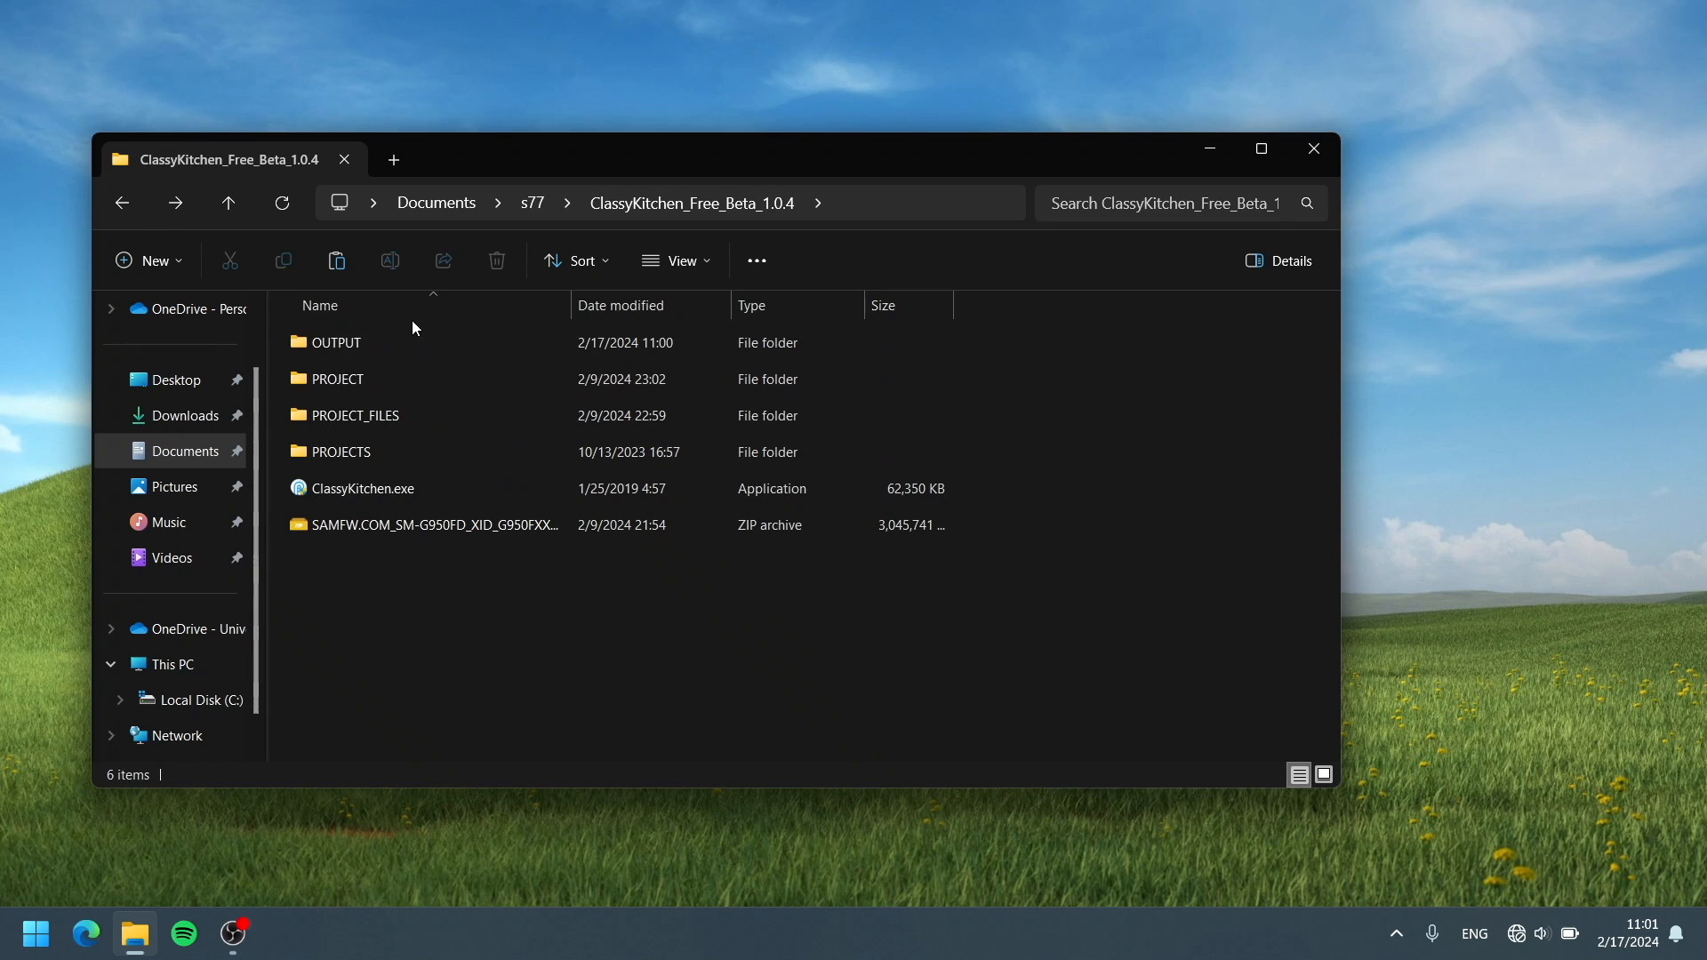
# Show the full context menu with PeaZip extraction options for the SAMFW firmware ZIP
pyautogui.click(341, 451)
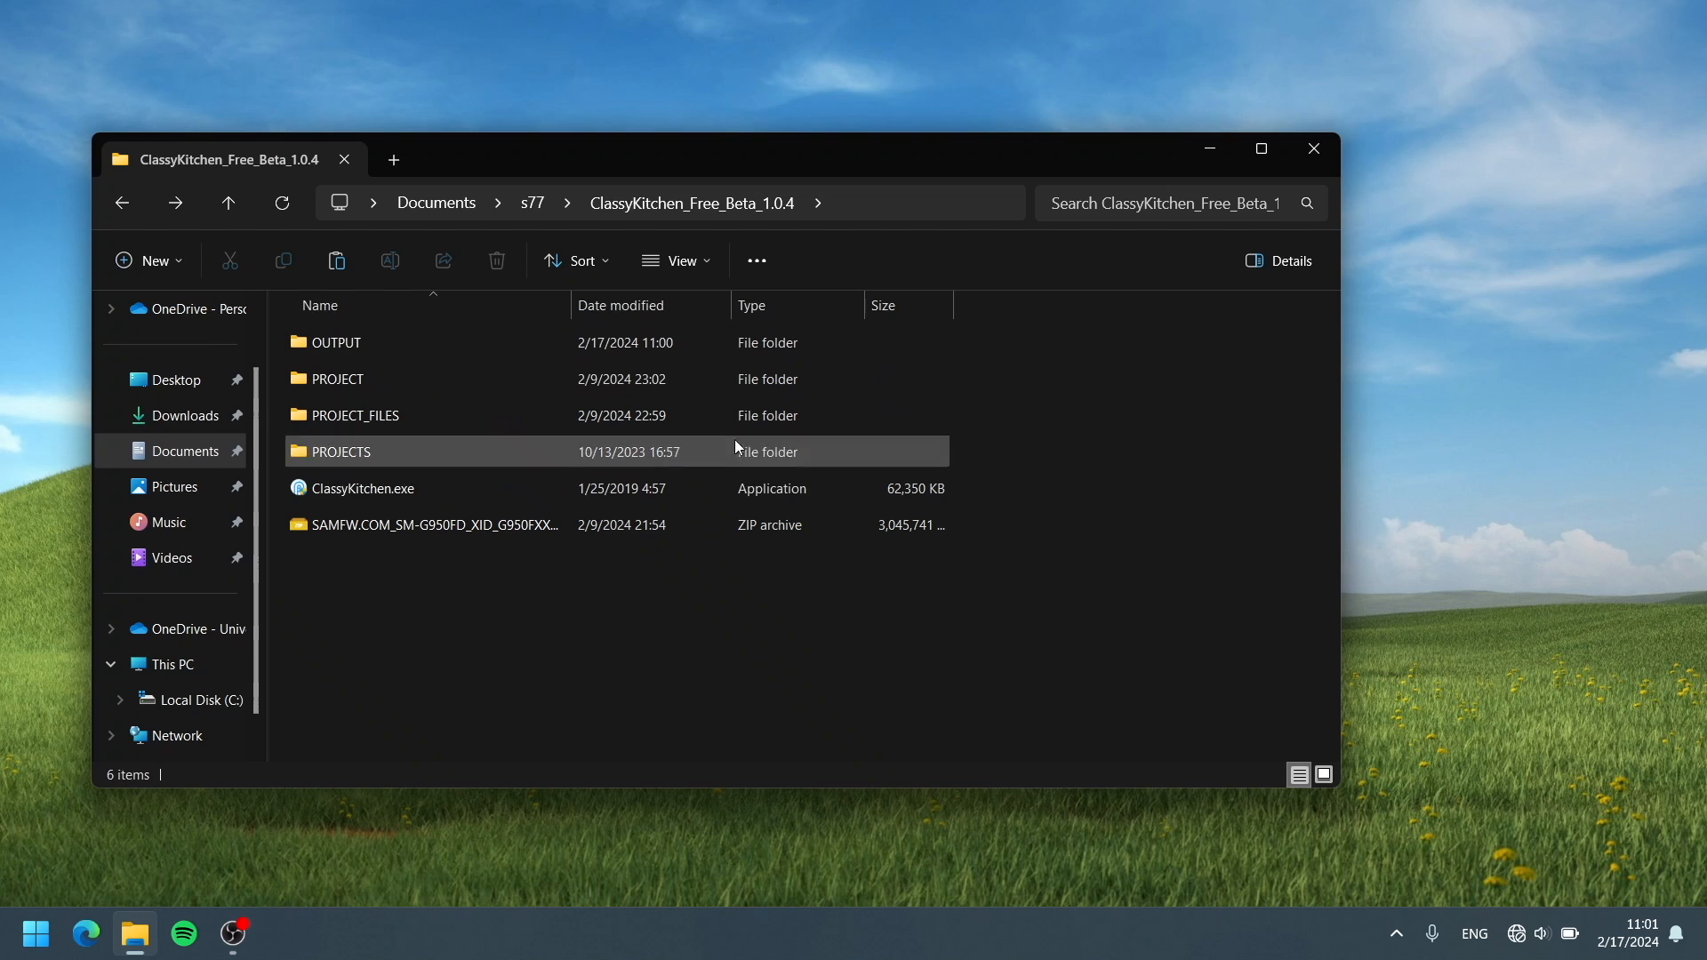
pyautogui.moveTo(480, 524)
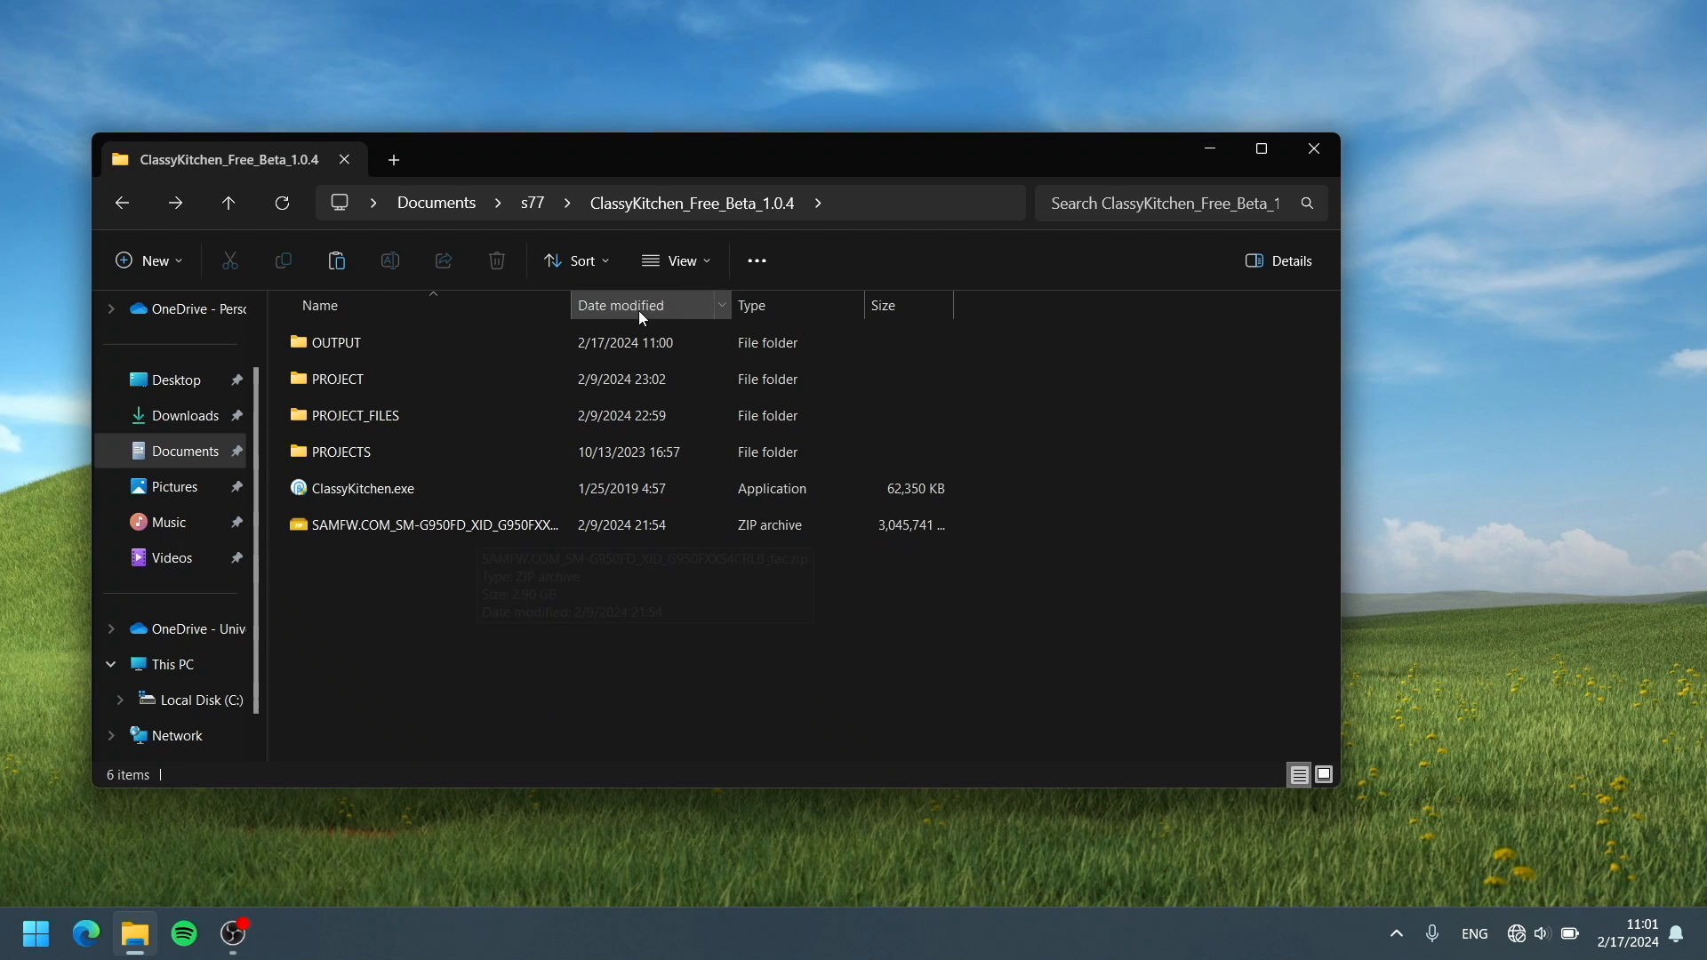
pyautogui.click(425, 525)
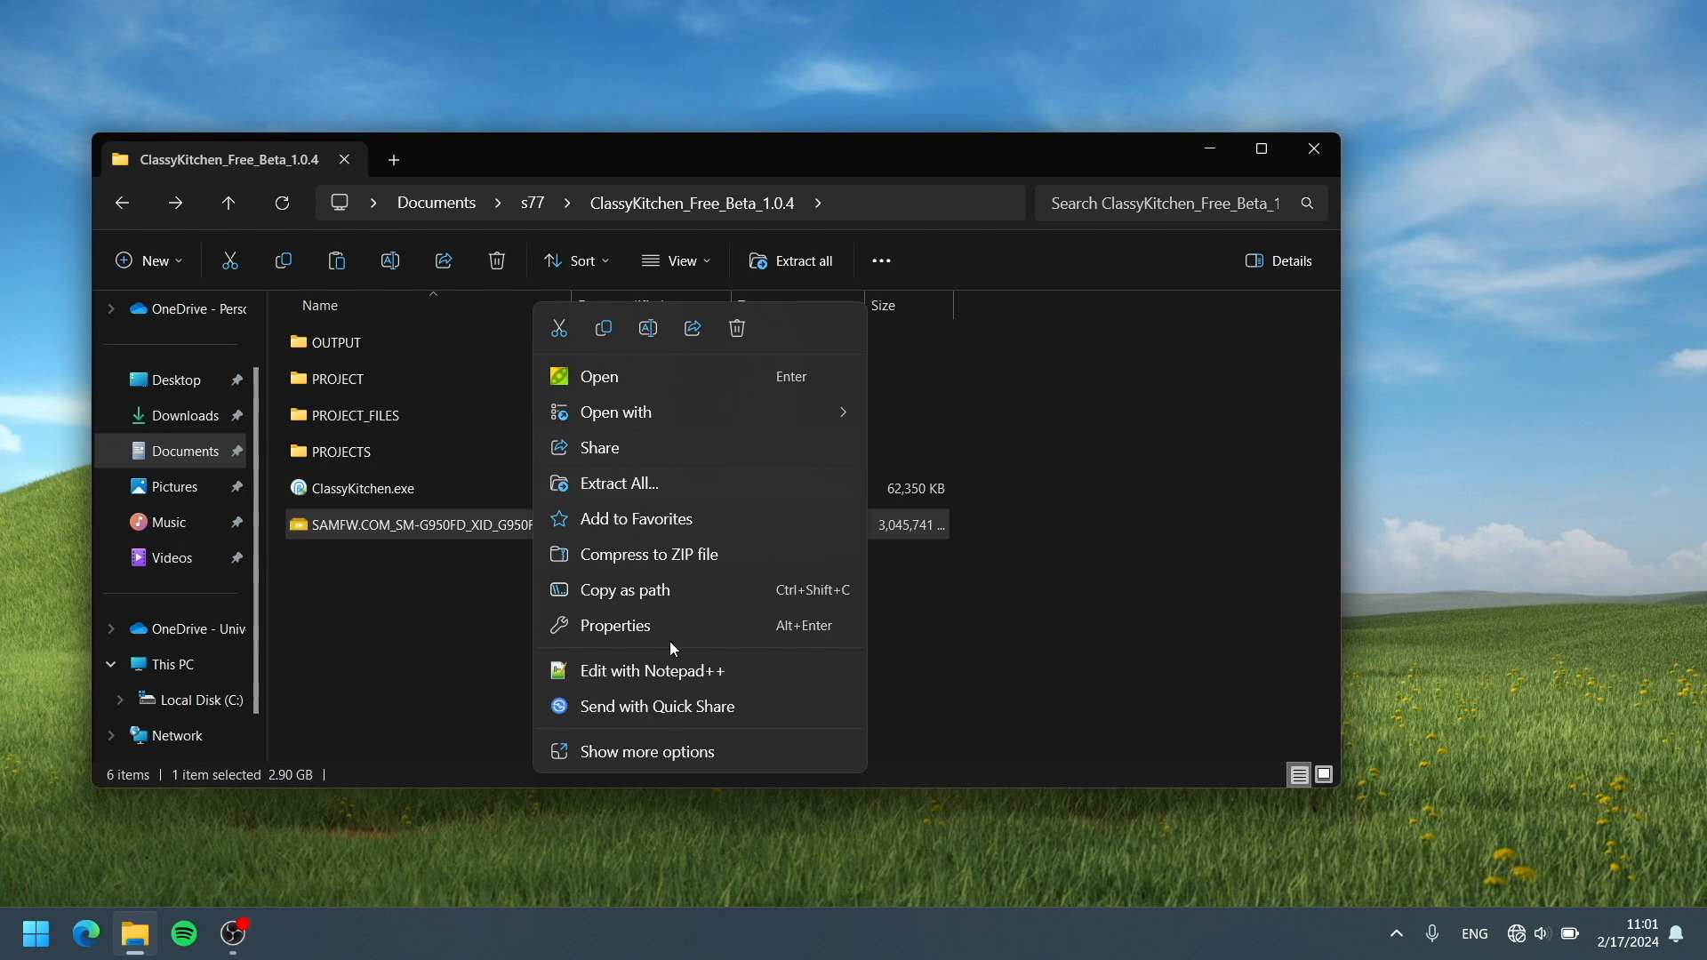
pyautogui.click(646, 751)
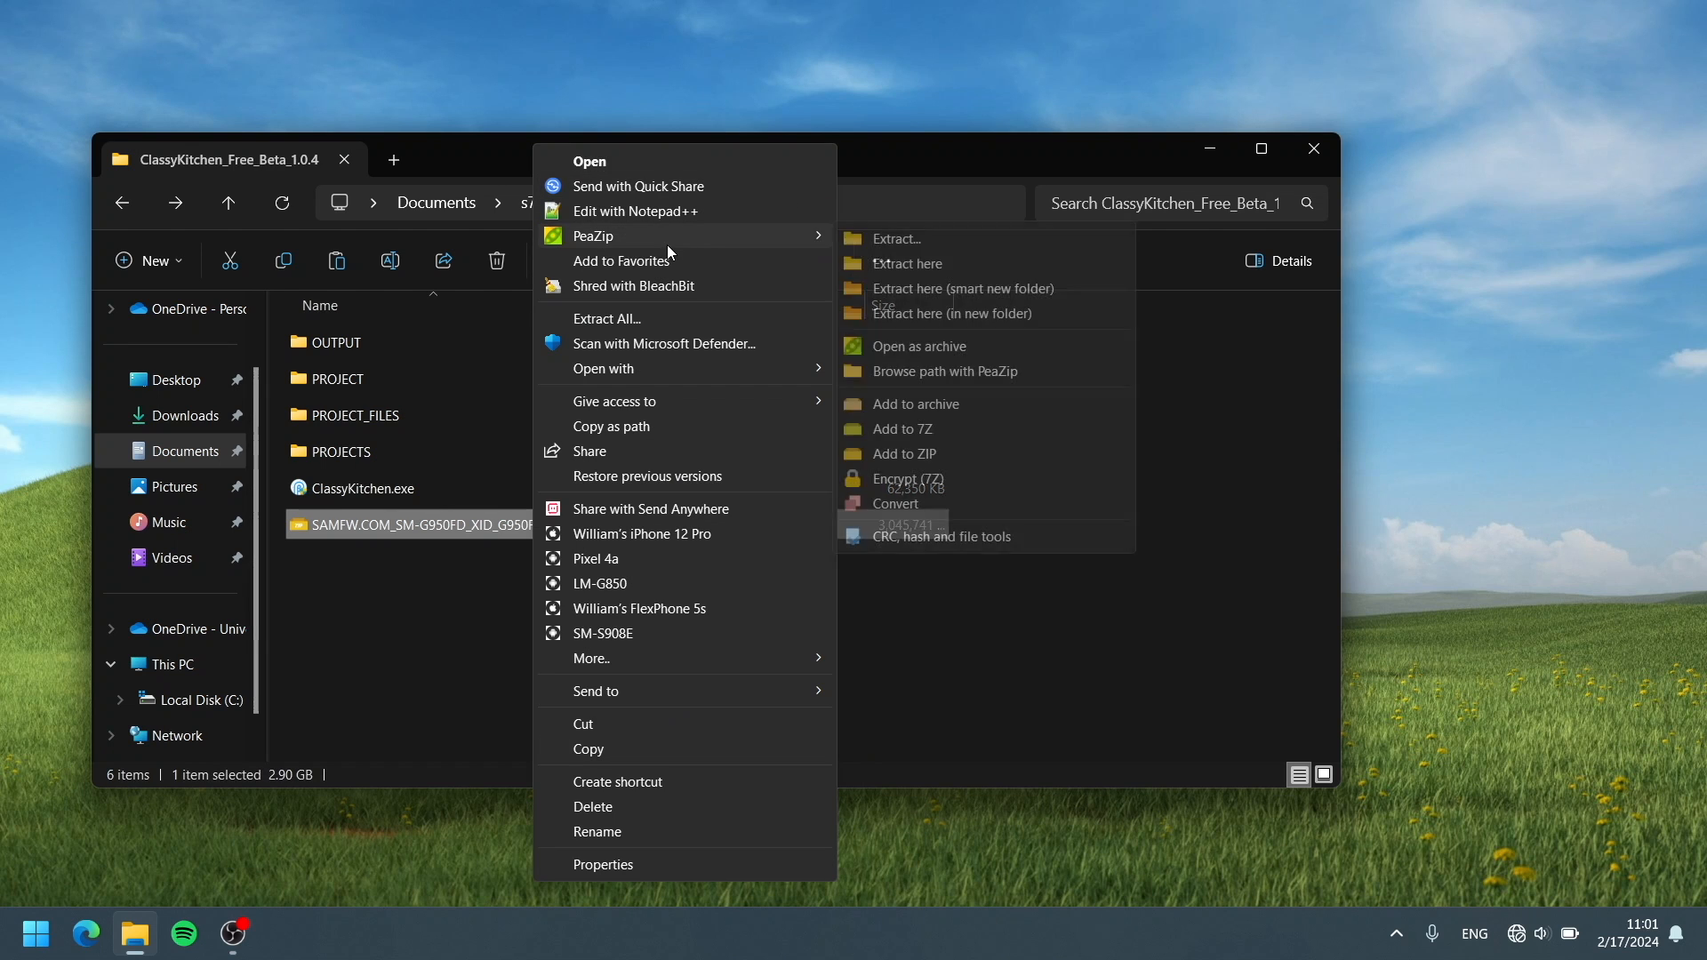
pyautogui.moveTo(980, 314)
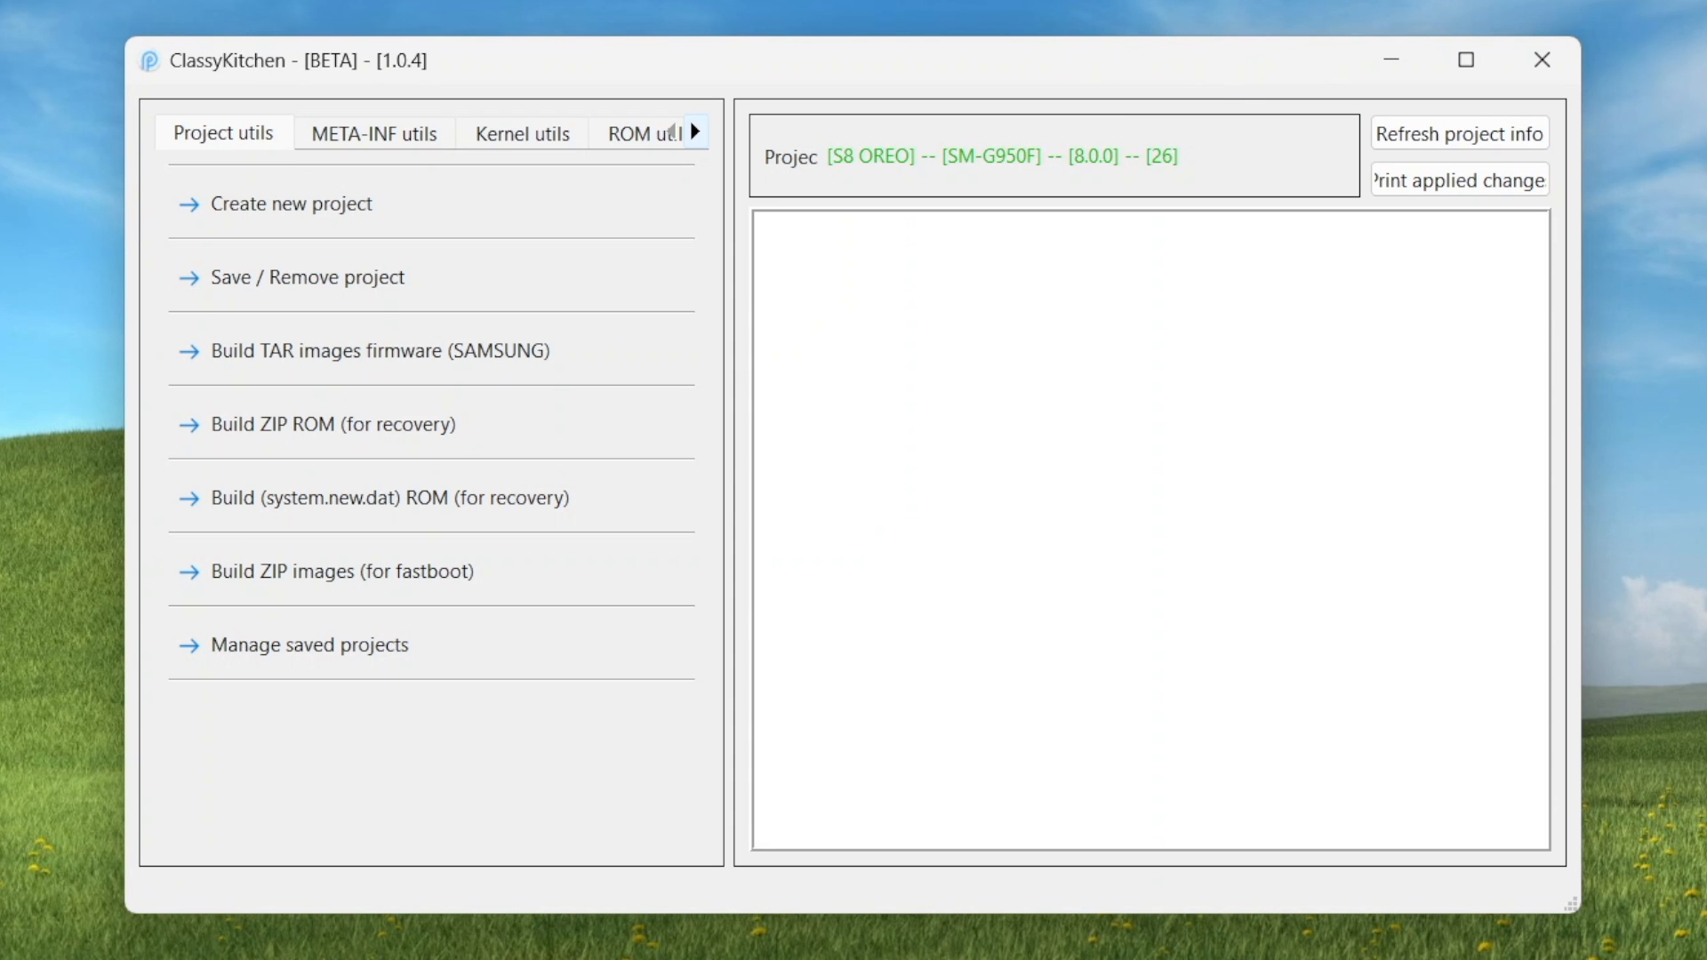
pyautogui.moveTo(950, 45)
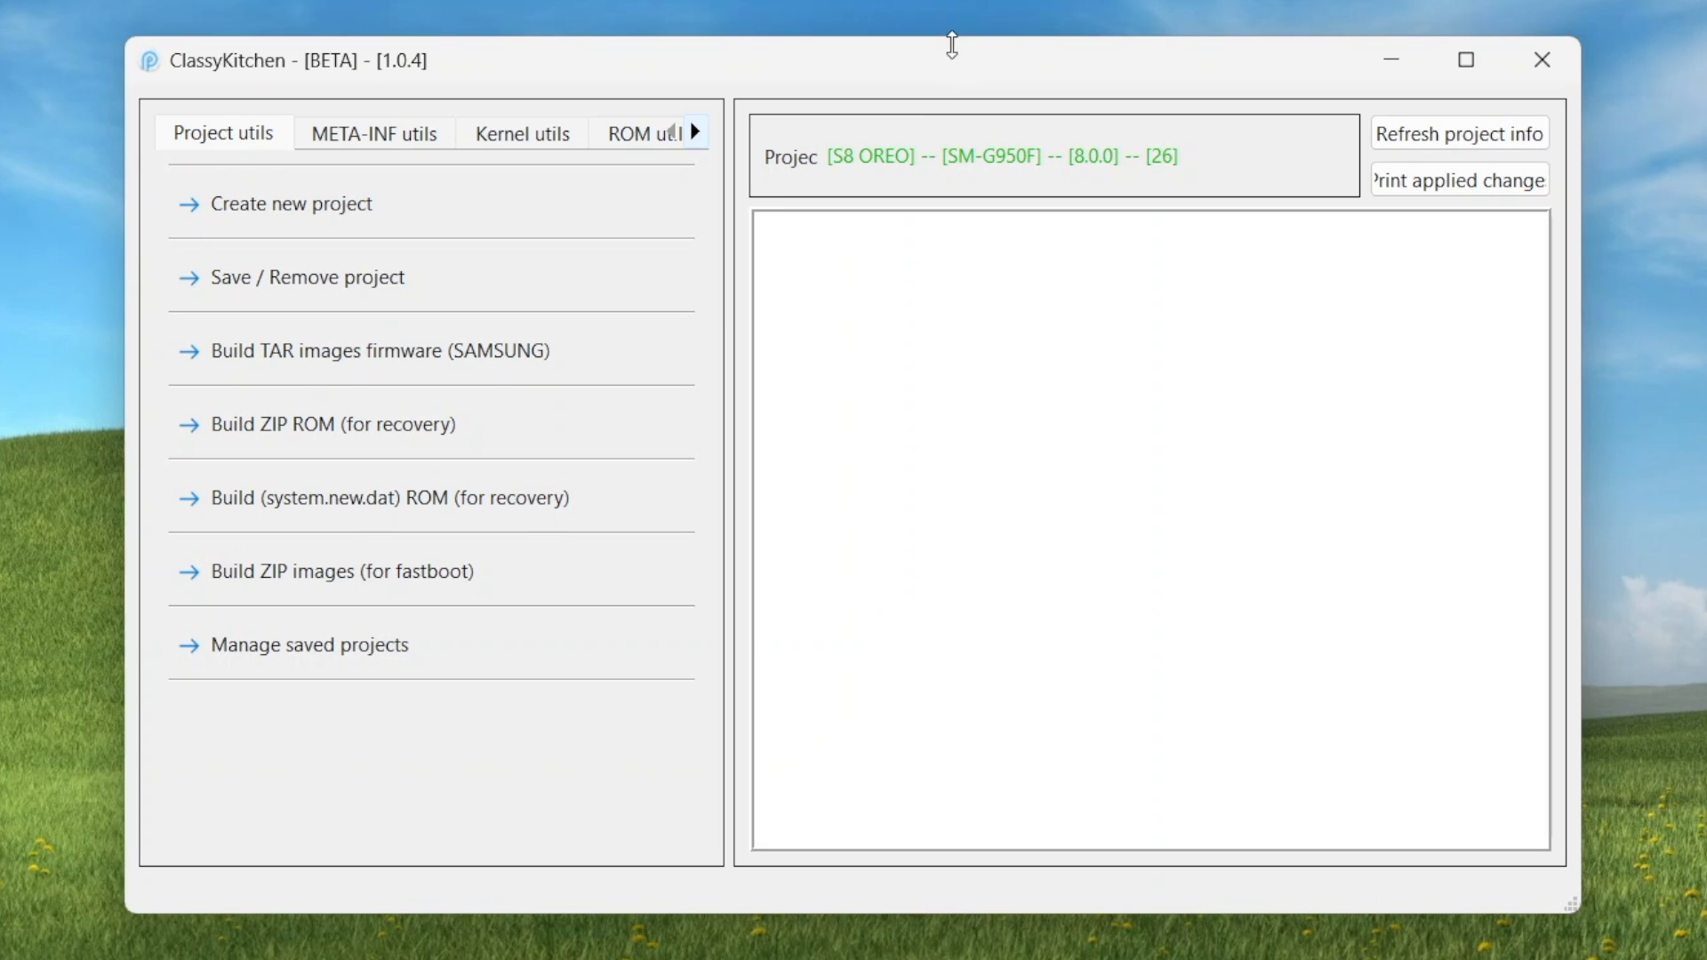
# Remove the S8 OREO project and build 's8 oreo 2024' from the extracted SAMFW firmware files
pyautogui.click(310, 276)
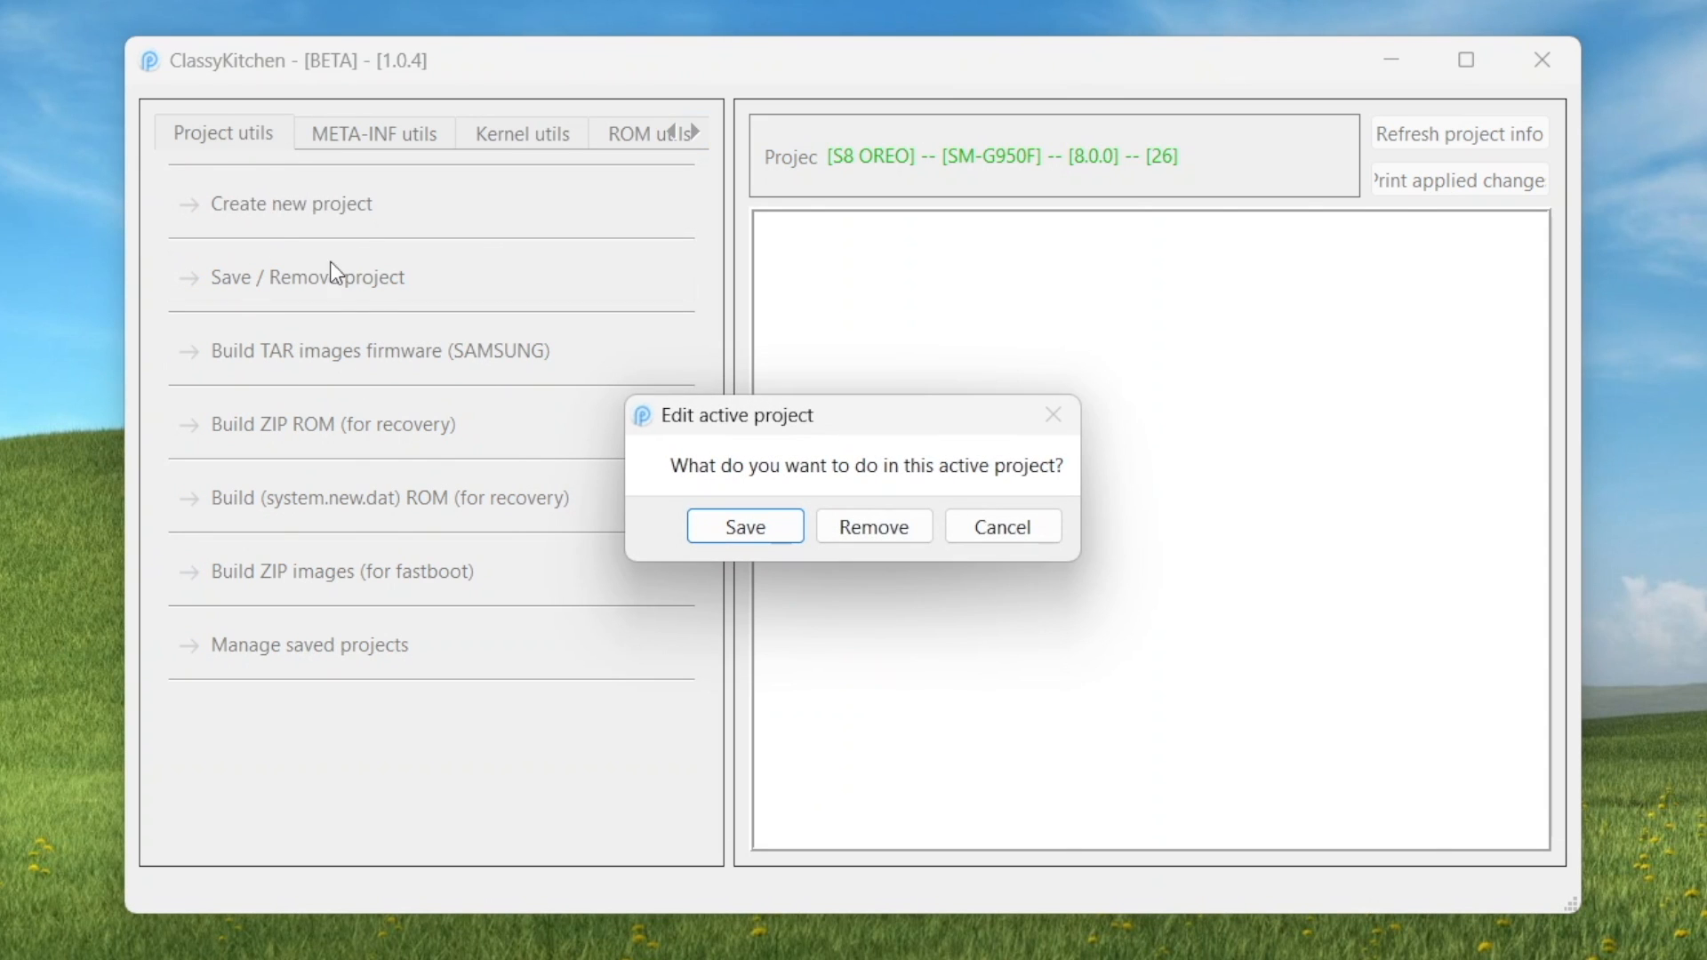
pyautogui.click(743, 526)
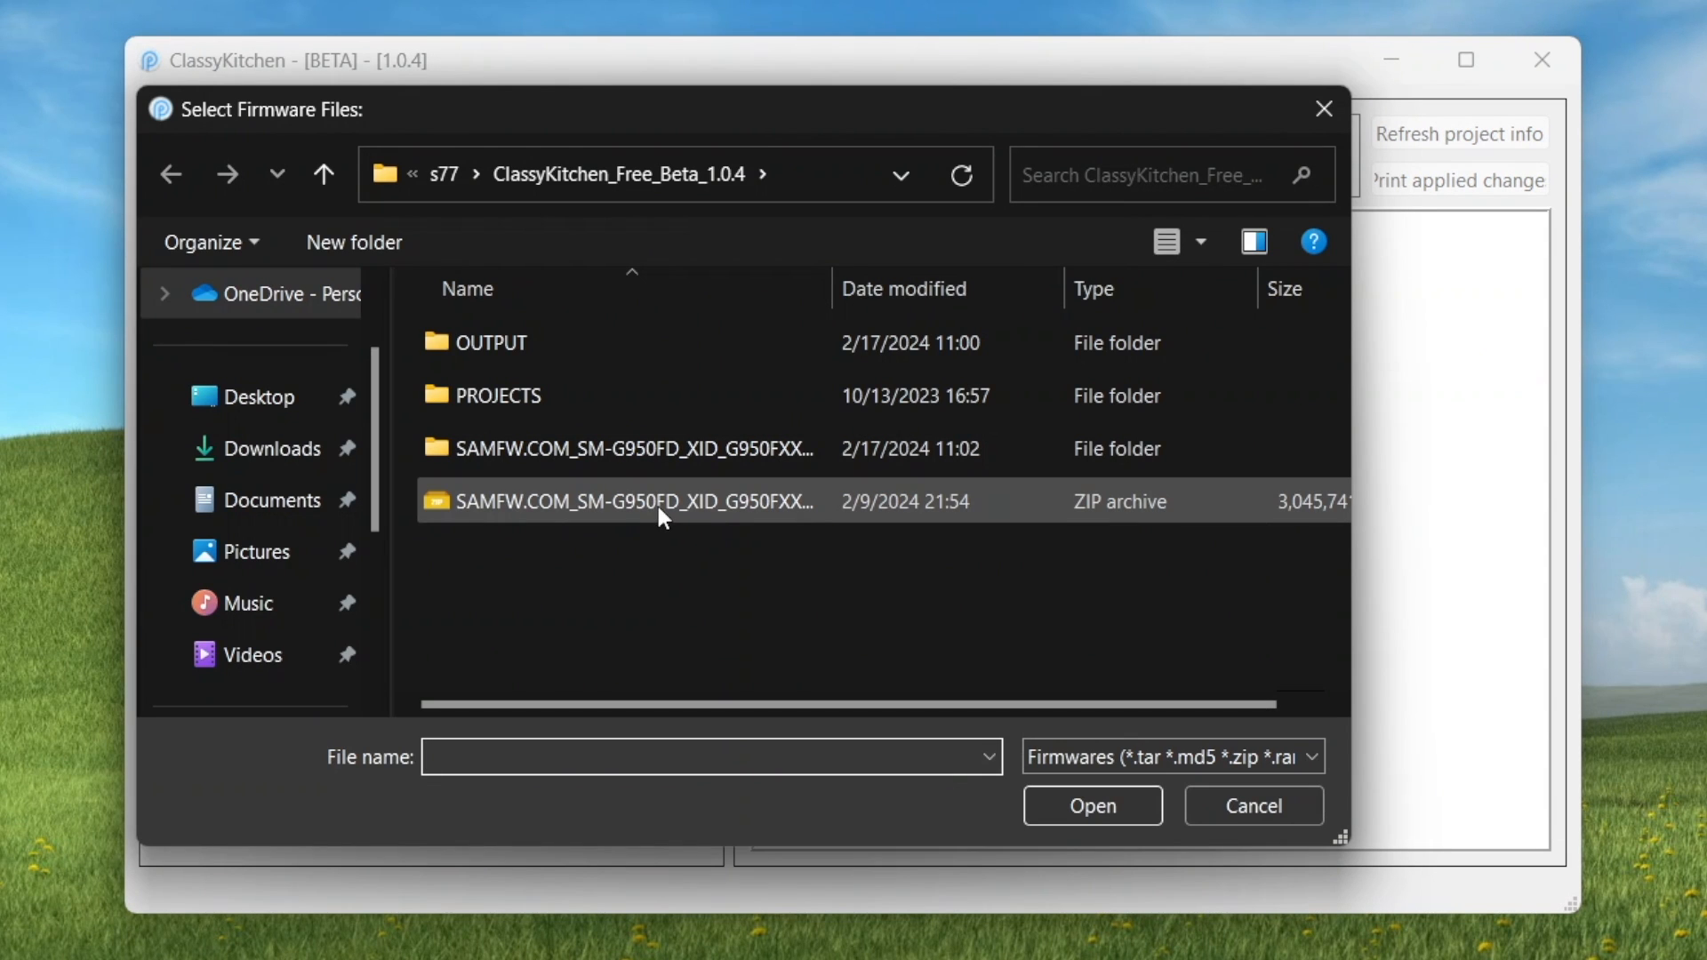
pyautogui.doubleClick(621, 500)
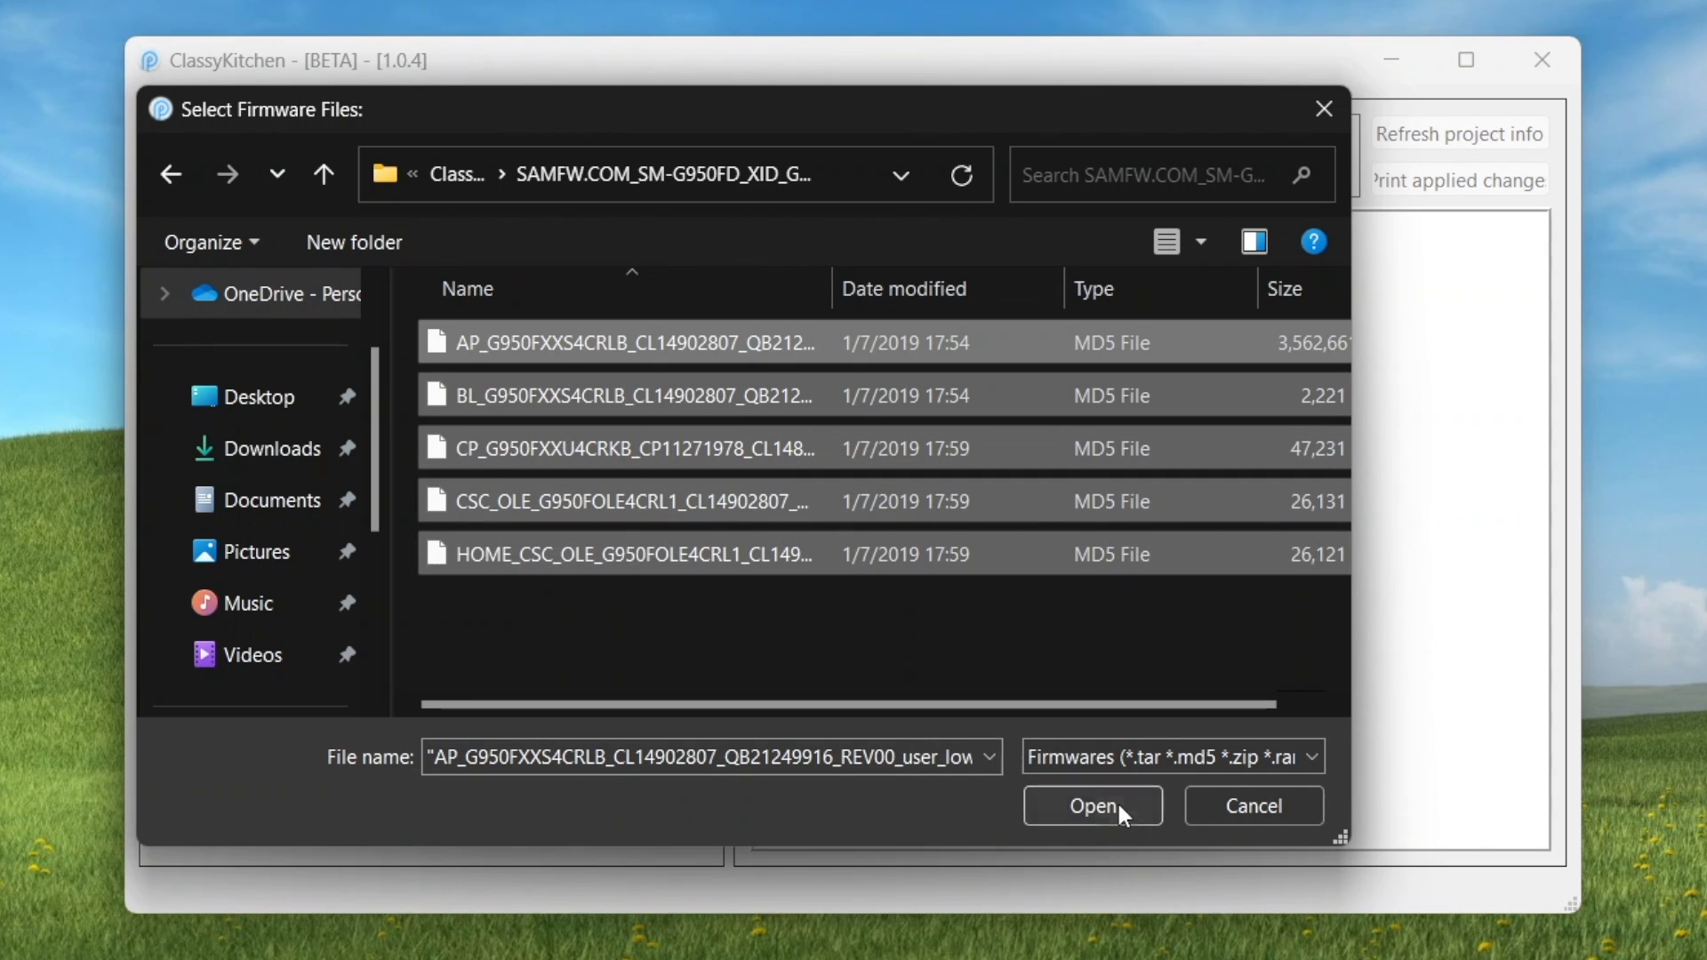
pyautogui.click(1091, 806)
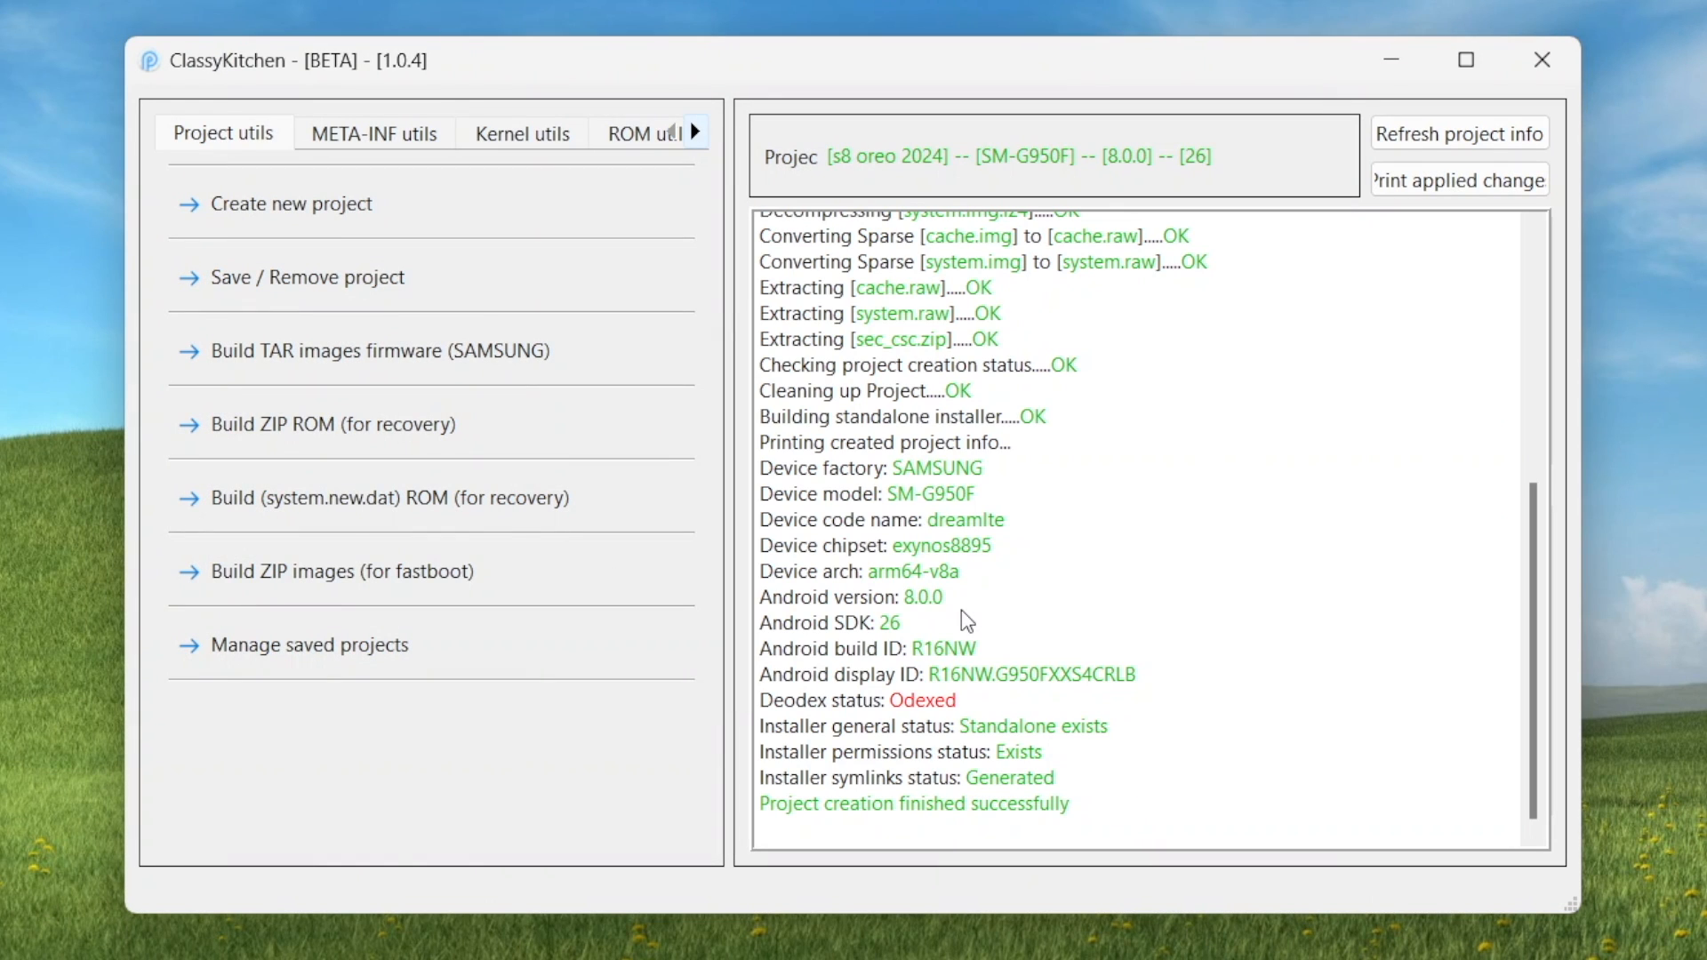
pyautogui.moveTo(724, 160)
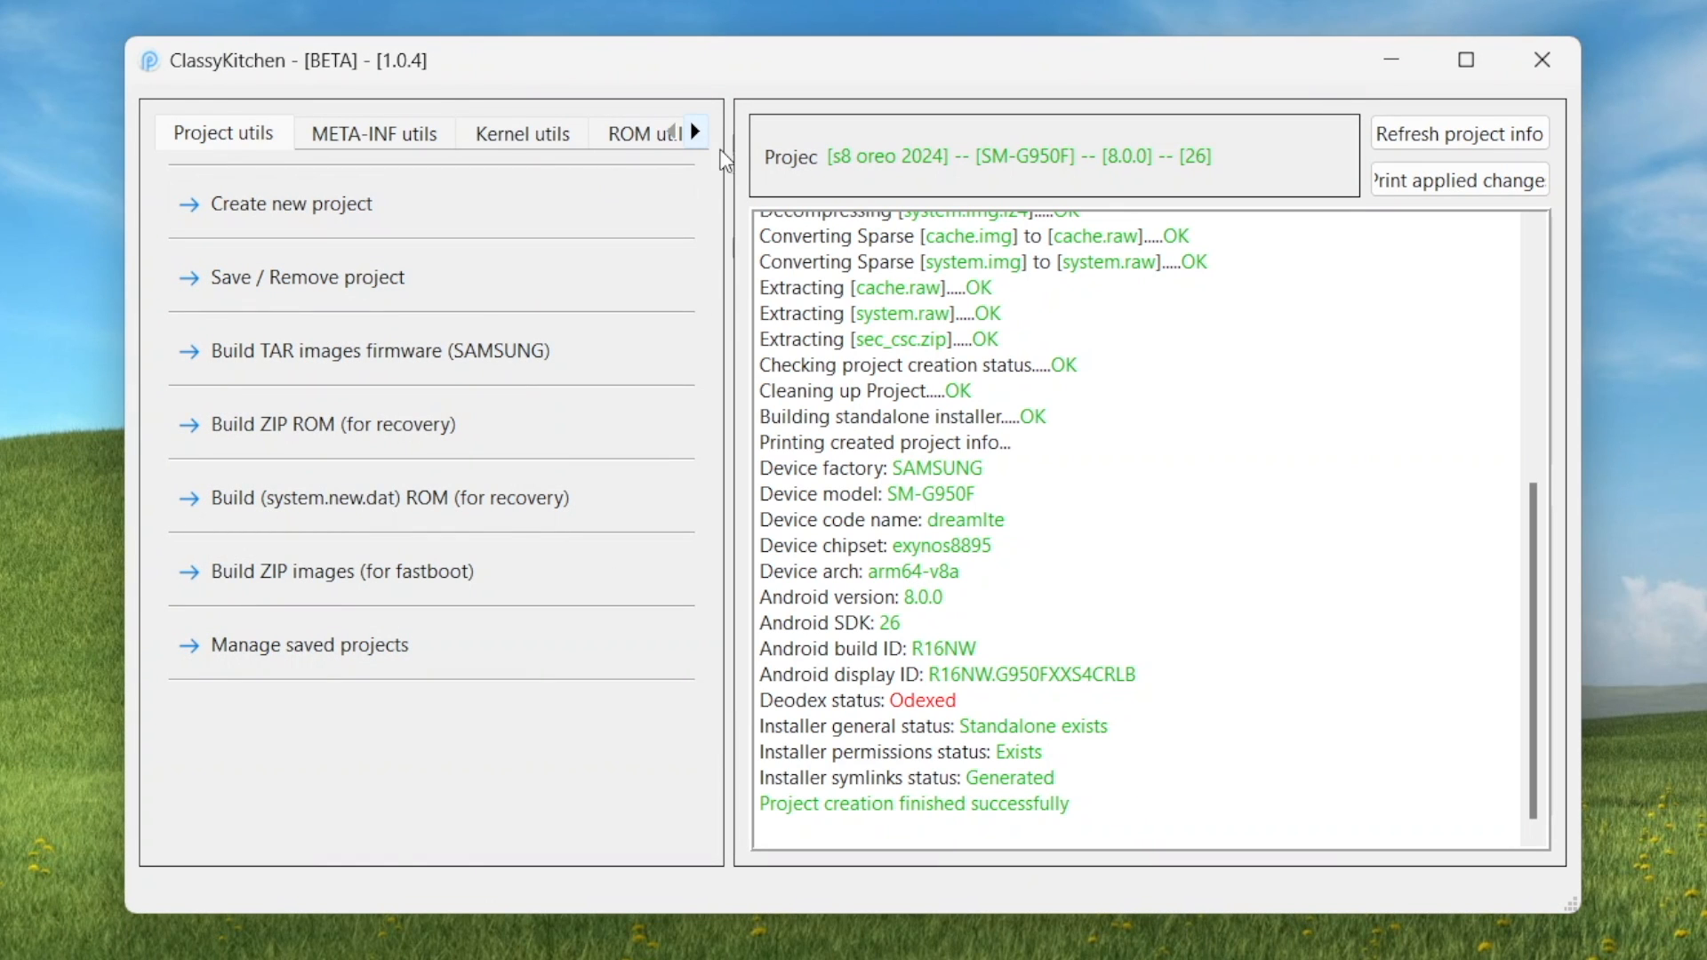
# Under ROM utils, disable RMM state and deodex the ROM
pyautogui.click(695, 132)
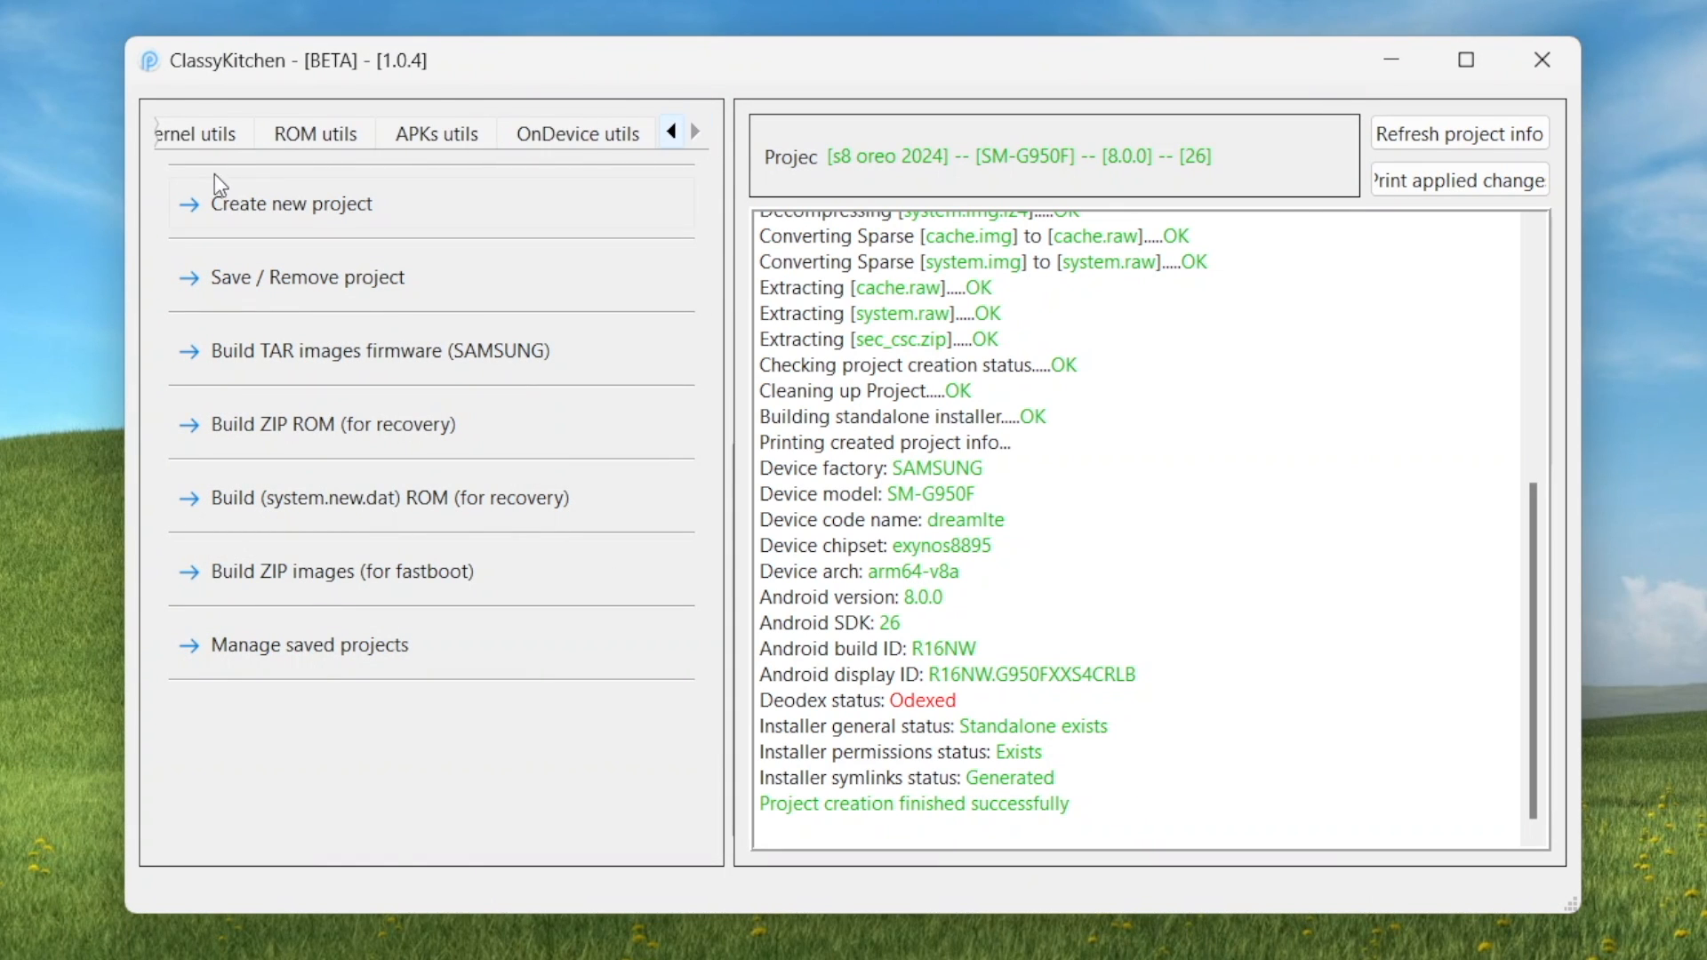
pyautogui.click(315, 132)
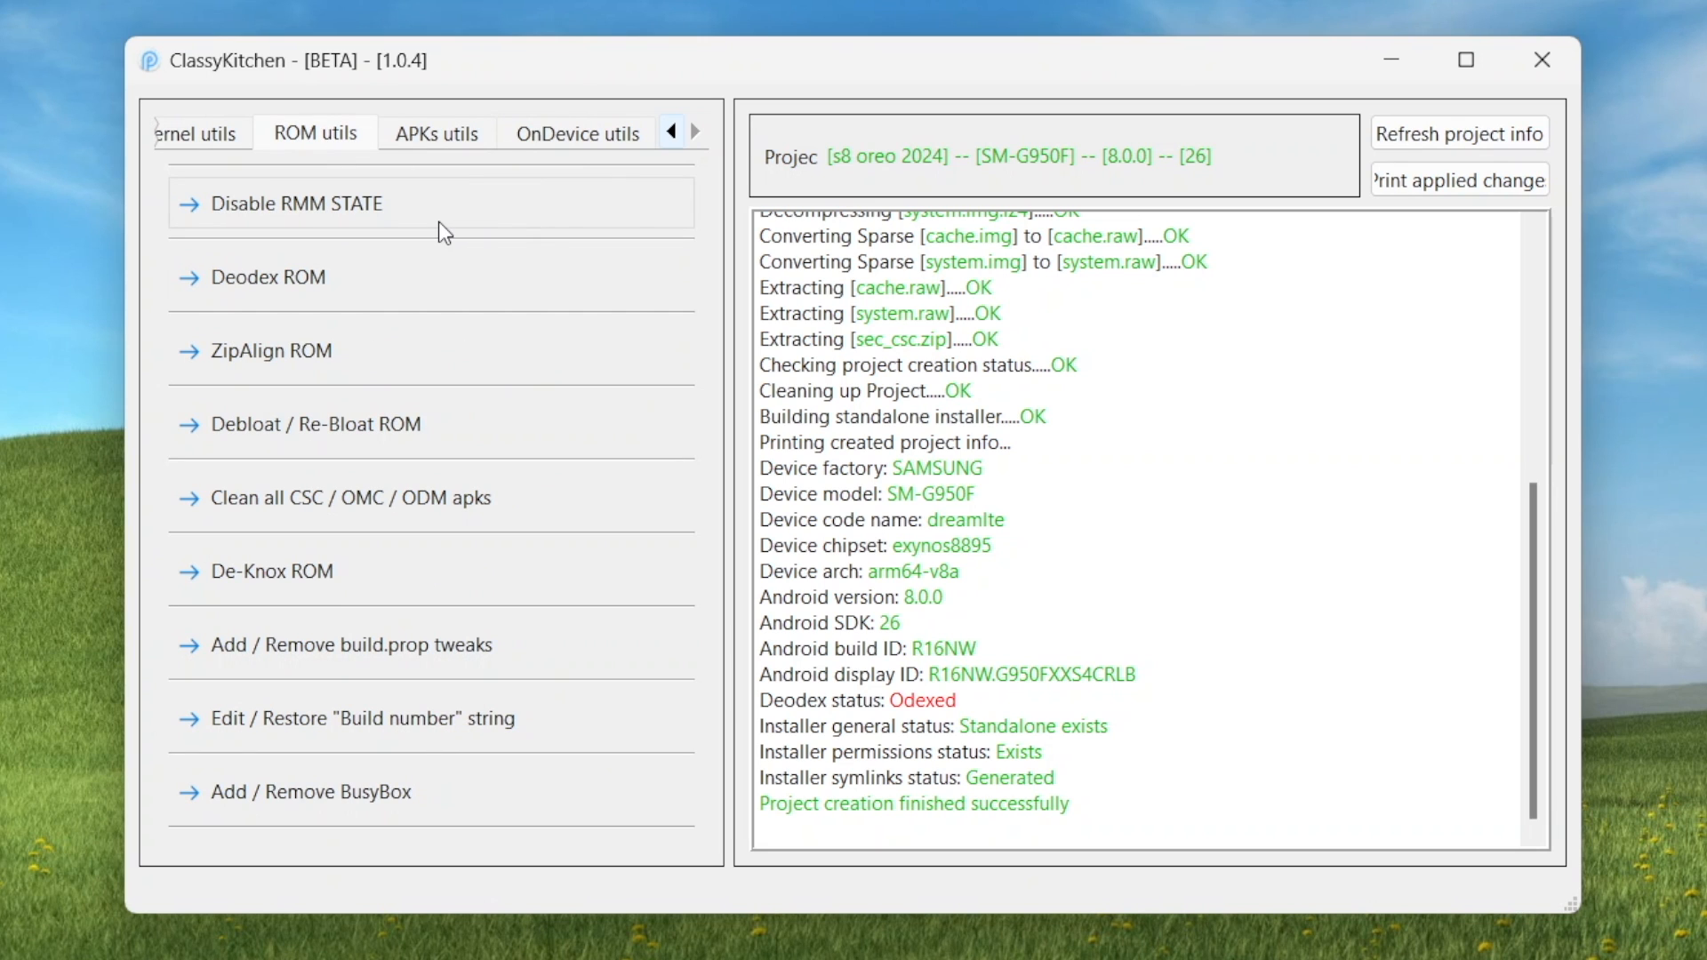
pyautogui.click(297, 203)
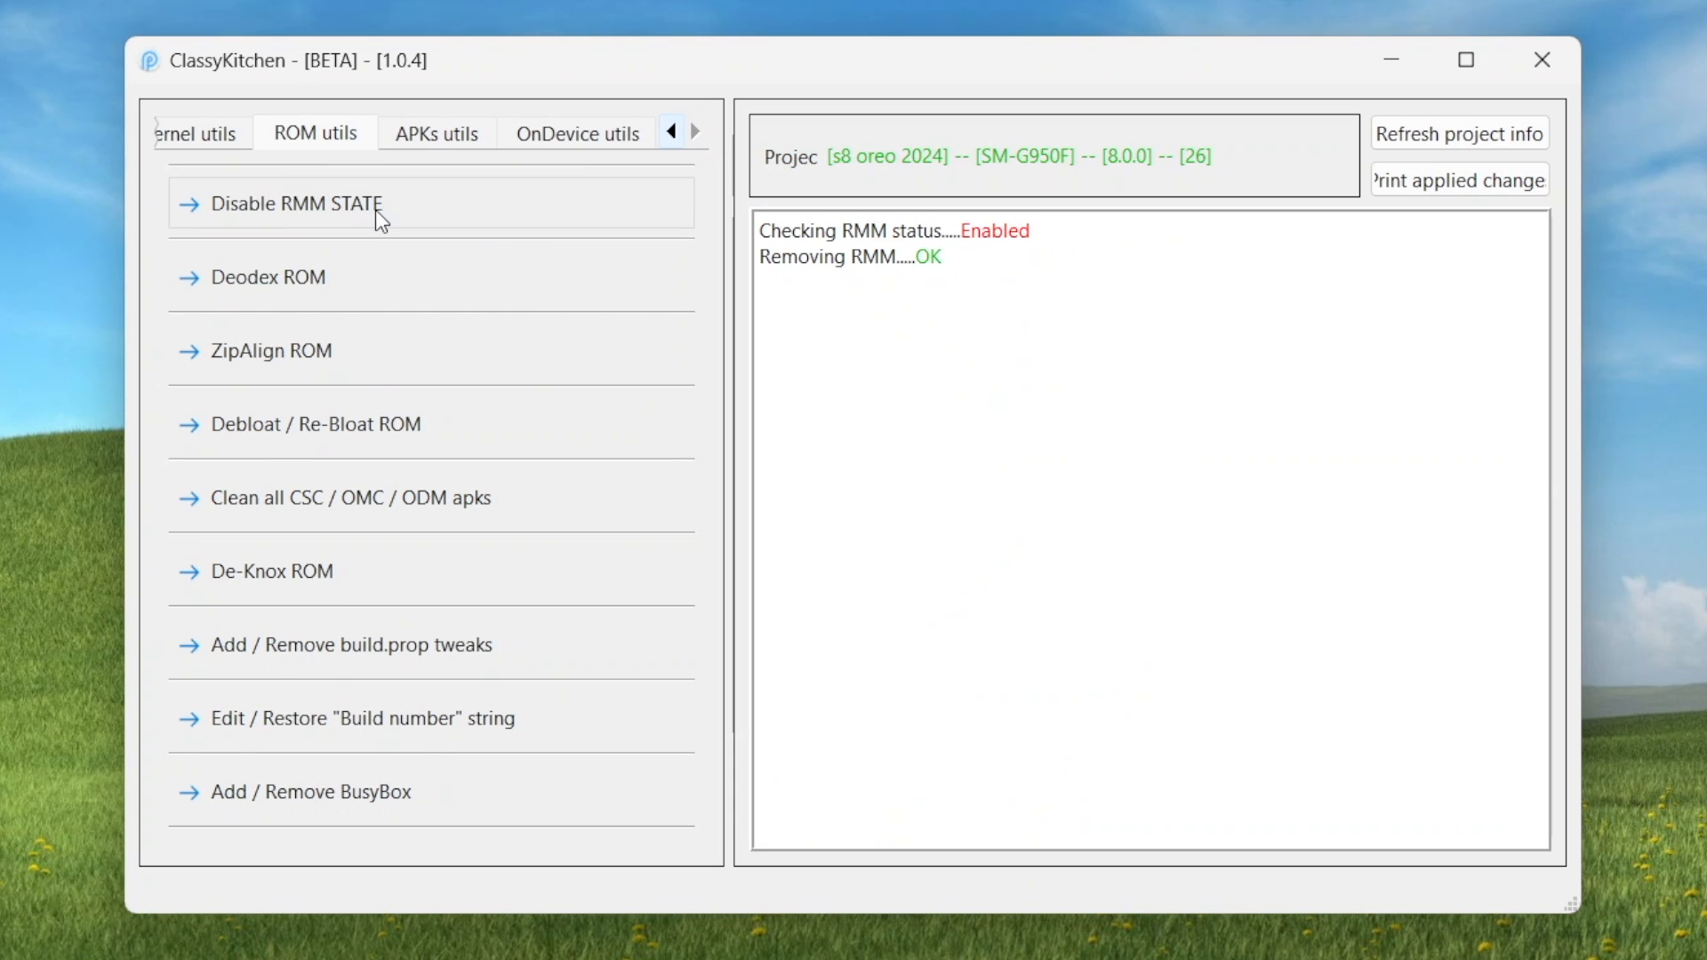
pyautogui.moveTo(490, 318)
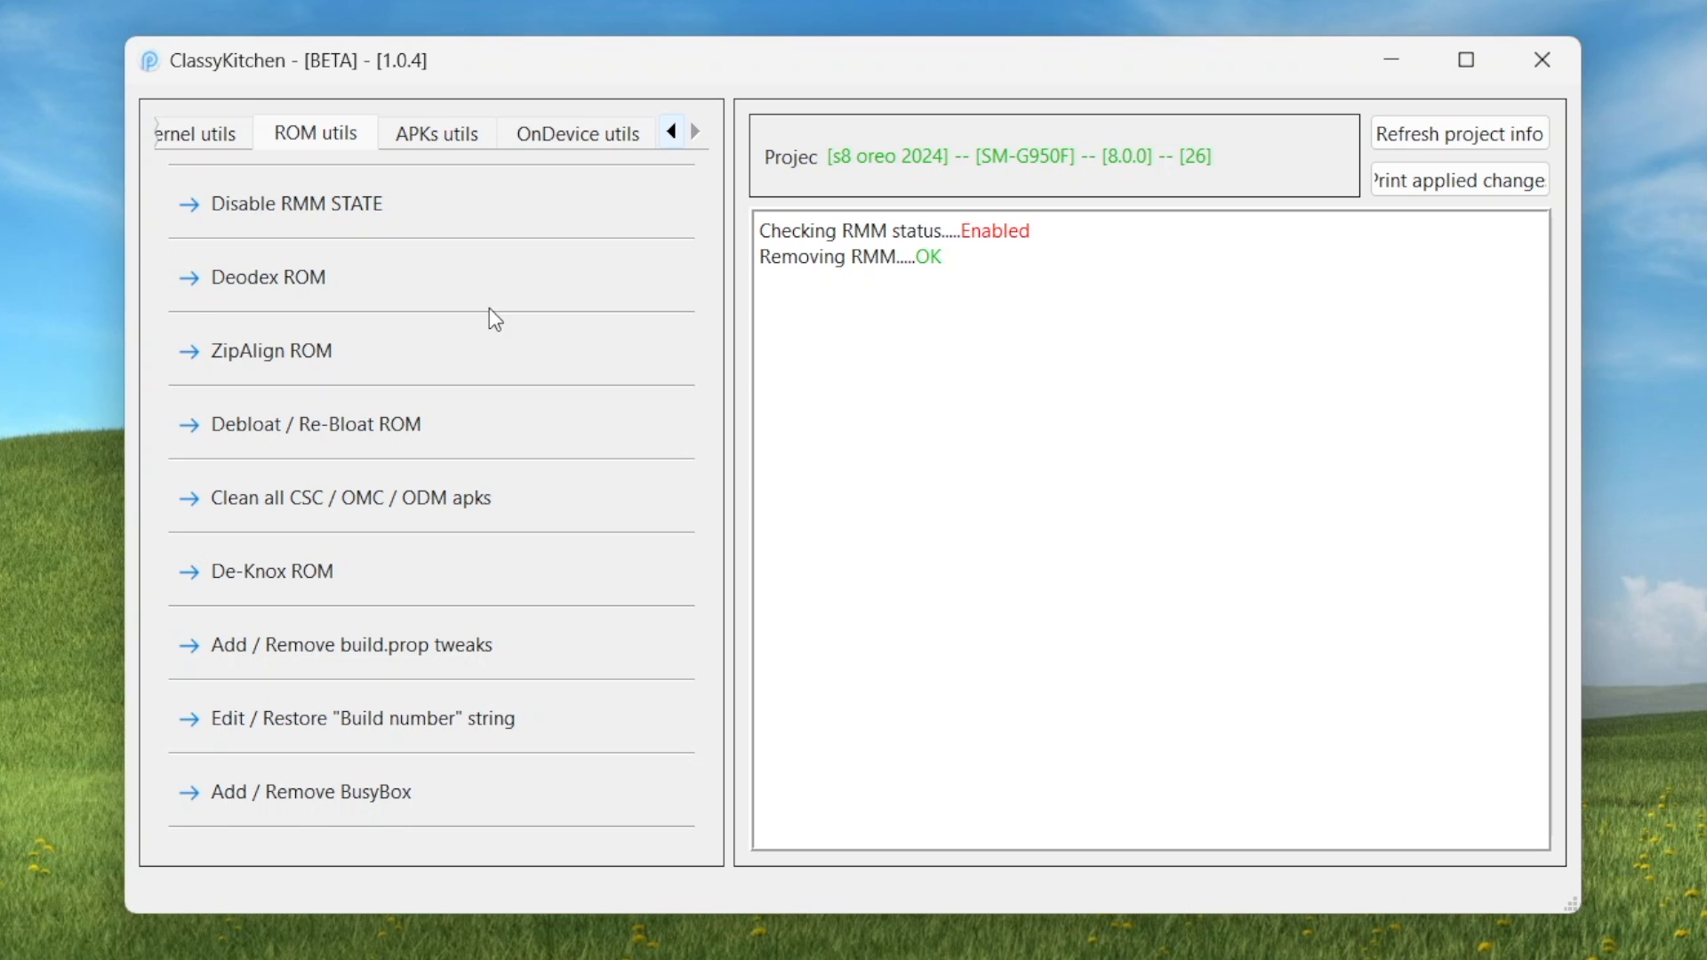
pyautogui.moveTo(294, 276)
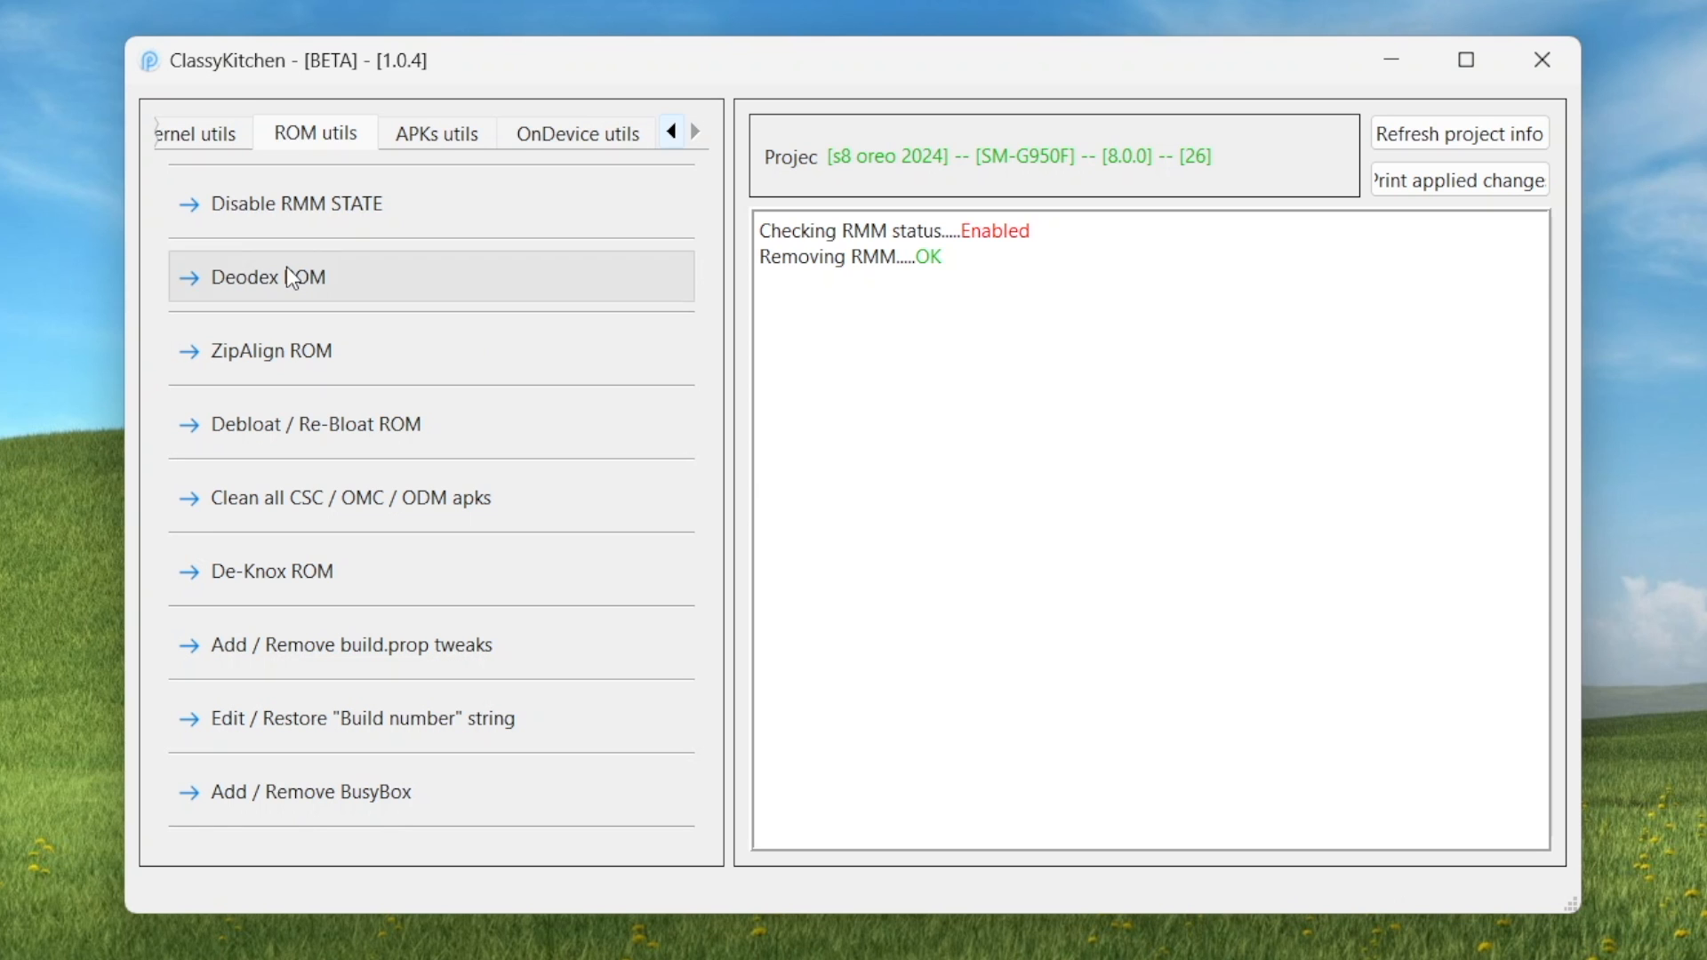
pyautogui.click(283, 277)
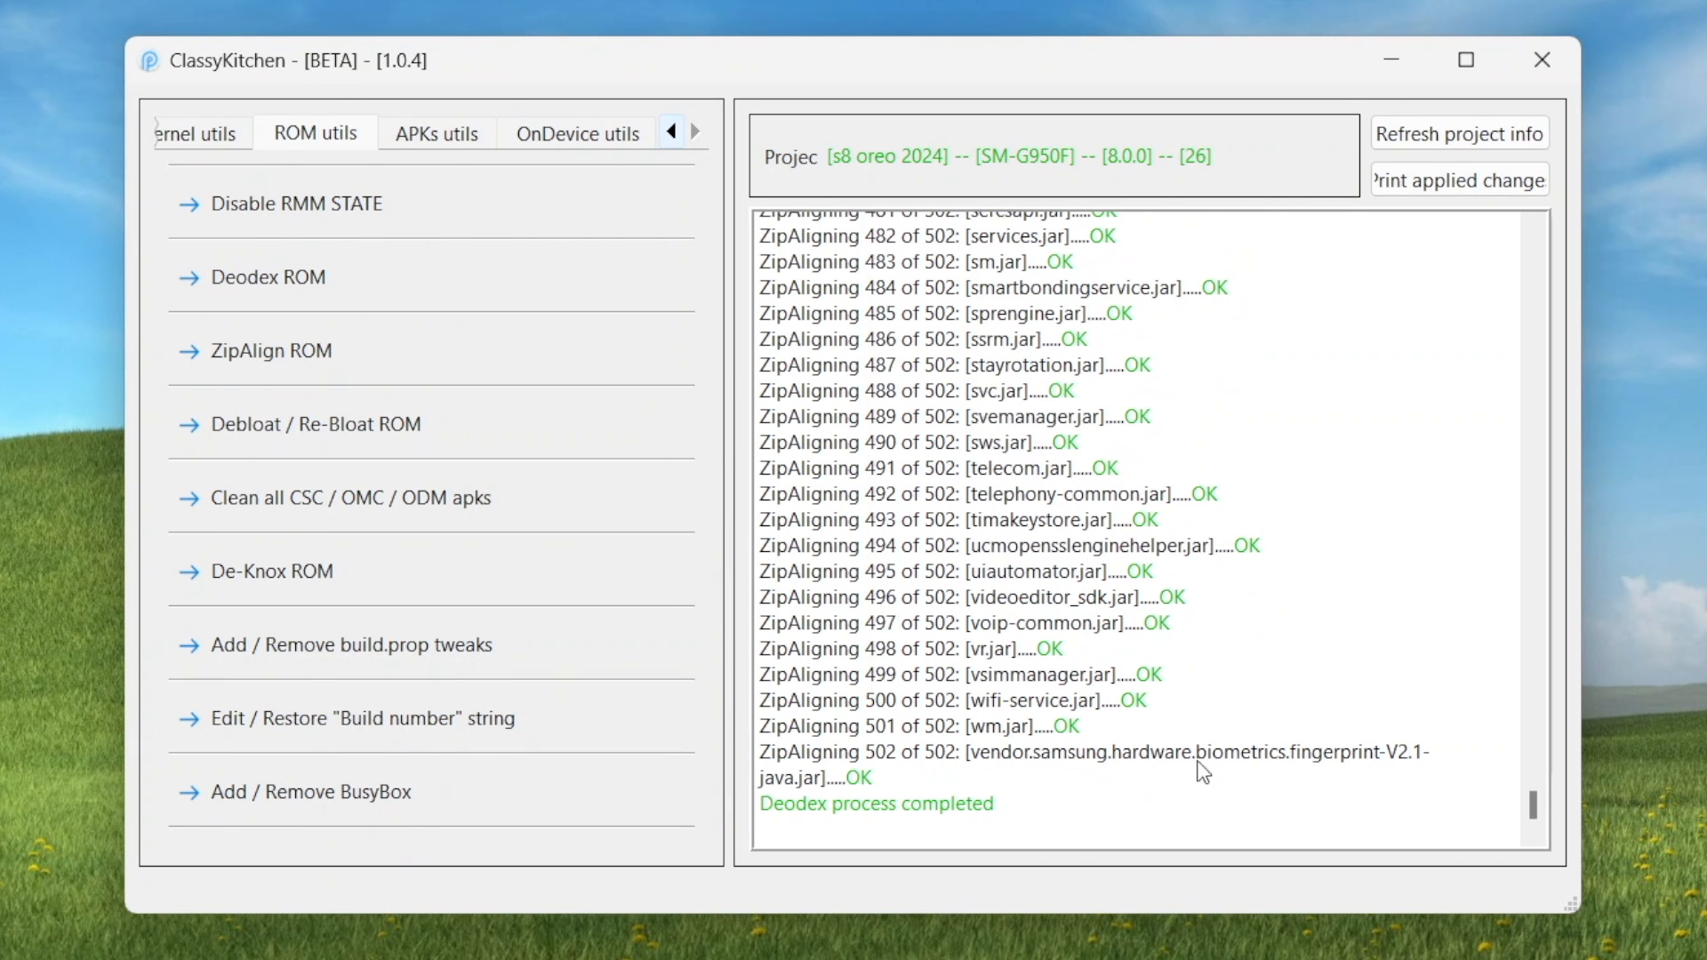
pyautogui.moveTo(268, 422)
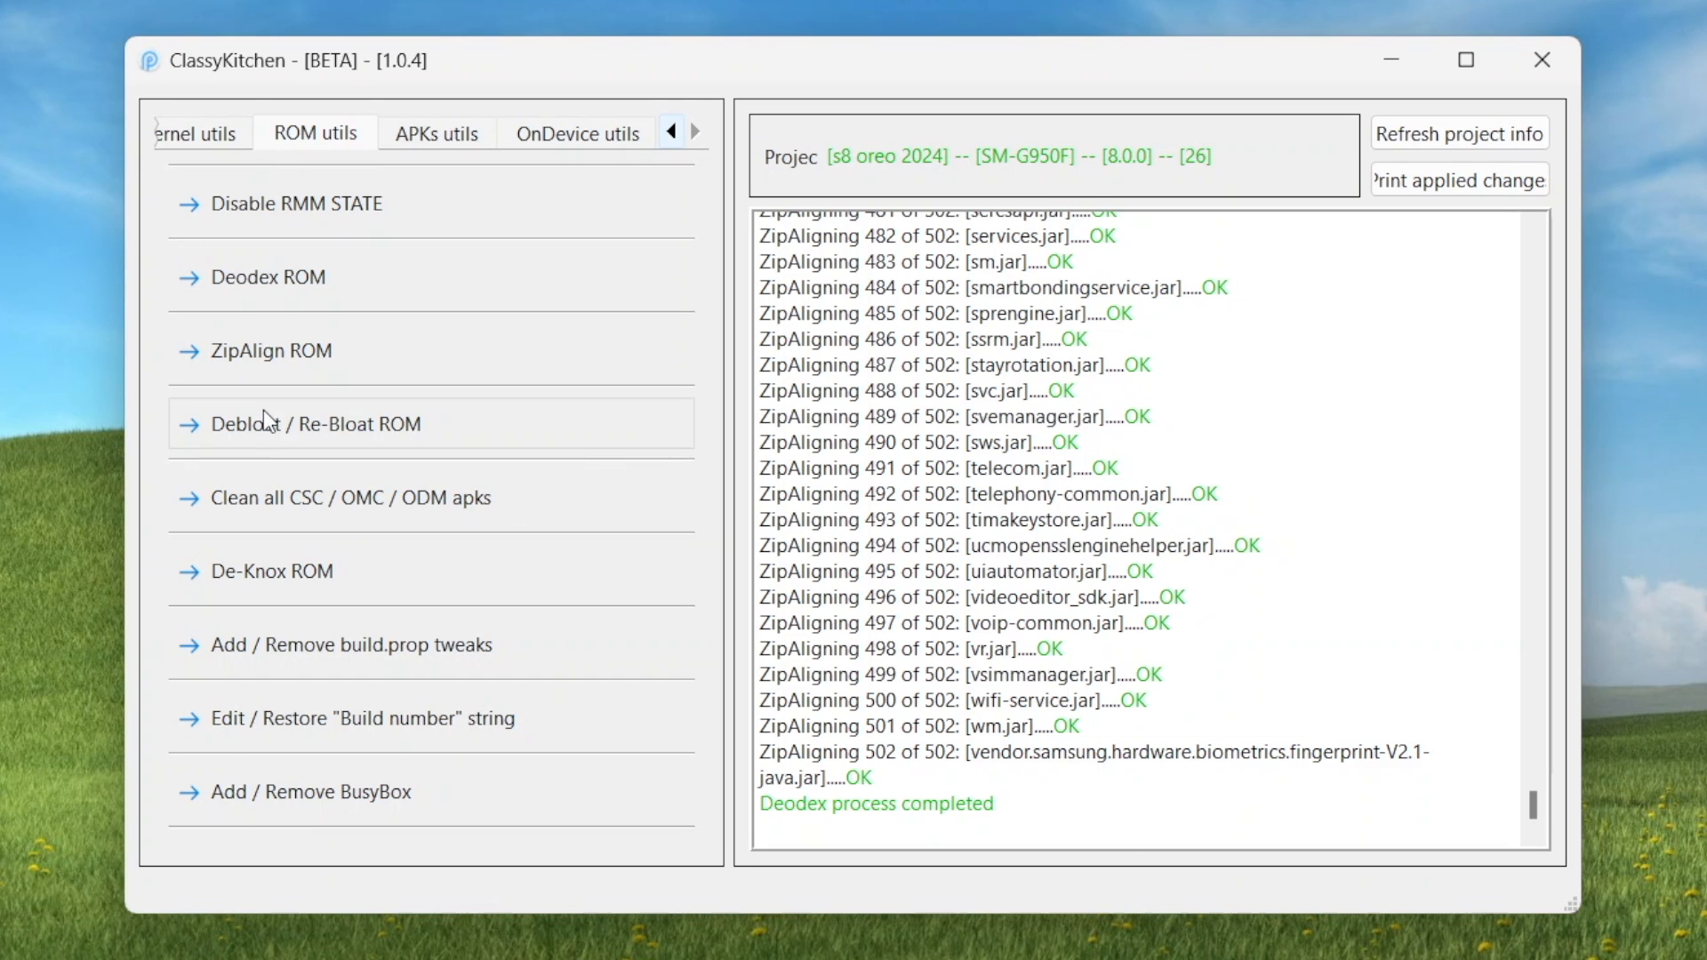
# Debloat the ROM using the kitchen's app list and clean all CSC/OMC/ODM apks
pyautogui.click(316, 423)
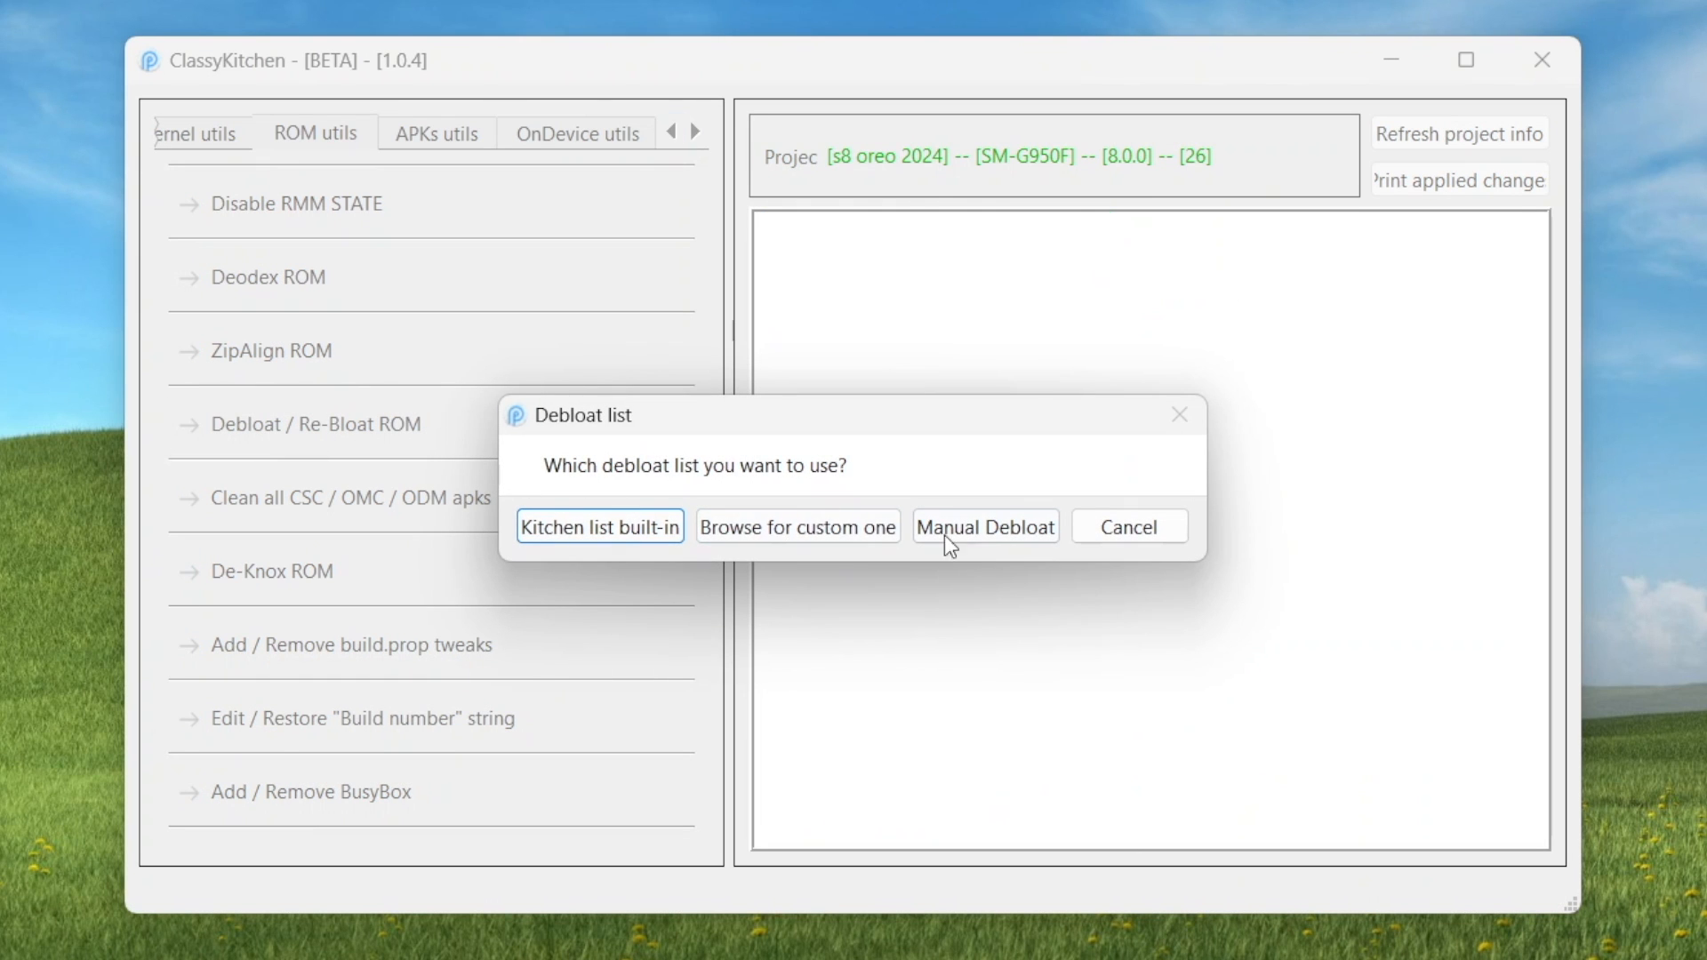
pyautogui.click(600, 525)
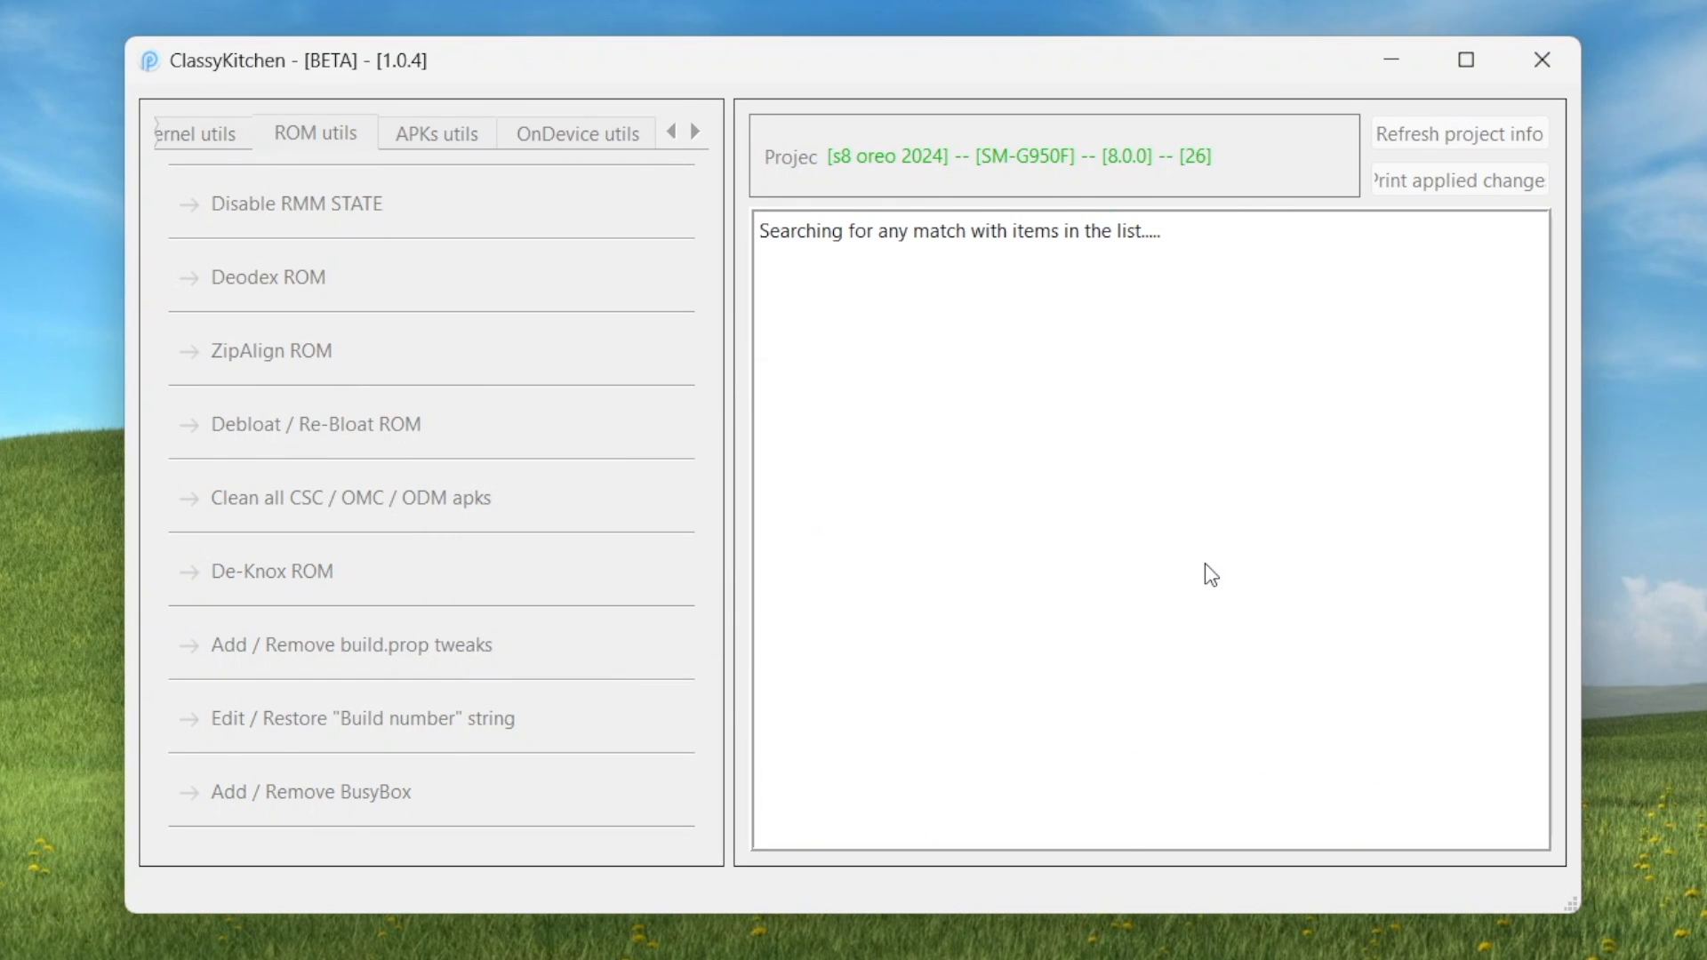
pyautogui.click(359, 498)
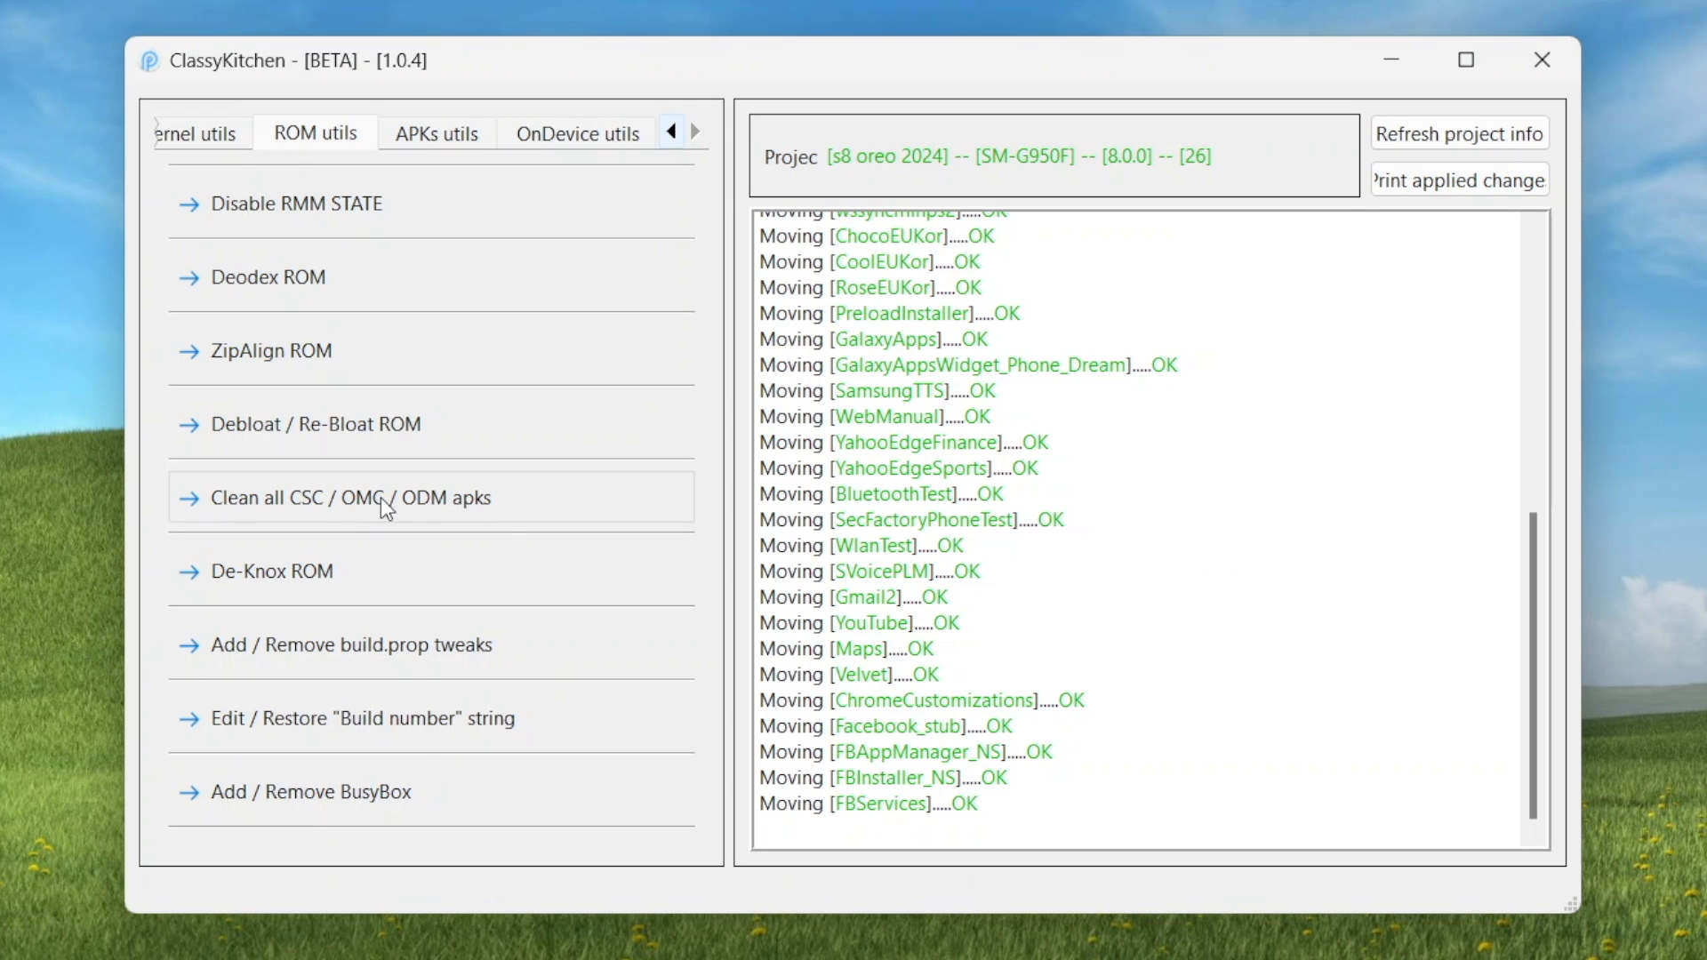
pyautogui.click(354, 498)
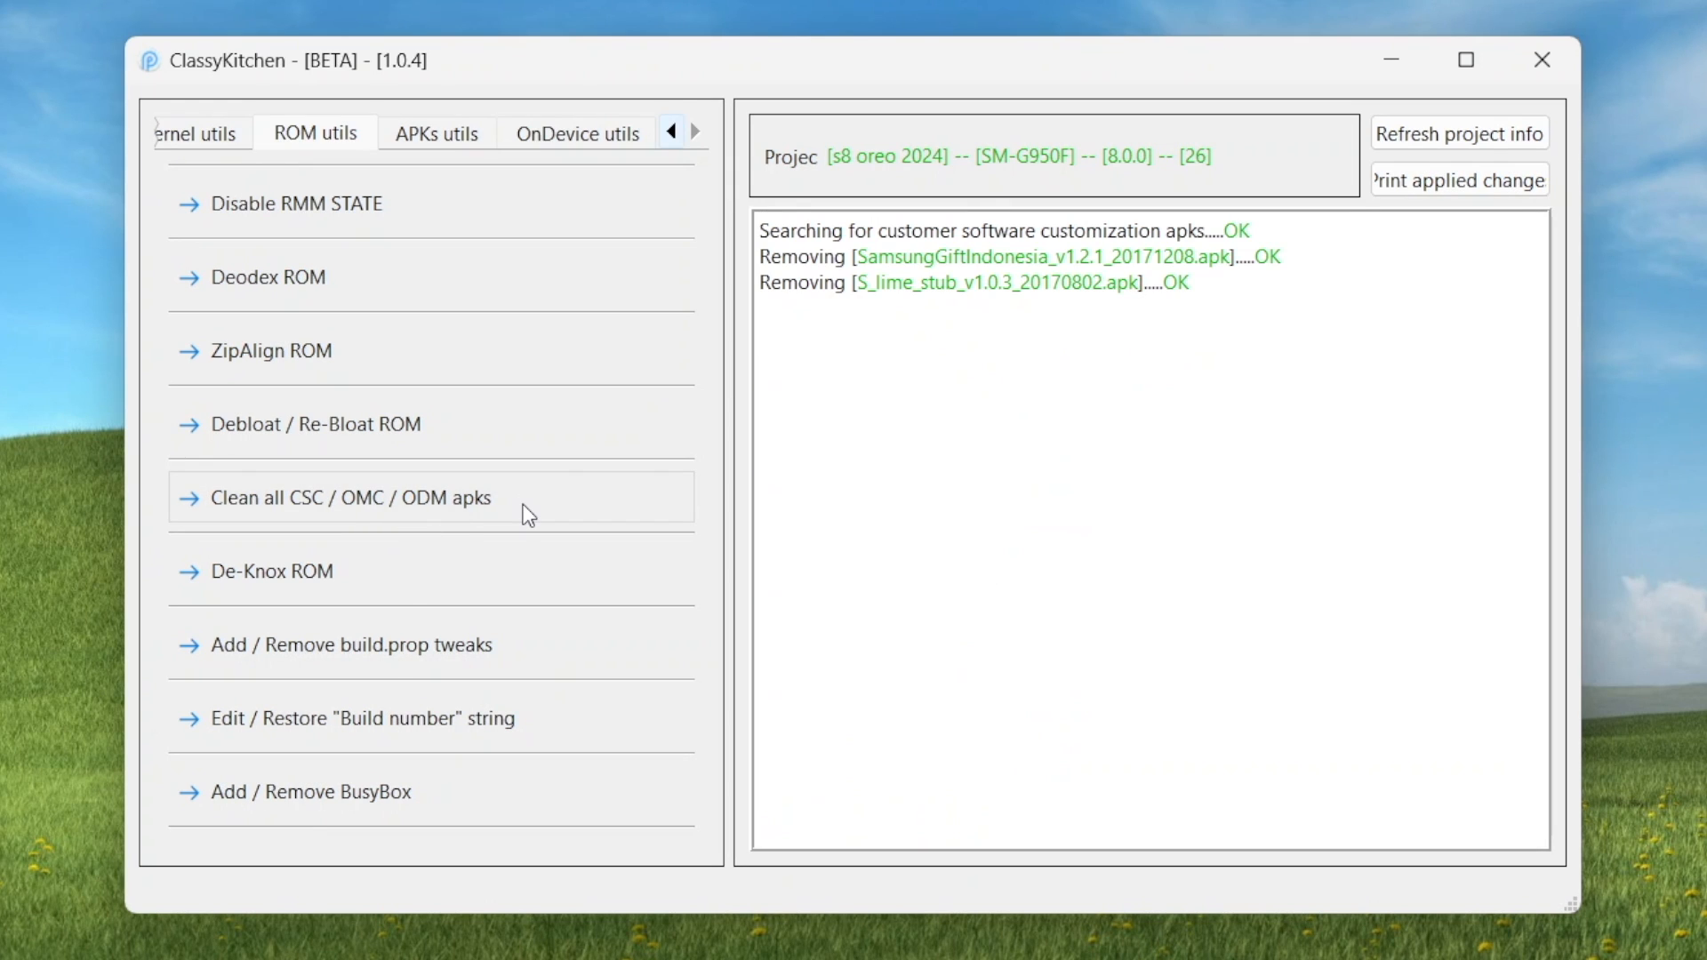
pyautogui.moveTo(330, 600)
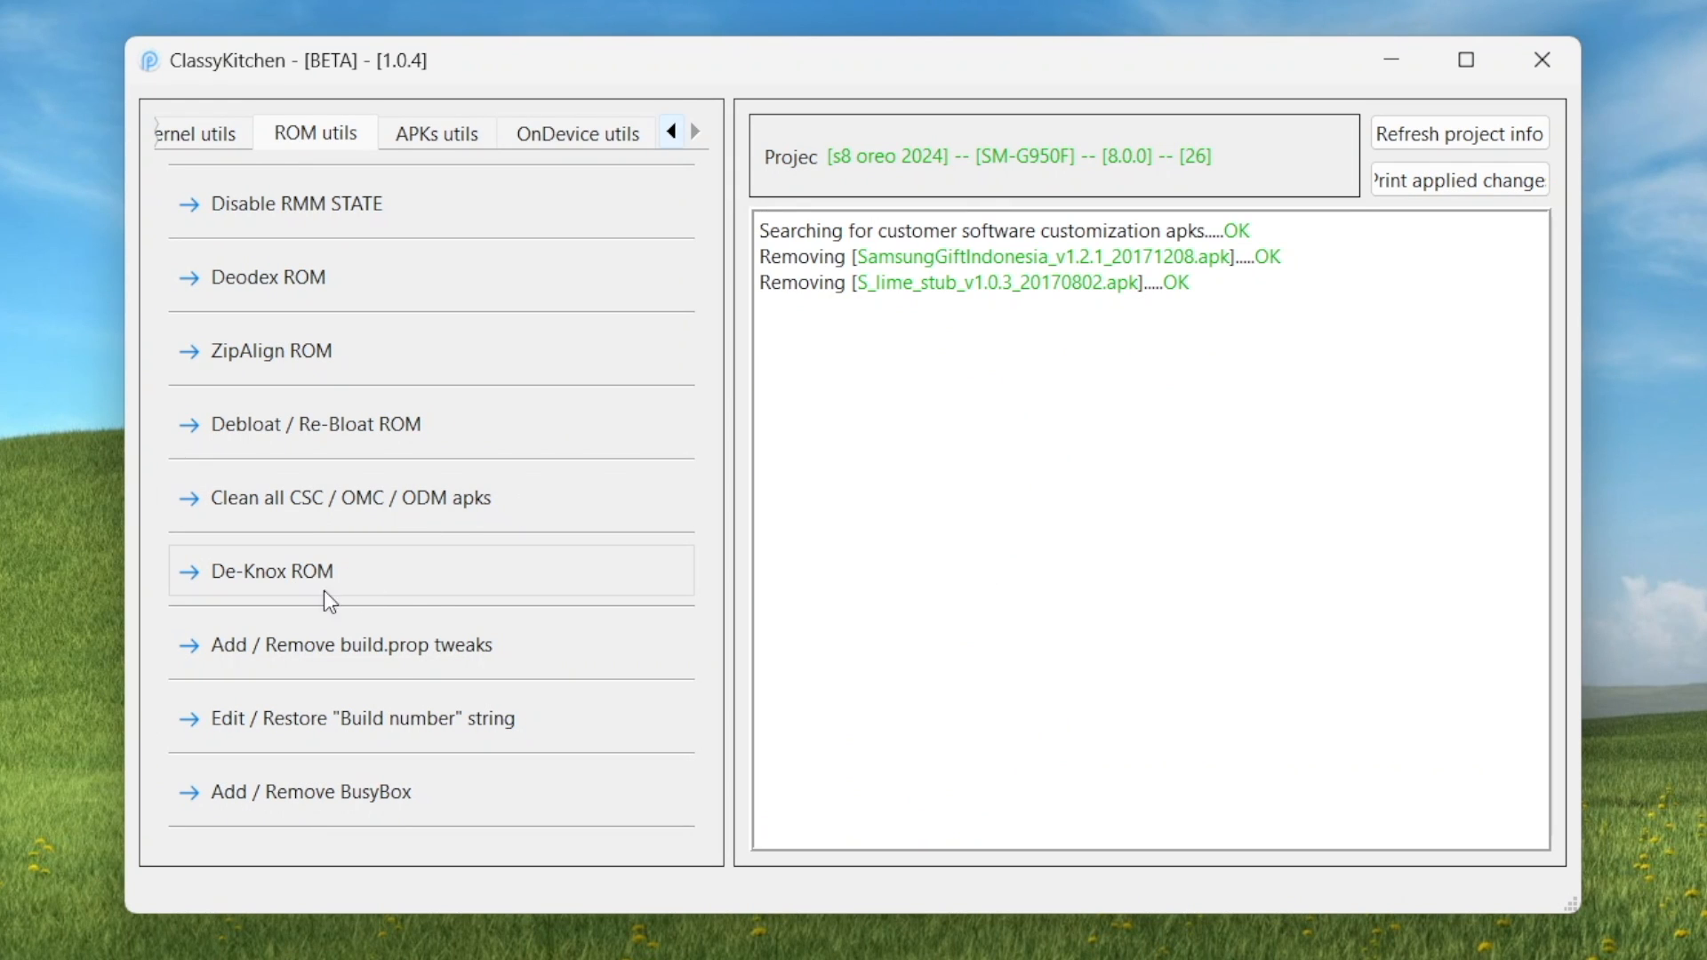
pyautogui.moveTo(370, 582)
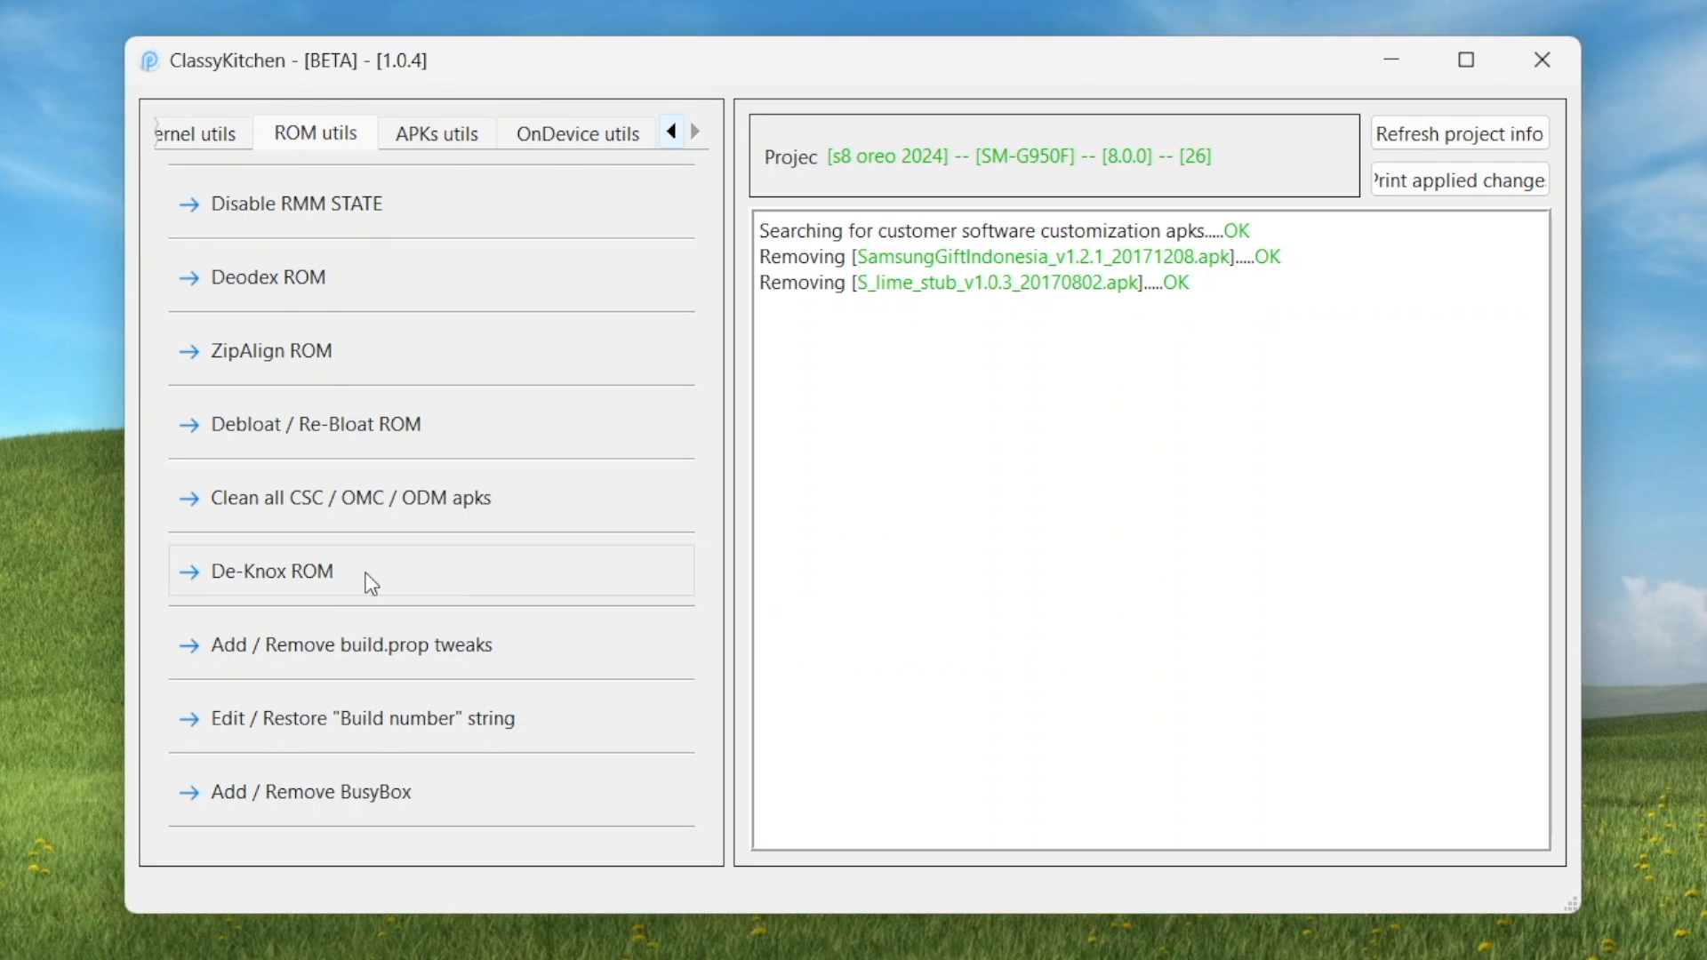
# De-Knox the ROM, add build.prop tweaks, and add BusyBox
pyautogui.click(272, 571)
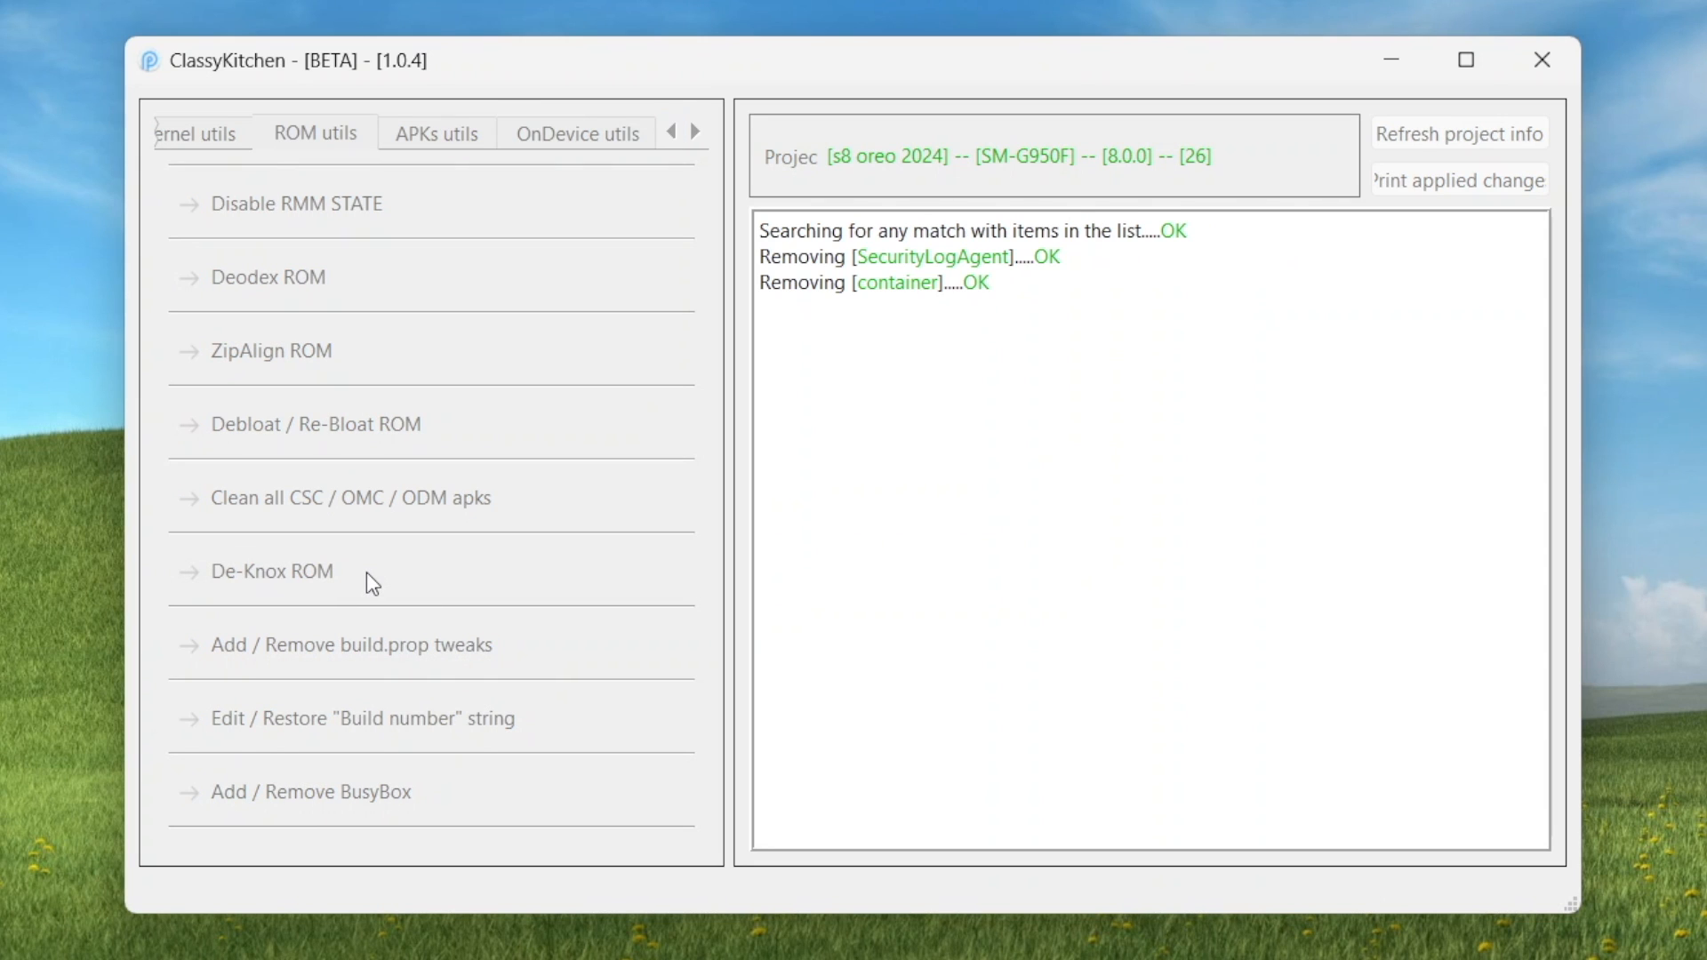
pyautogui.click(272, 571)
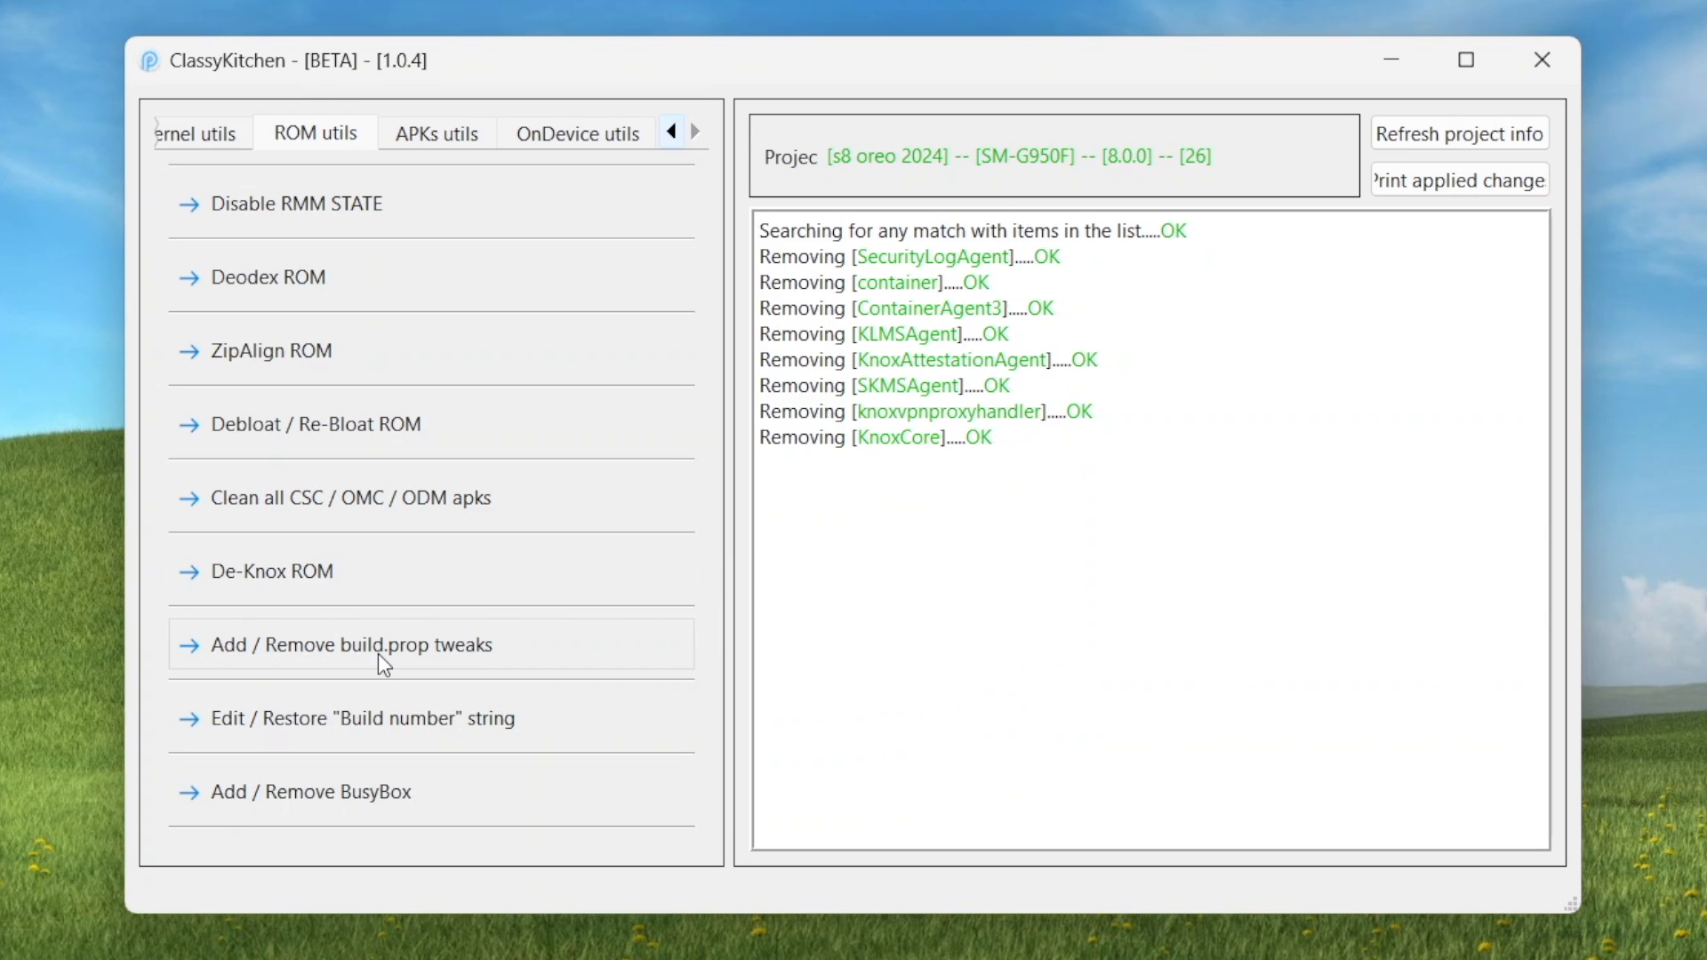
pyautogui.click(350, 645)
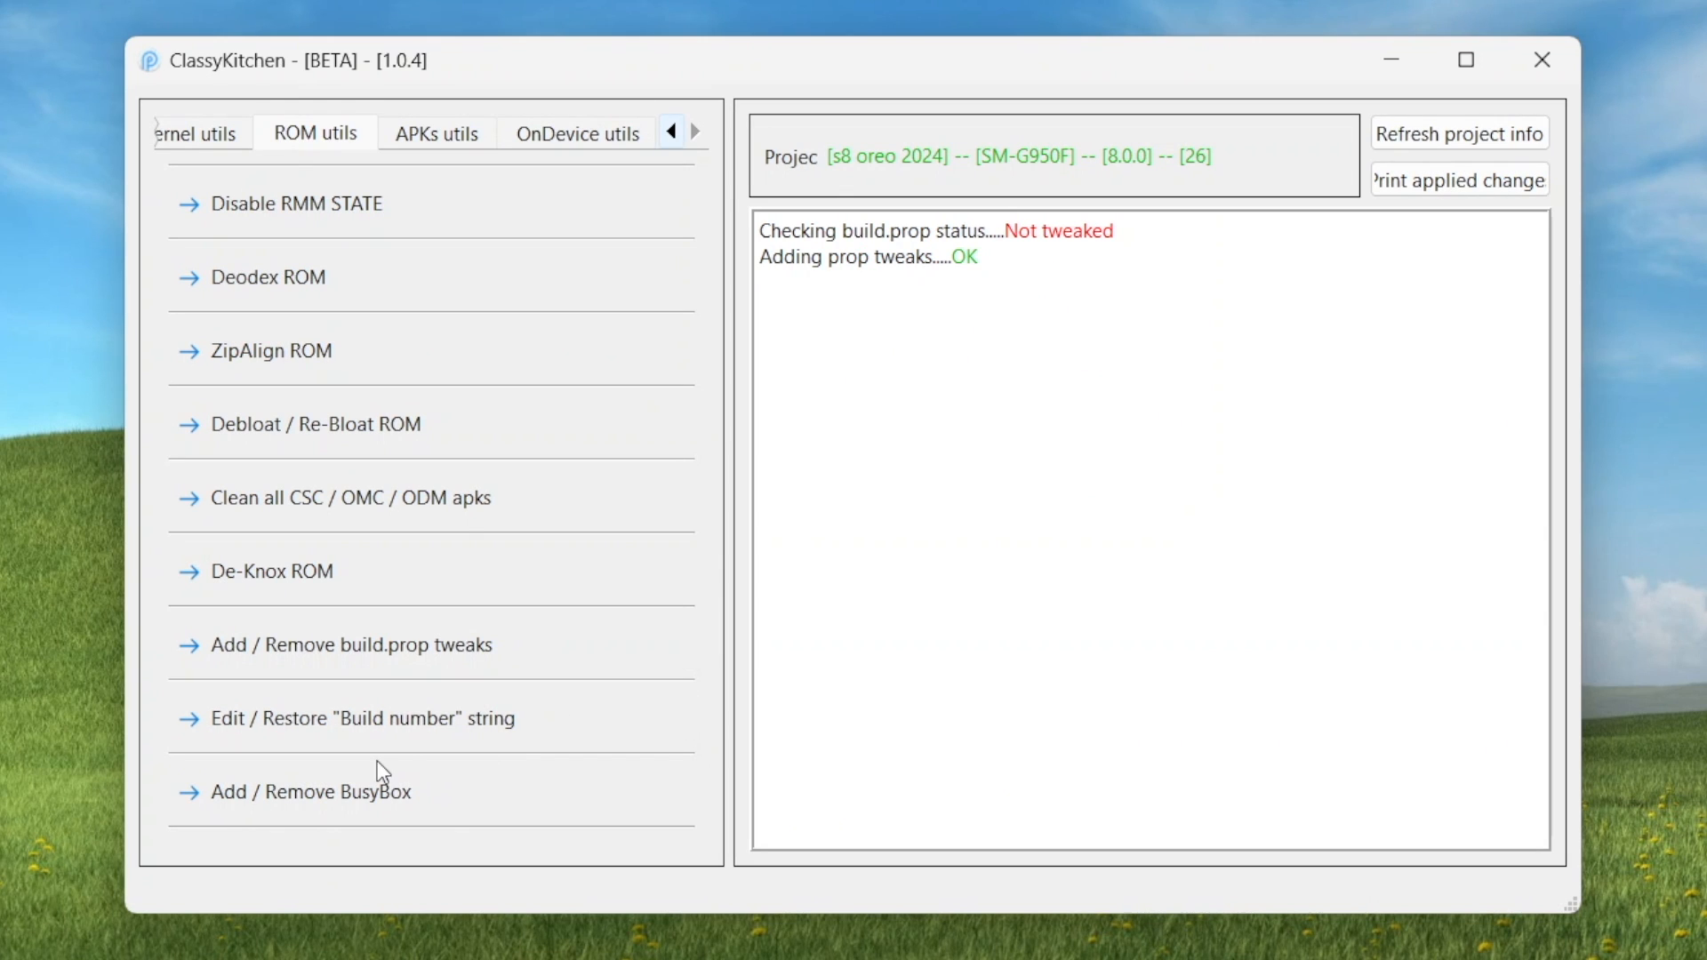
pyautogui.click(309, 791)
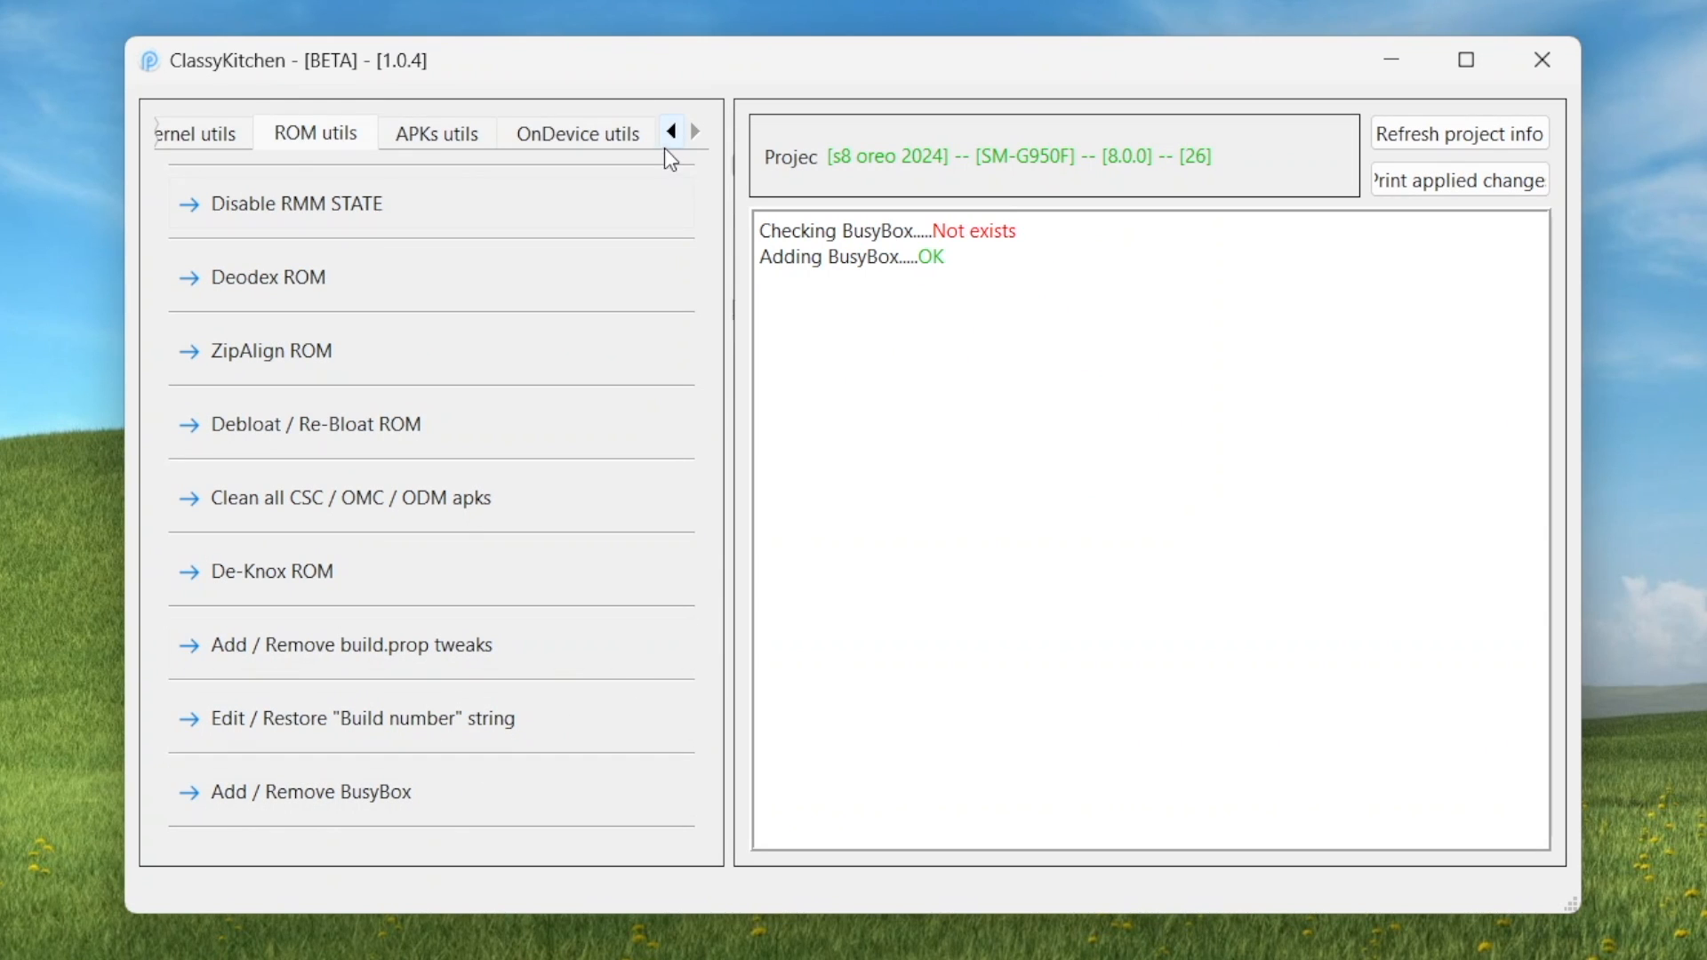
pyautogui.click(229, 132)
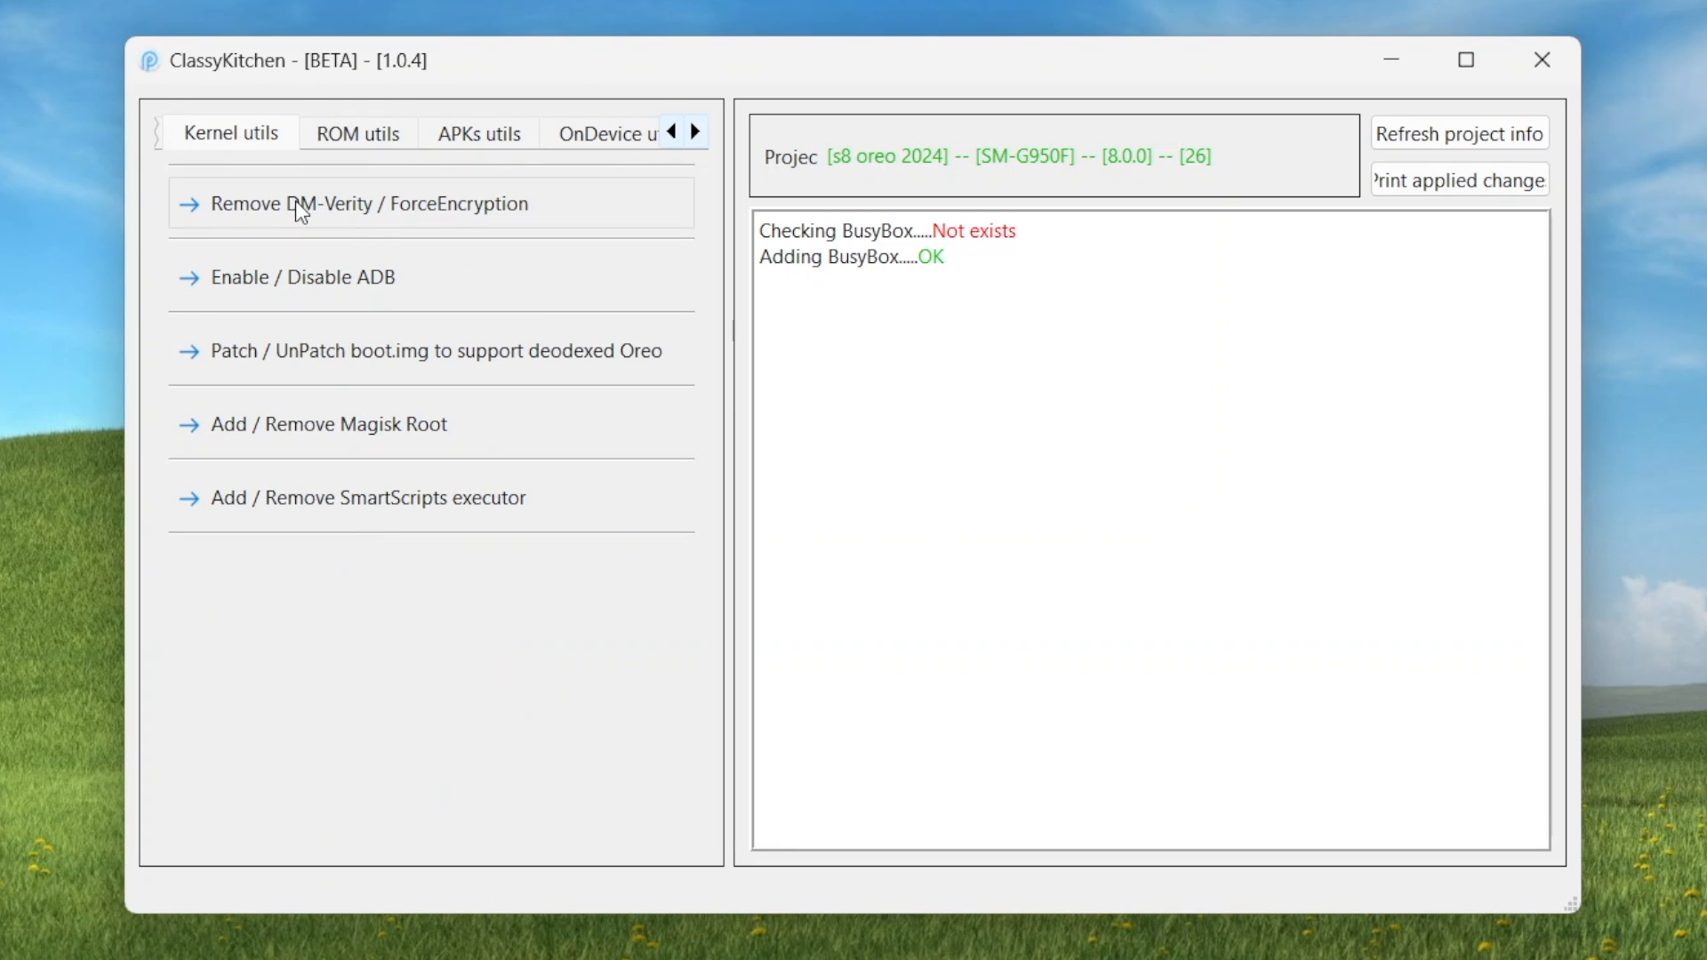
# Strip DM-Verity and ForceEncryption from boot.img and revert its deodexed Oreo init patch
pyautogui.click(370, 204)
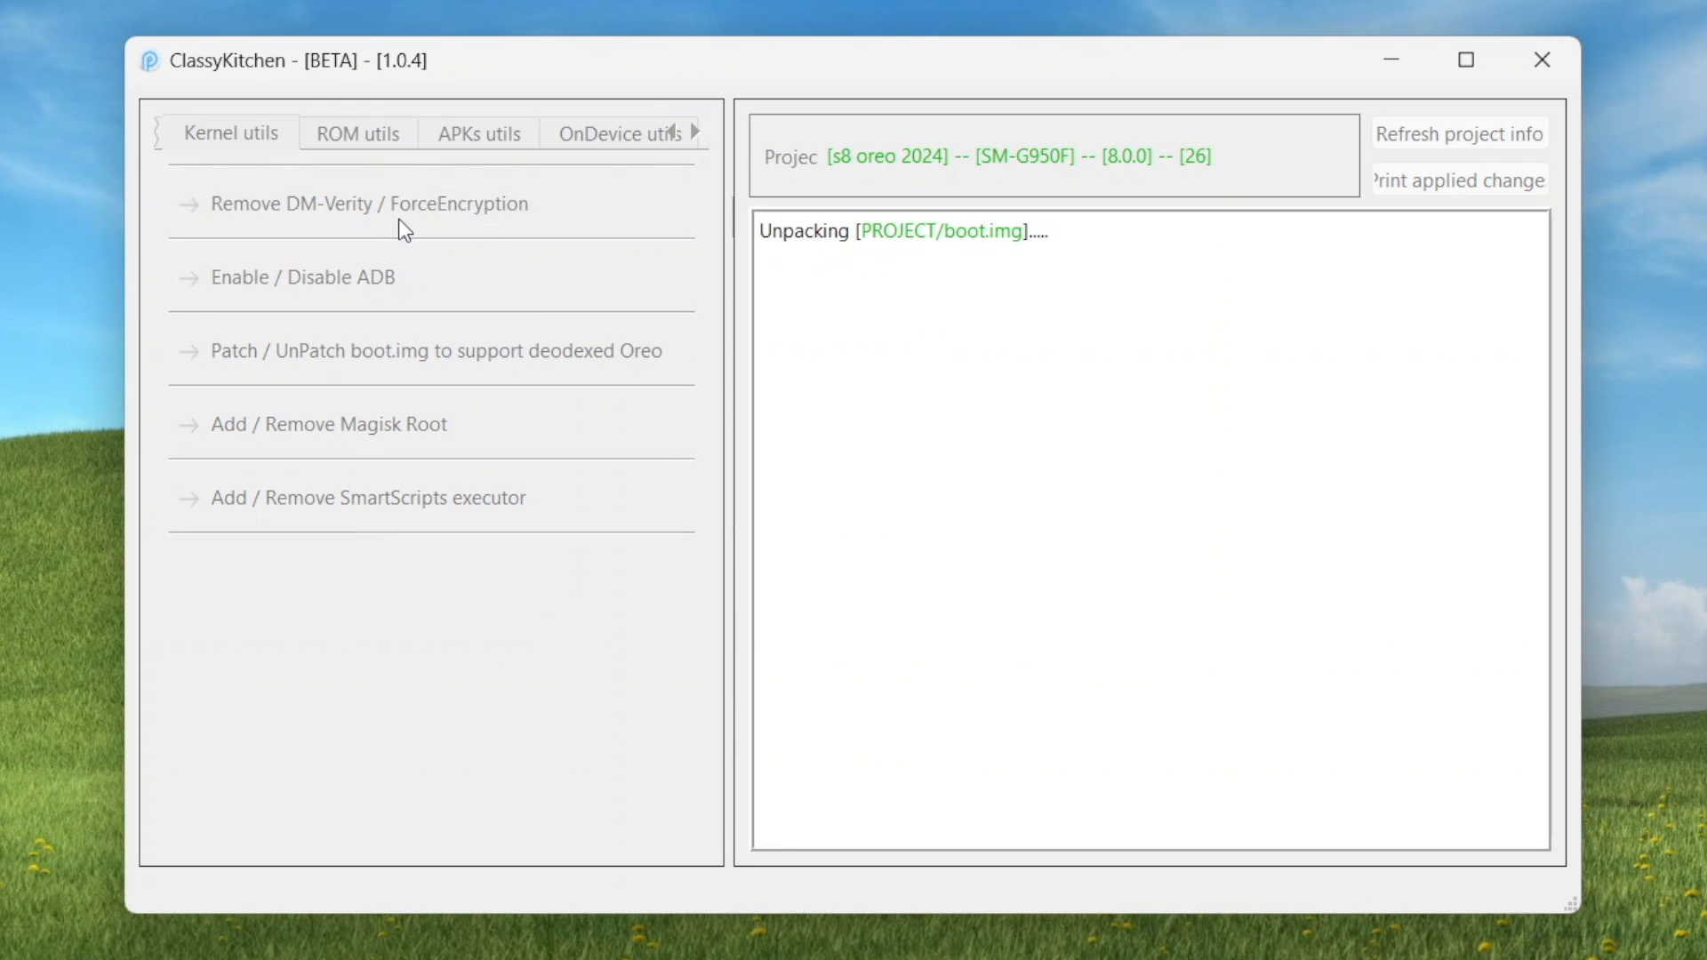
pyautogui.click(369, 203)
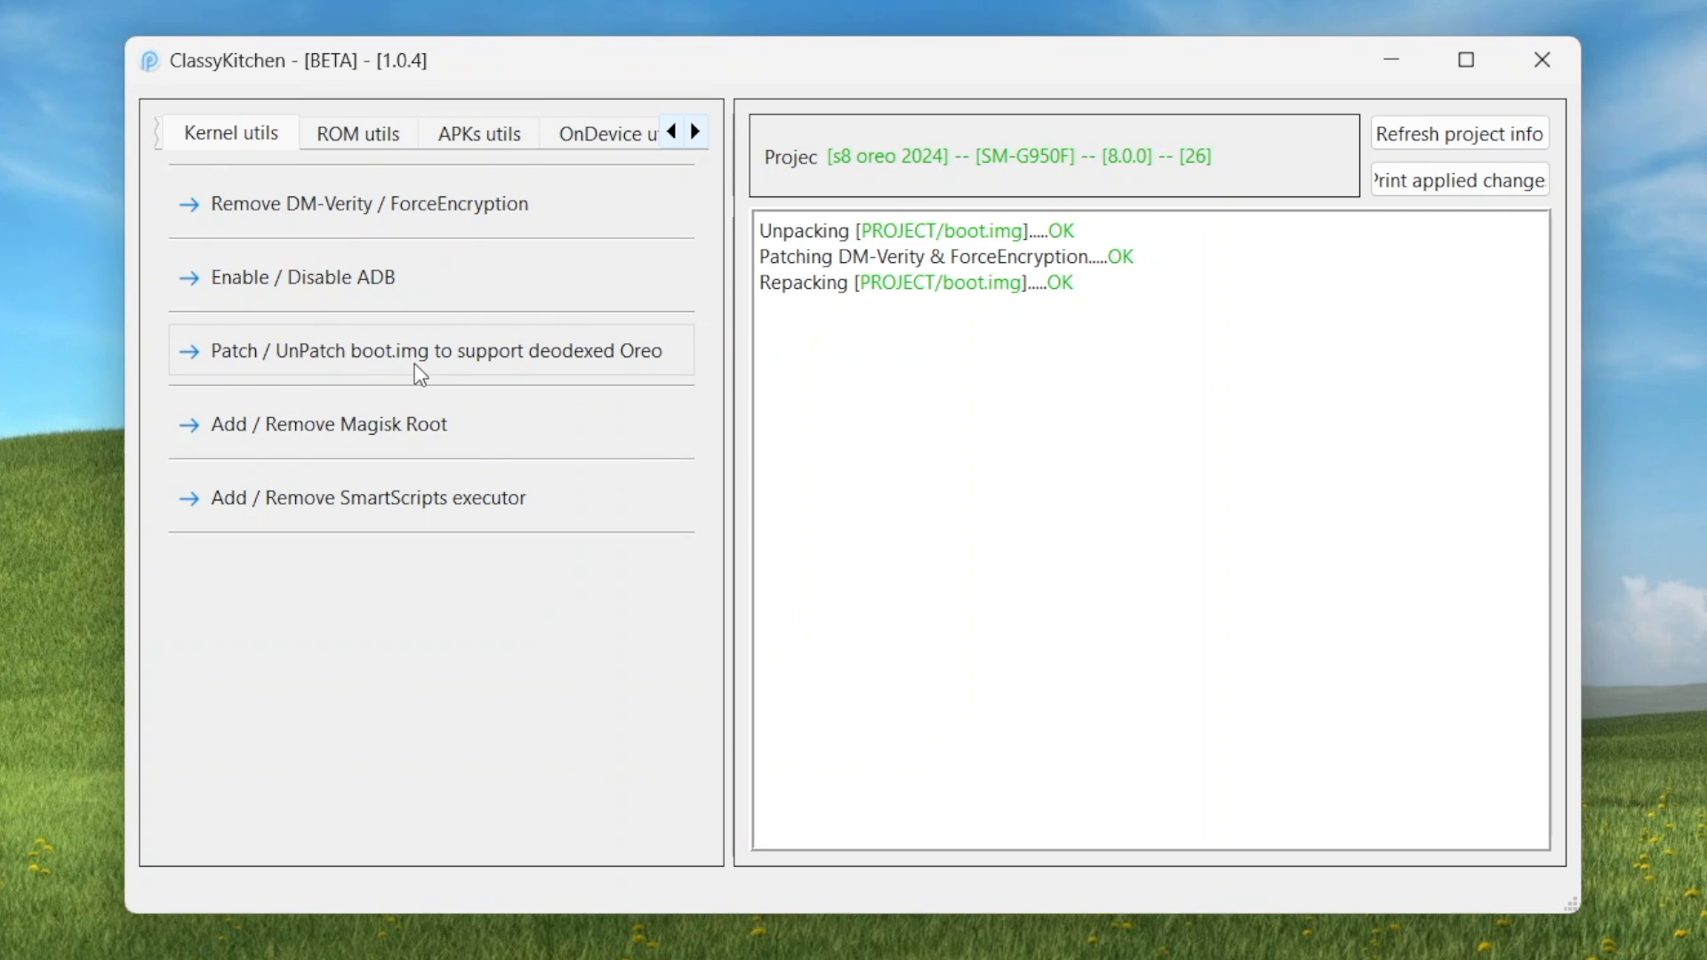
pyautogui.click(436, 350)
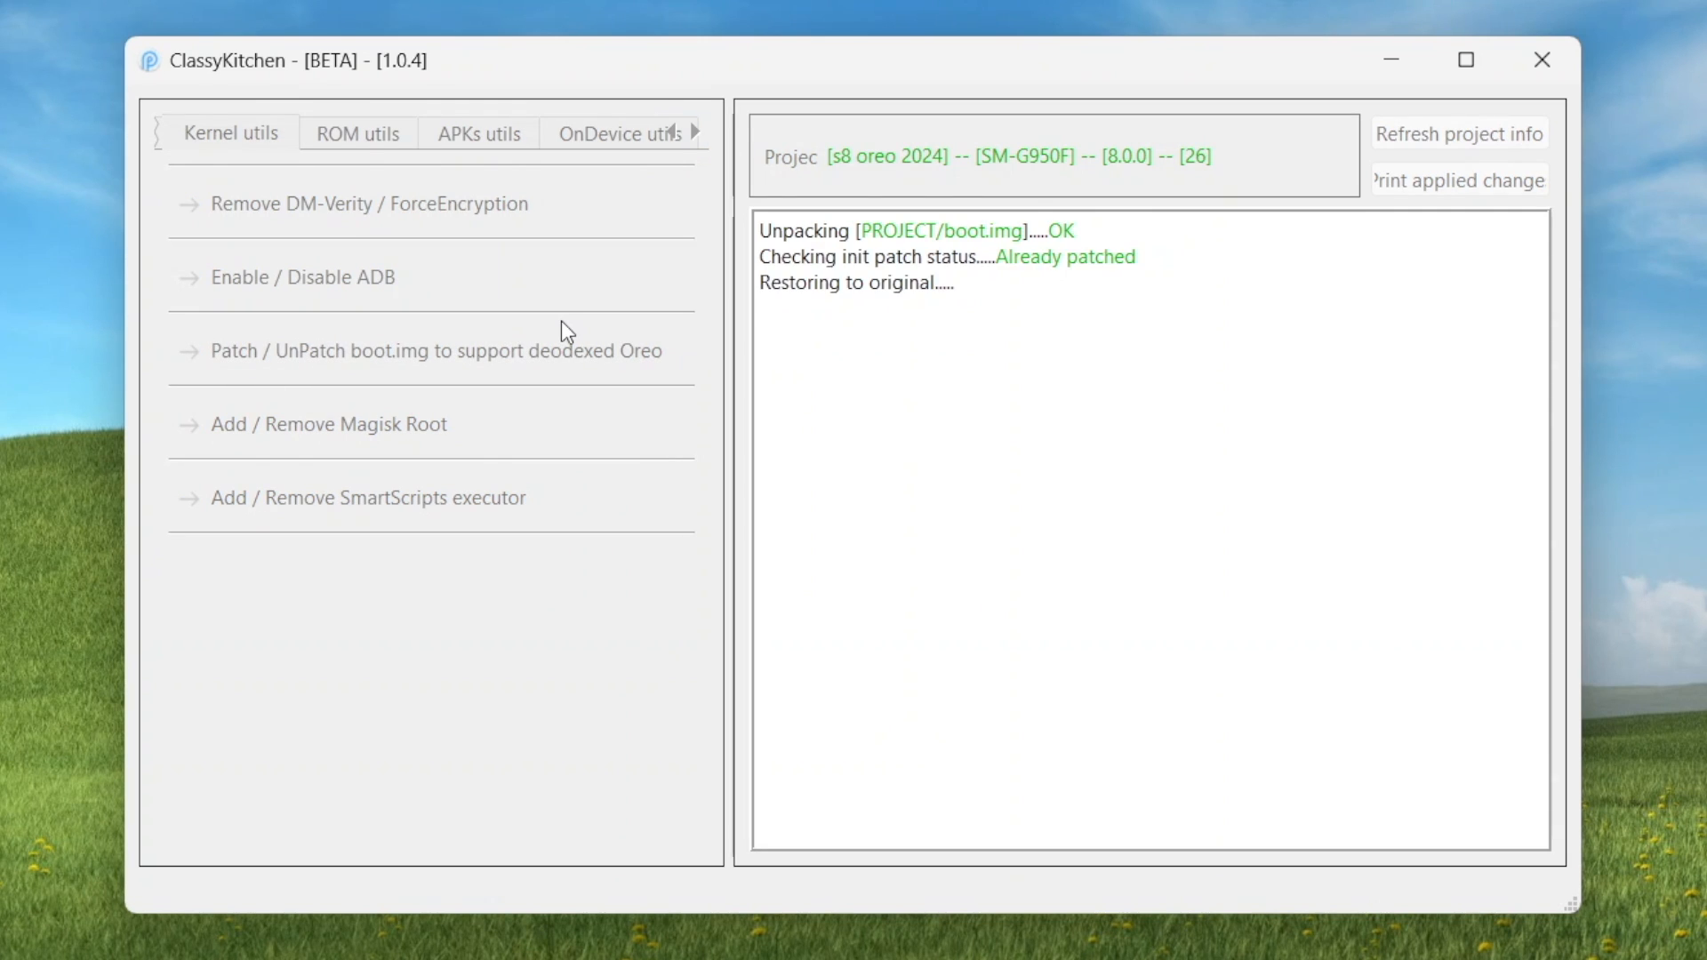
pyautogui.click(693, 131)
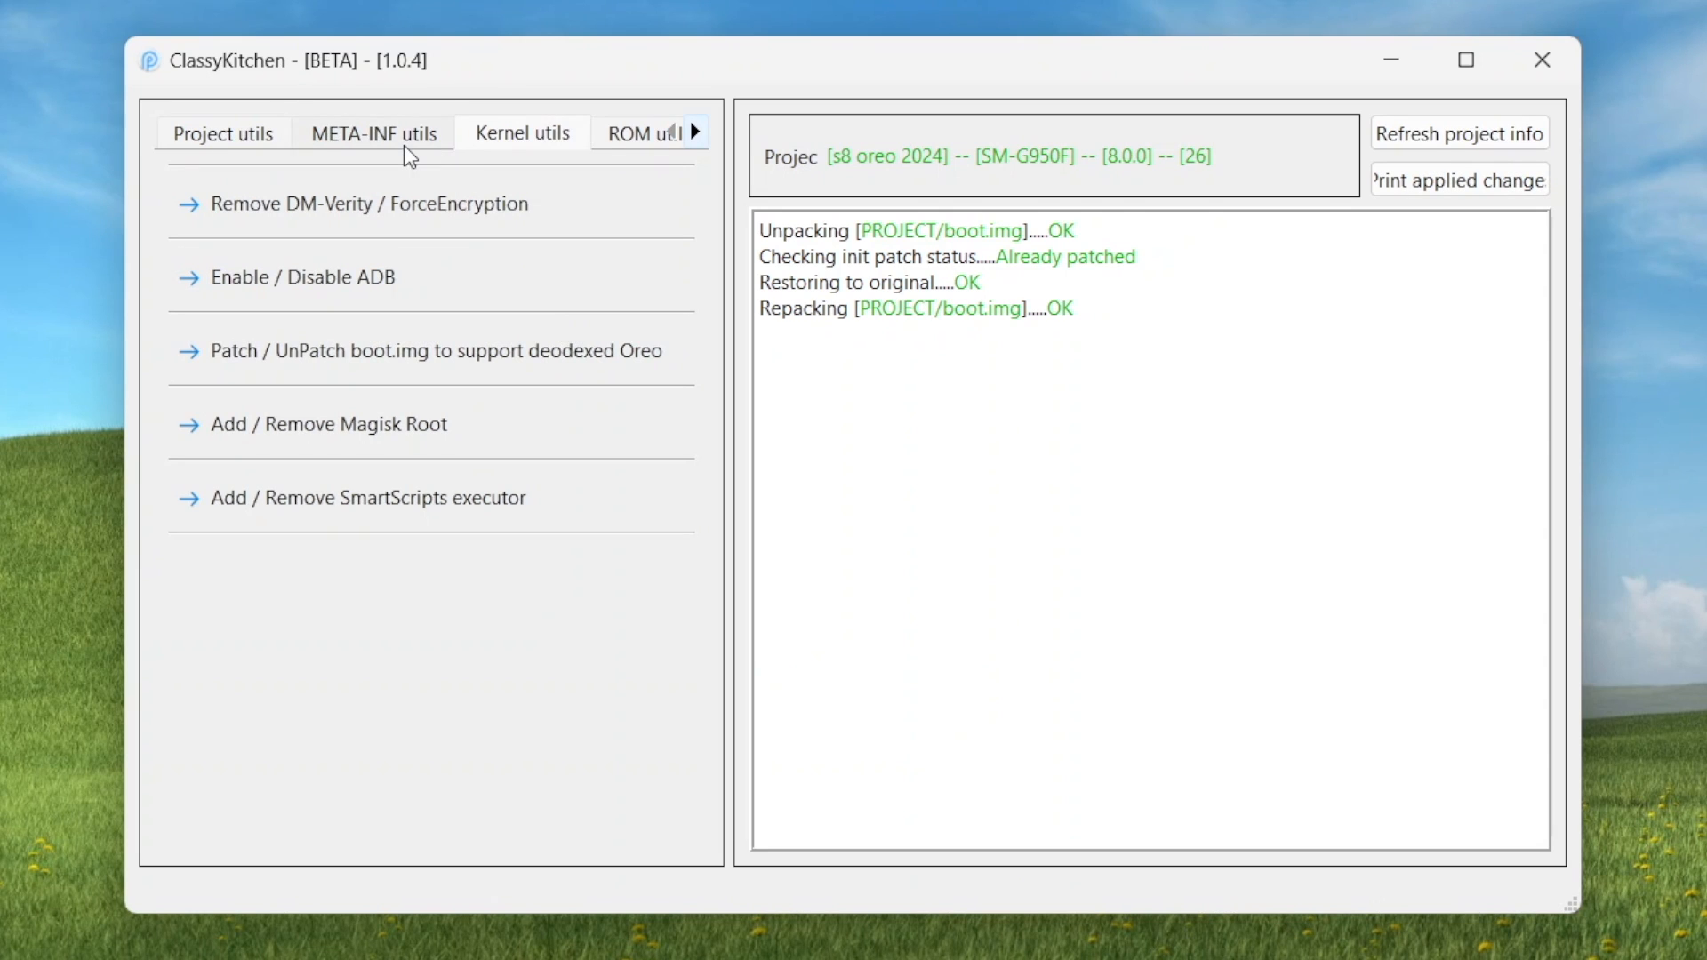
# Rebuild the META-INF installer, removing the old one and naming the ROM flash 's8 o'
pyautogui.click(373, 132)
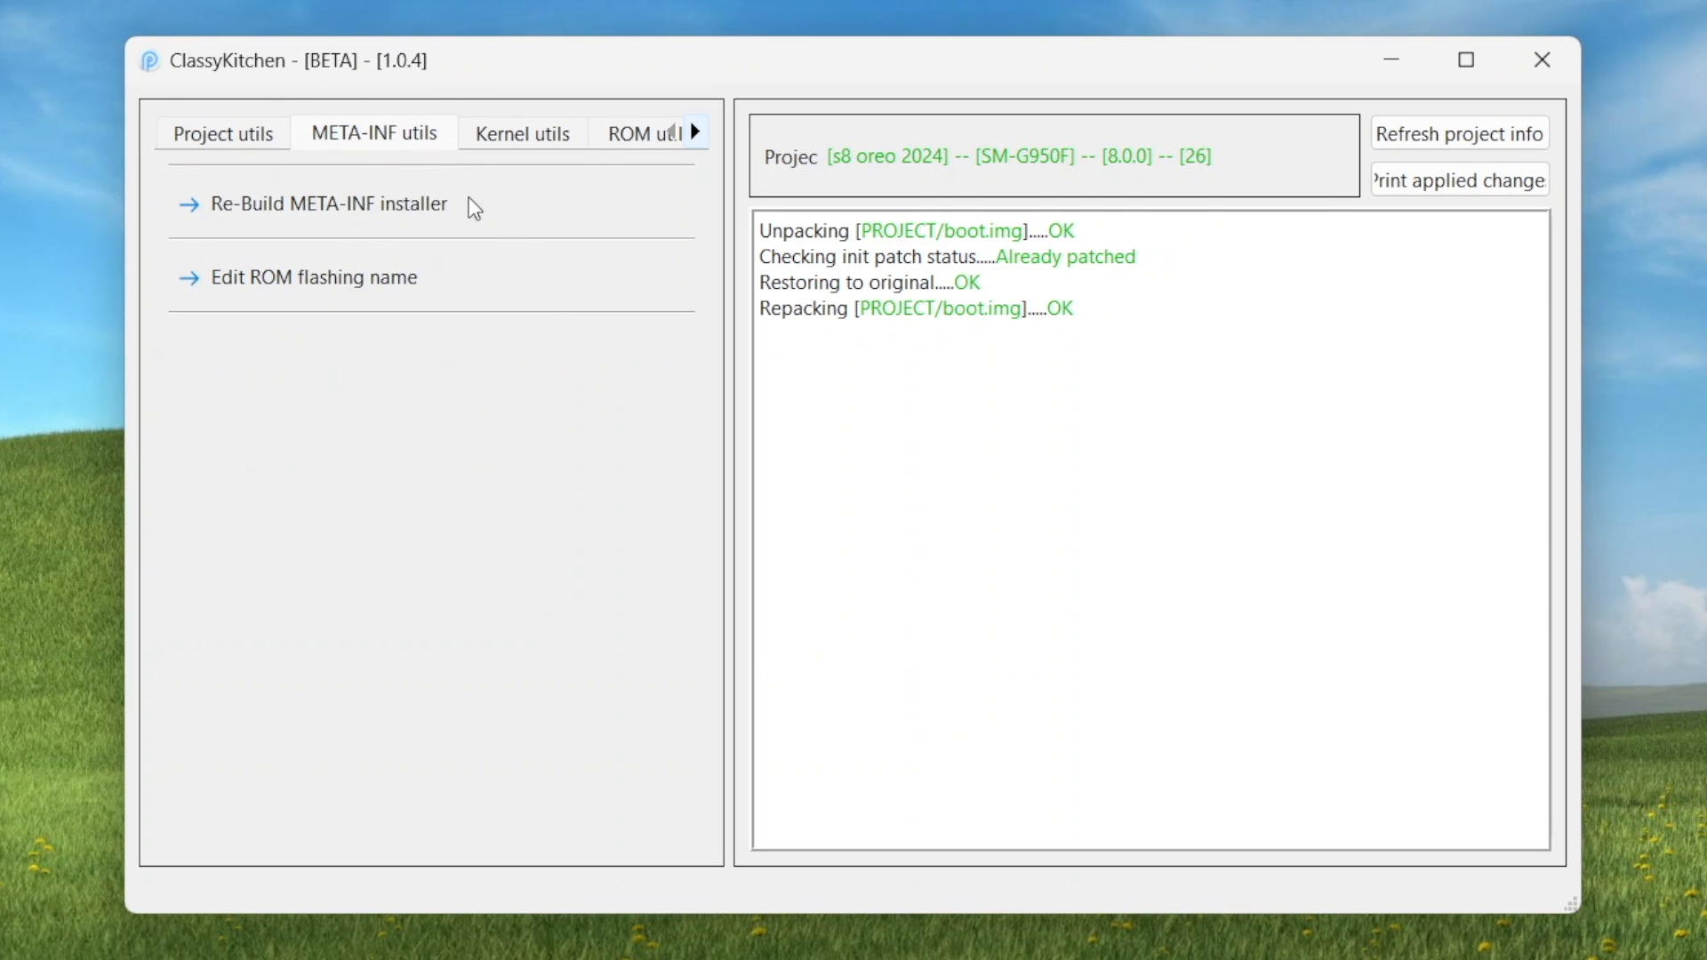
pyautogui.click(326, 204)
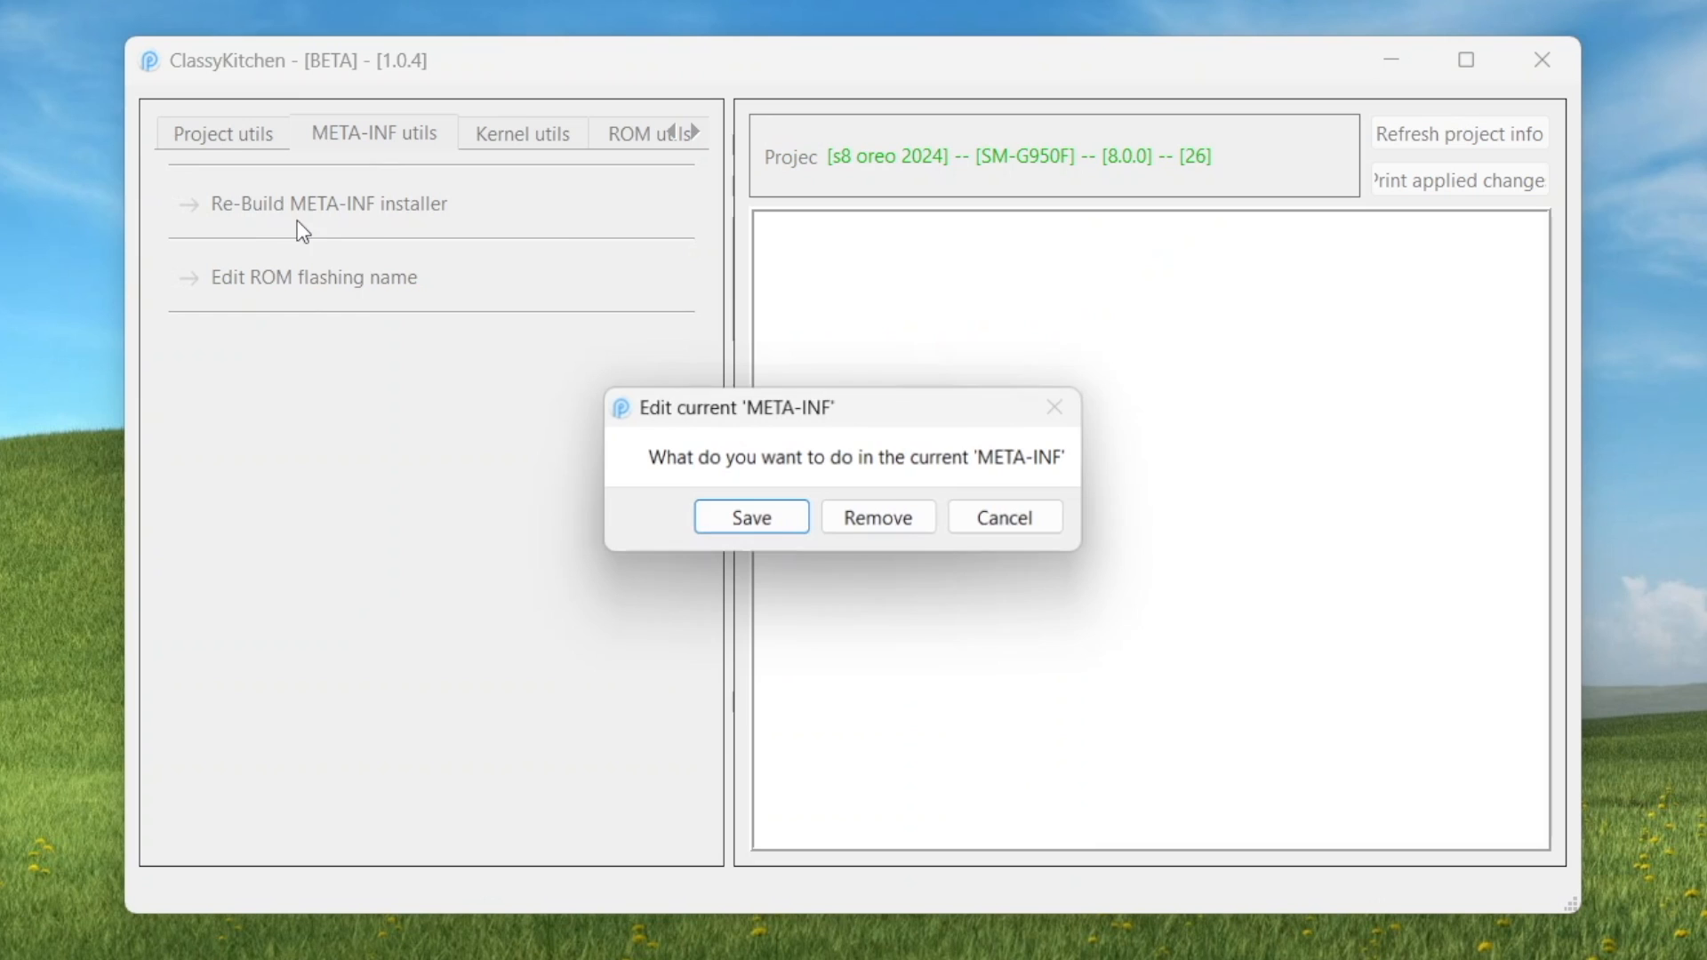
pyautogui.moveTo(879, 518)
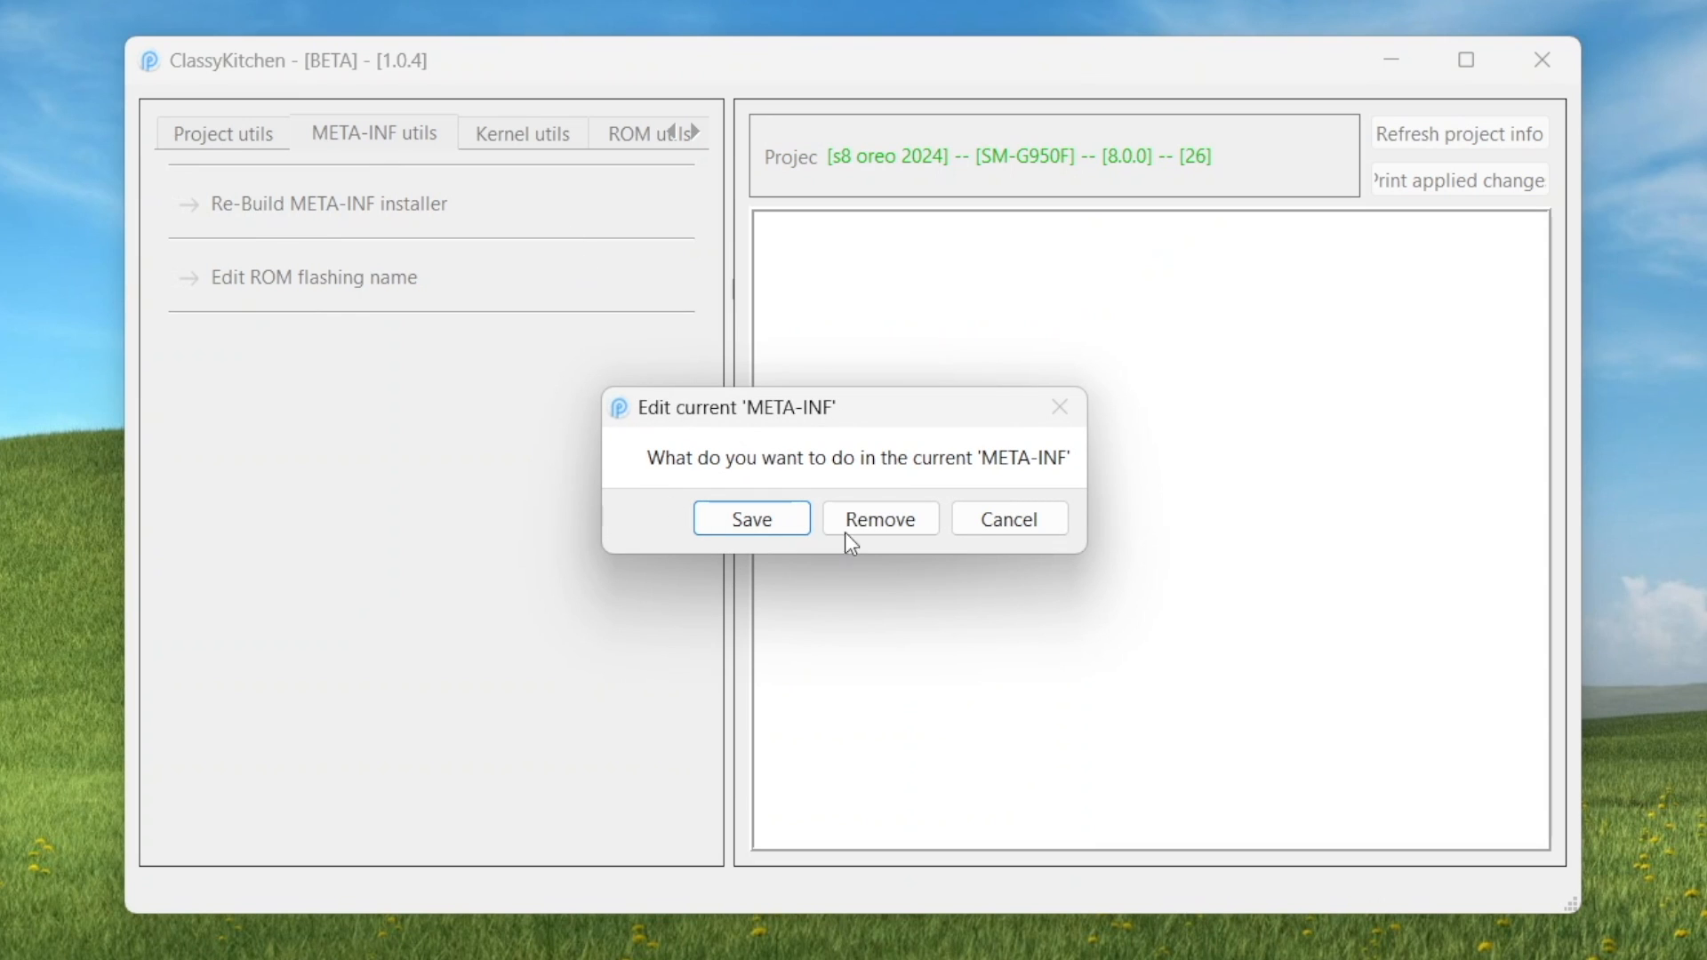
pyautogui.click(880, 518)
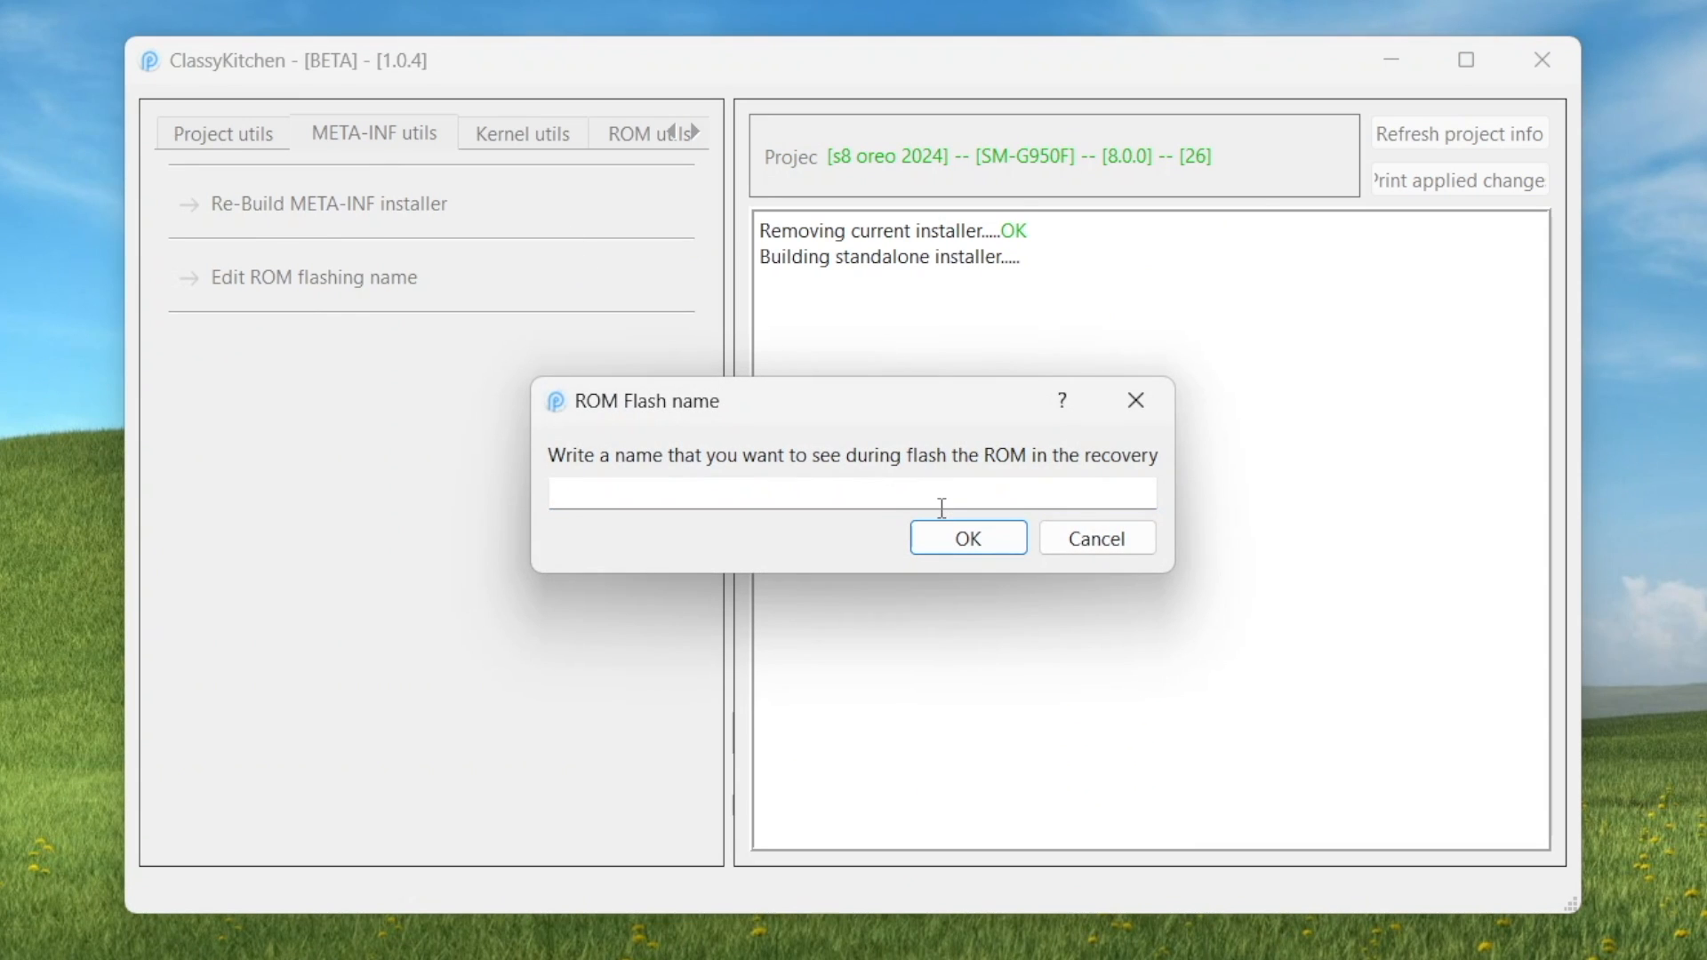
pyautogui.write('s8 o')
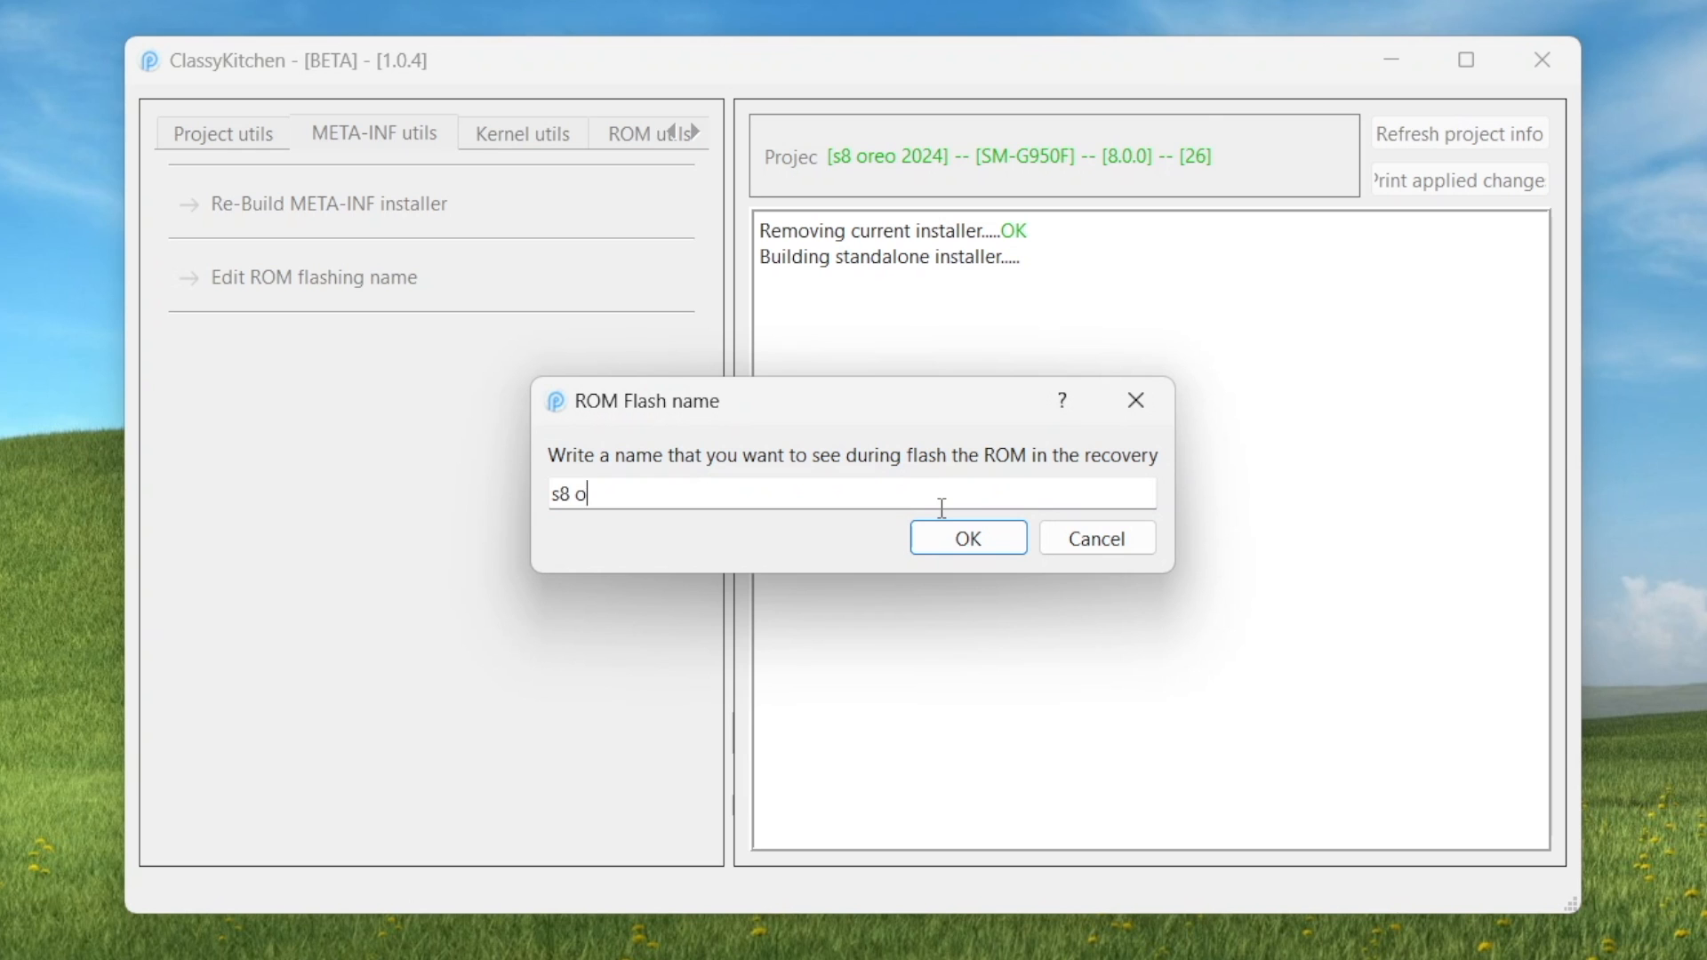
pyautogui.click(965, 538)
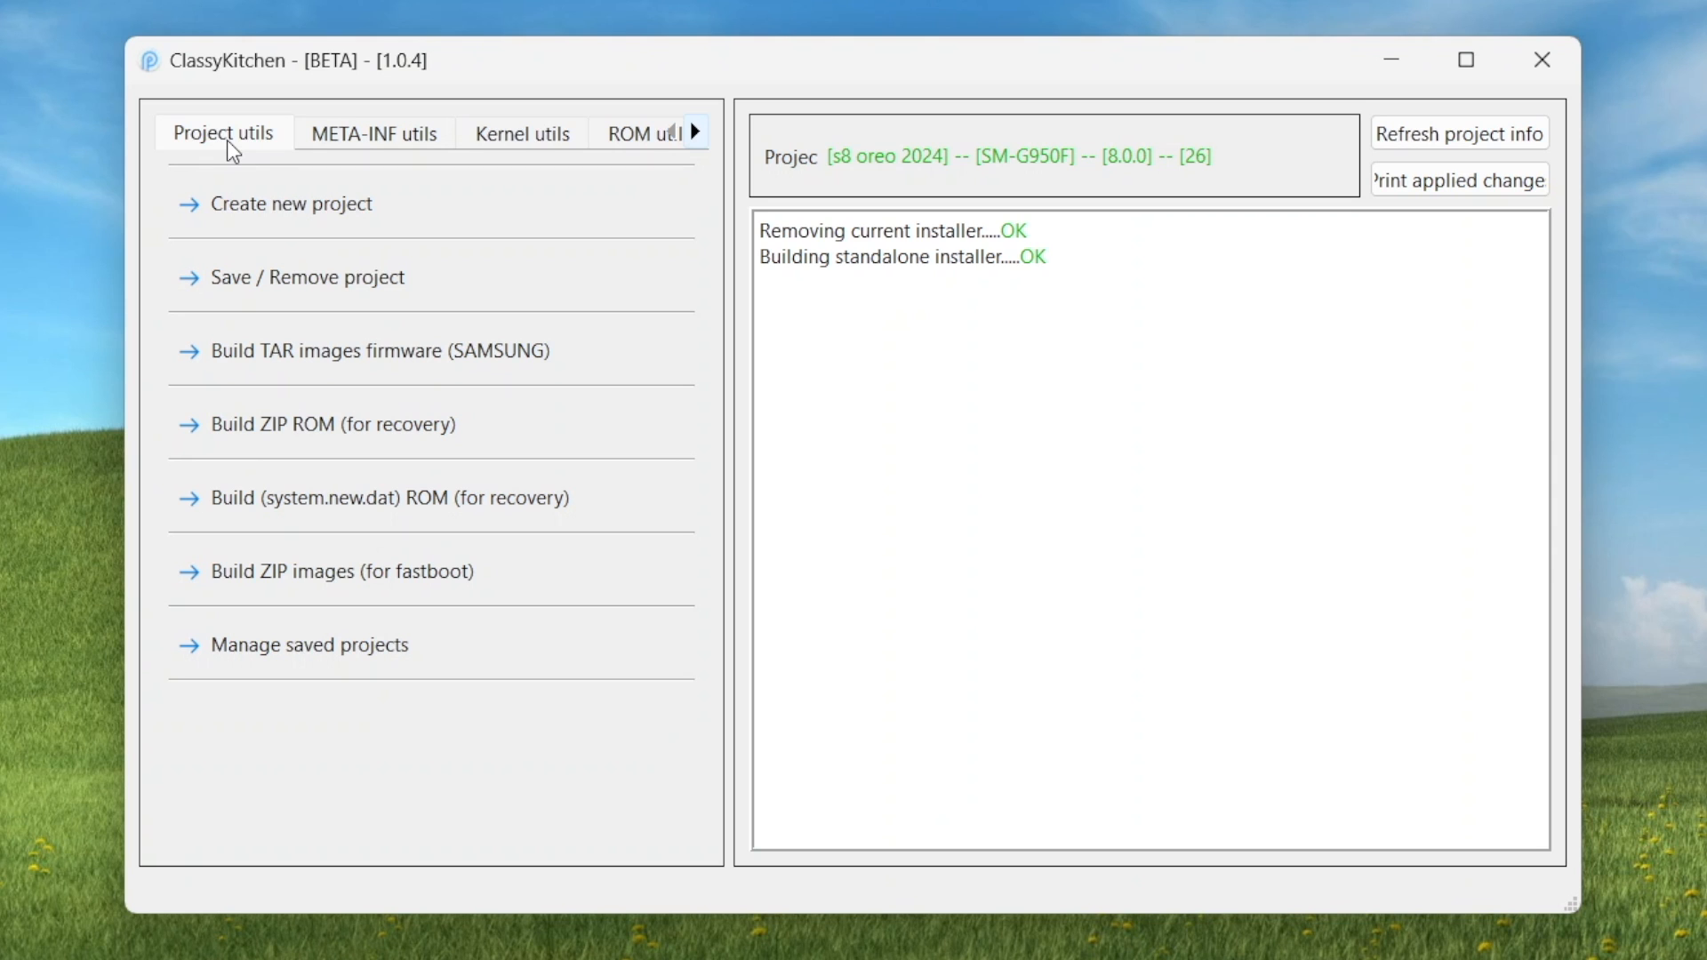
pyautogui.moveTo(353, 512)
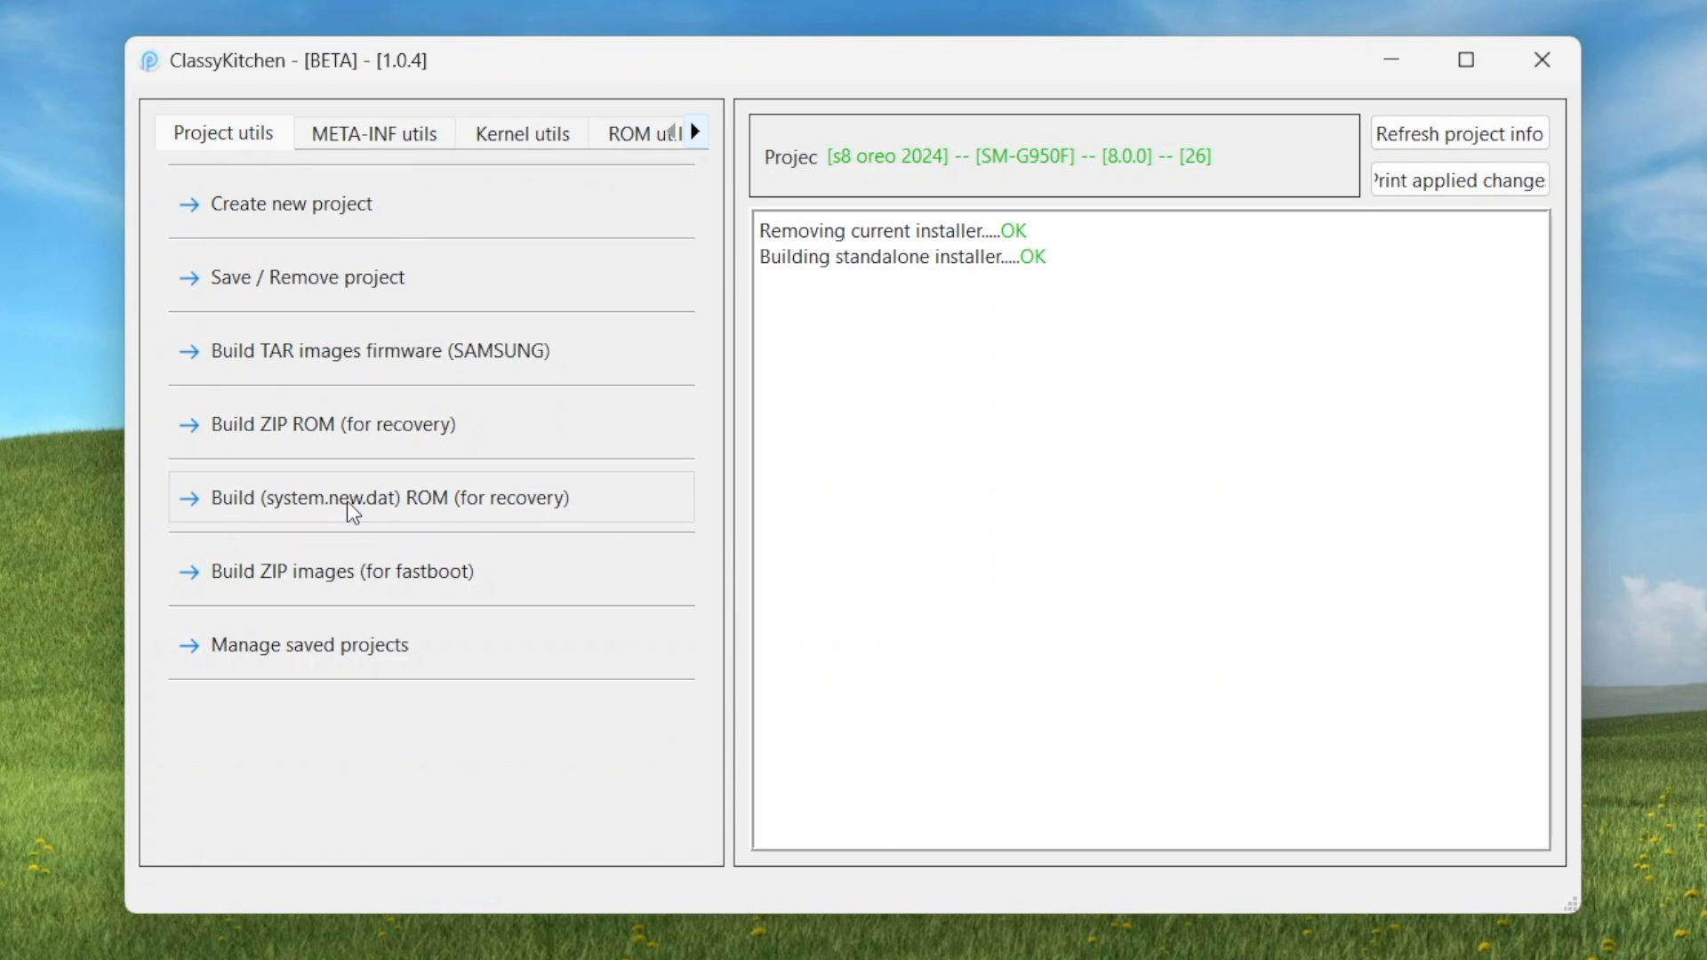
# Build the system.new.dat recovery ROM and follow the zipaligning of its 448 apps
pyautogui.click(387, 498)
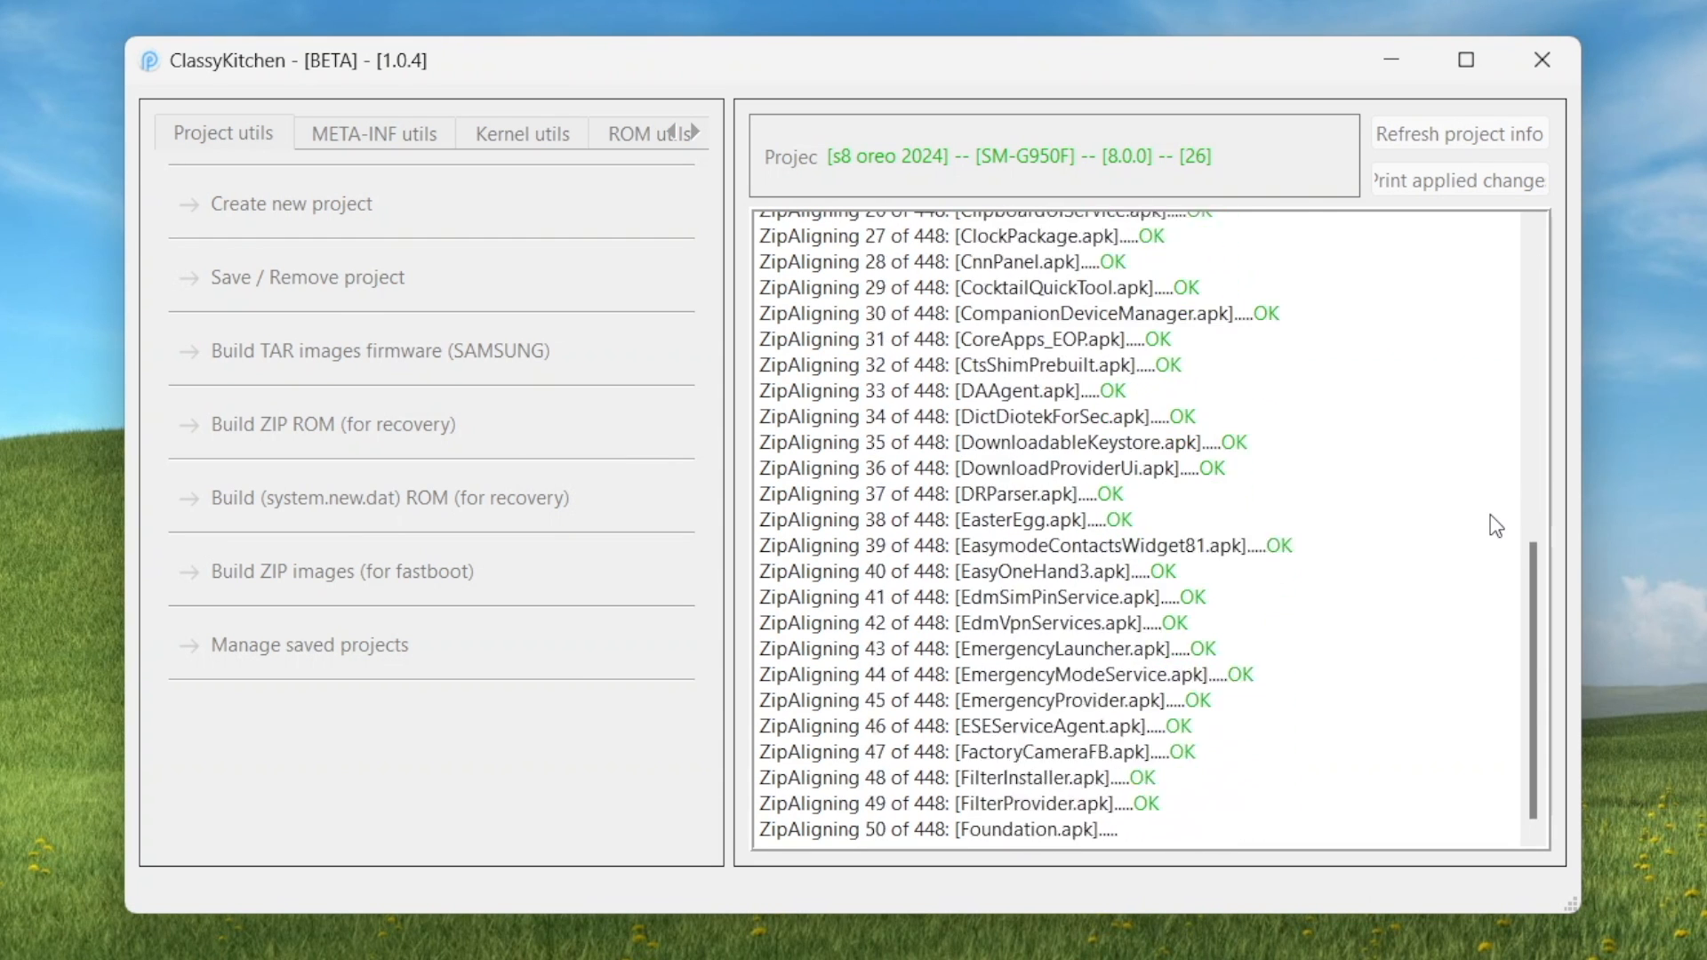
pyautogui.scroll(-3)
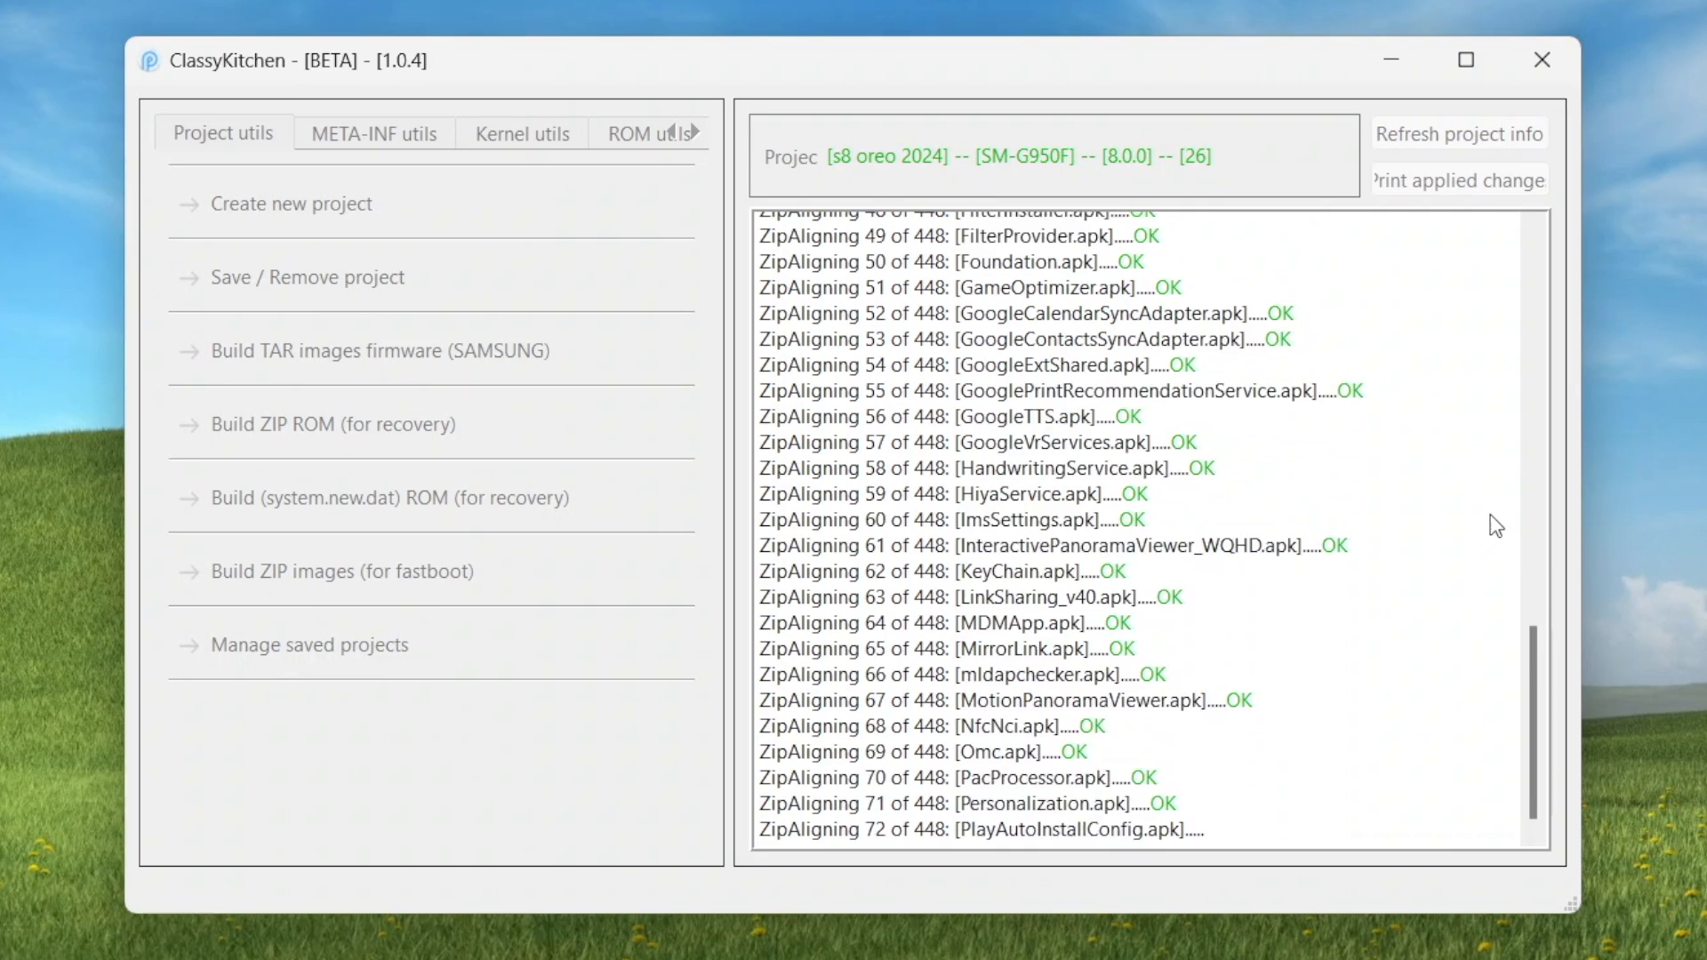
pyautogui.scroll(-3)
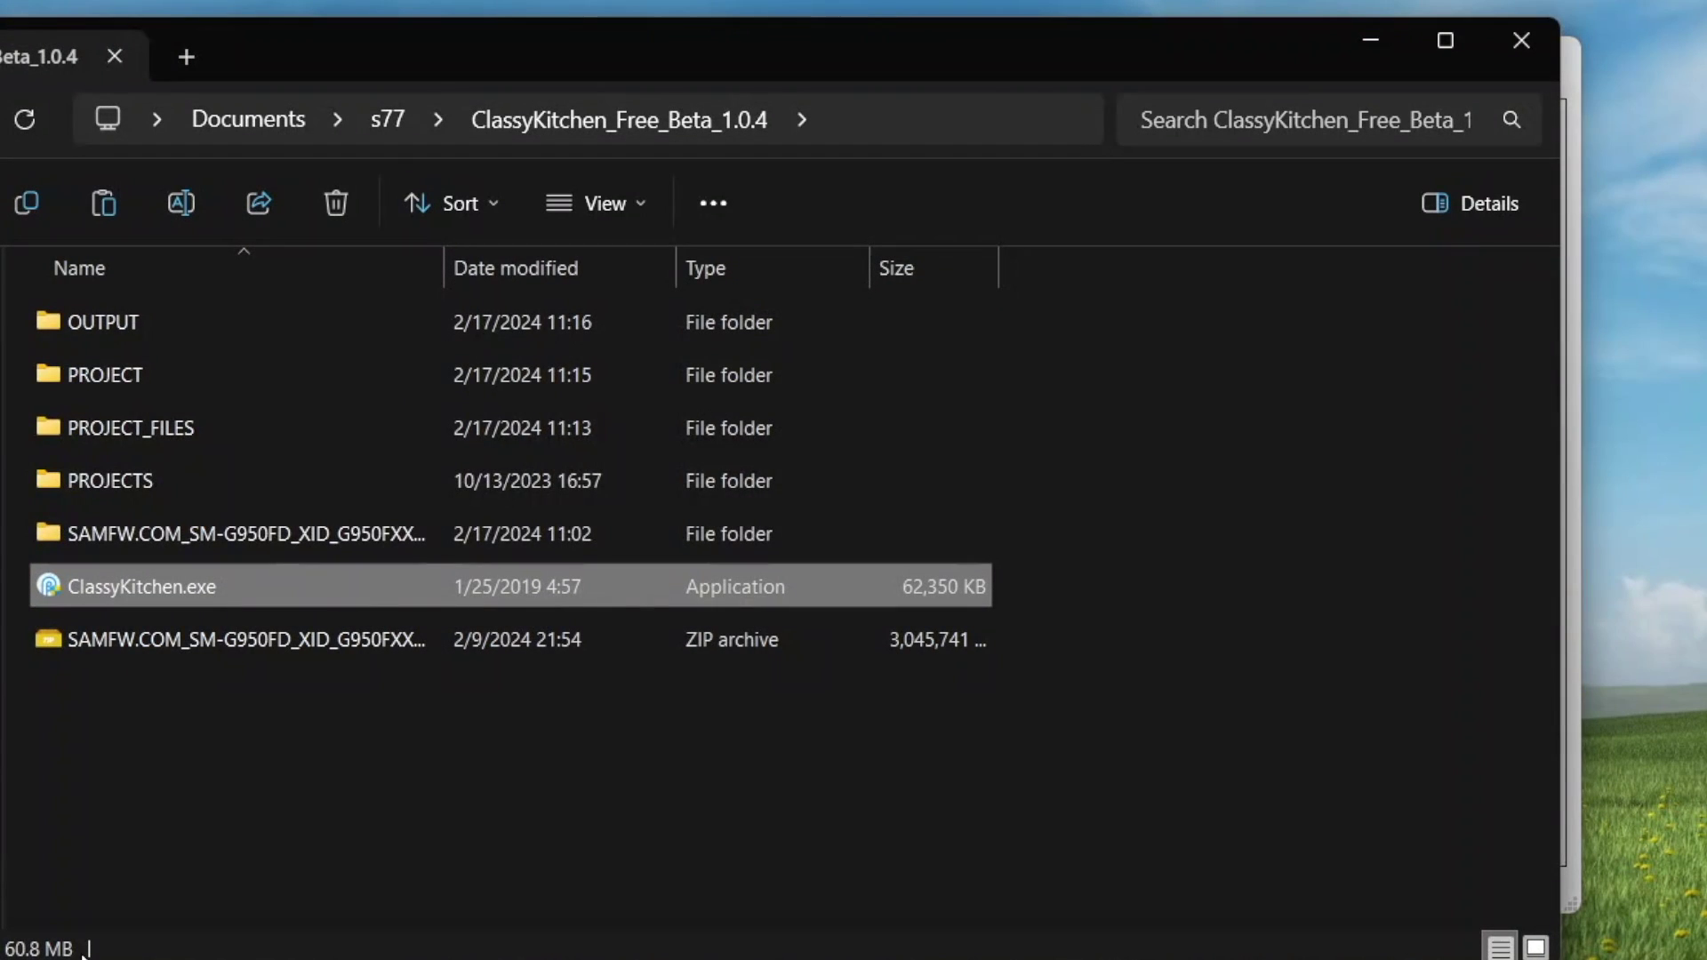
pyautogui.moveTo(525, 180)
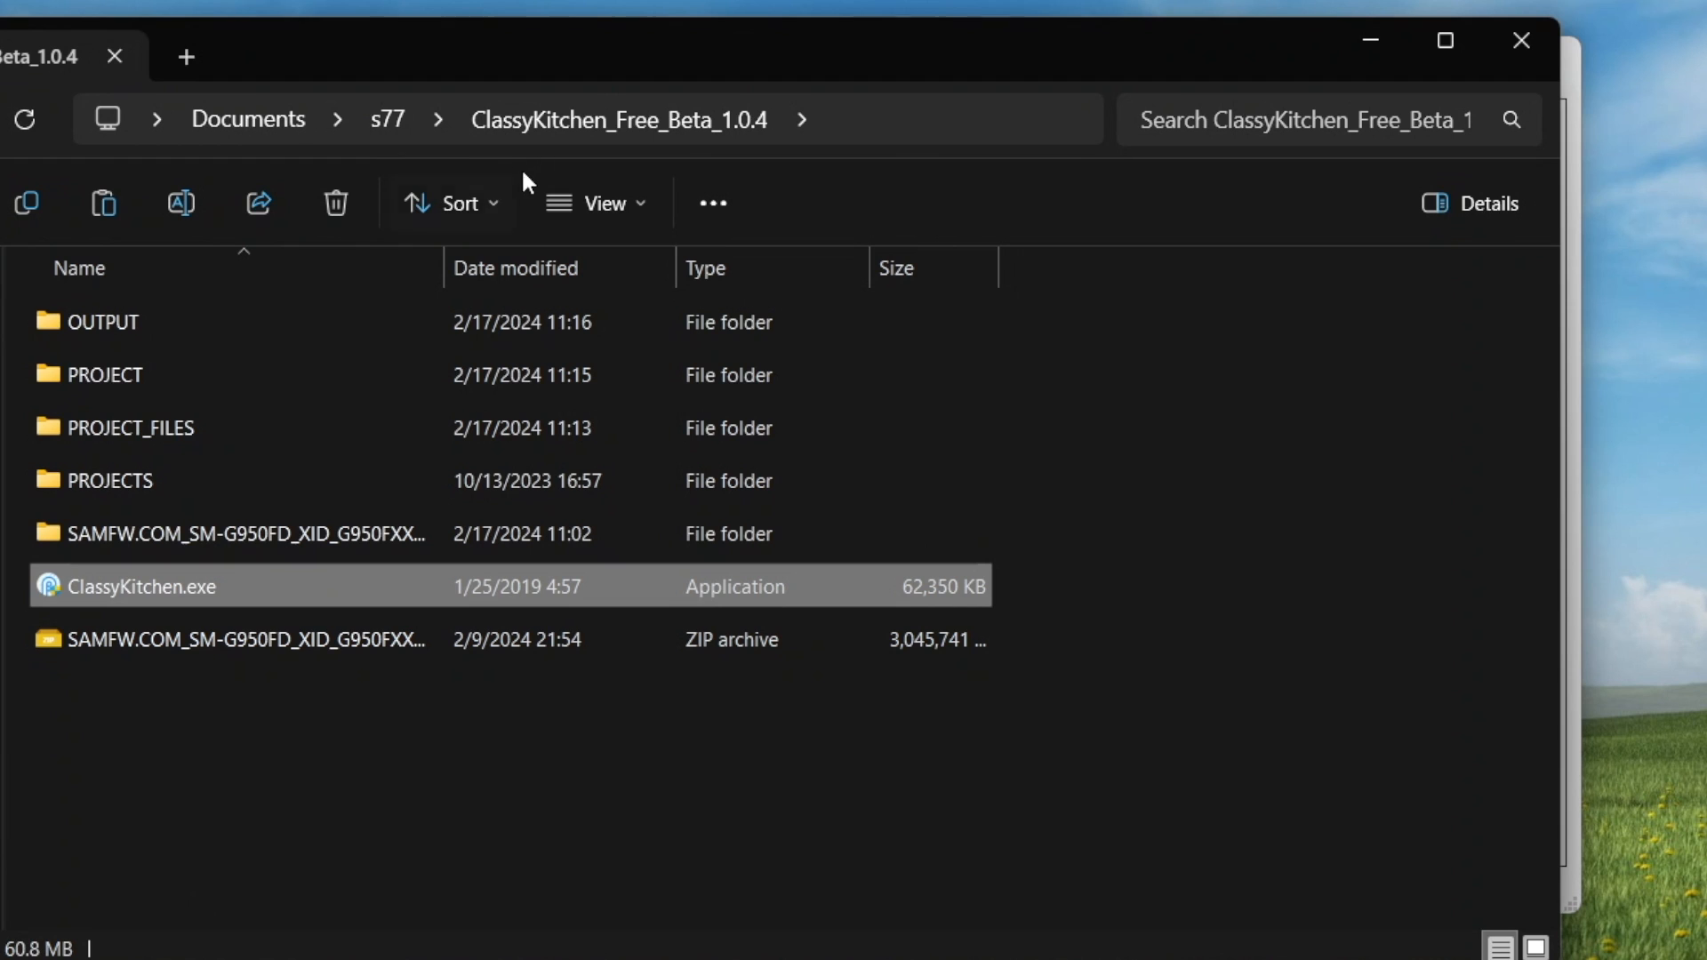
pyautogui.moveTo(672, 147)
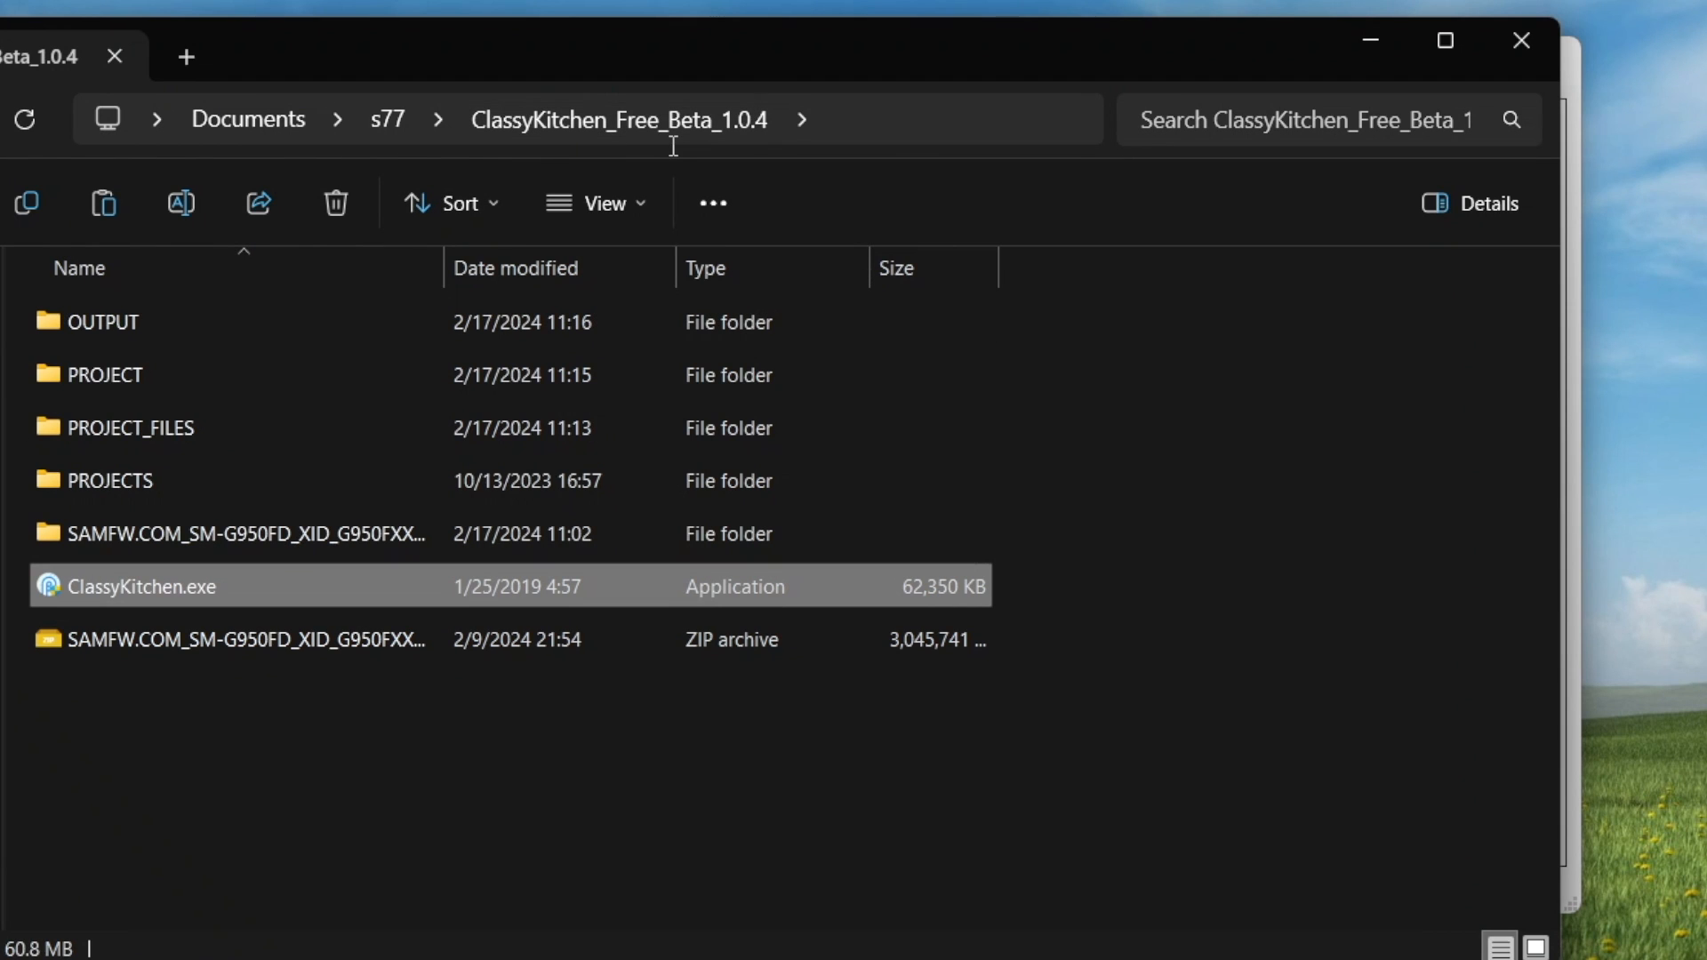
# Select the OUTPUT folder in ClassyKitchen_Free_Beta_1.0.4 in File Explorer
pyautogui.click(102, 321)
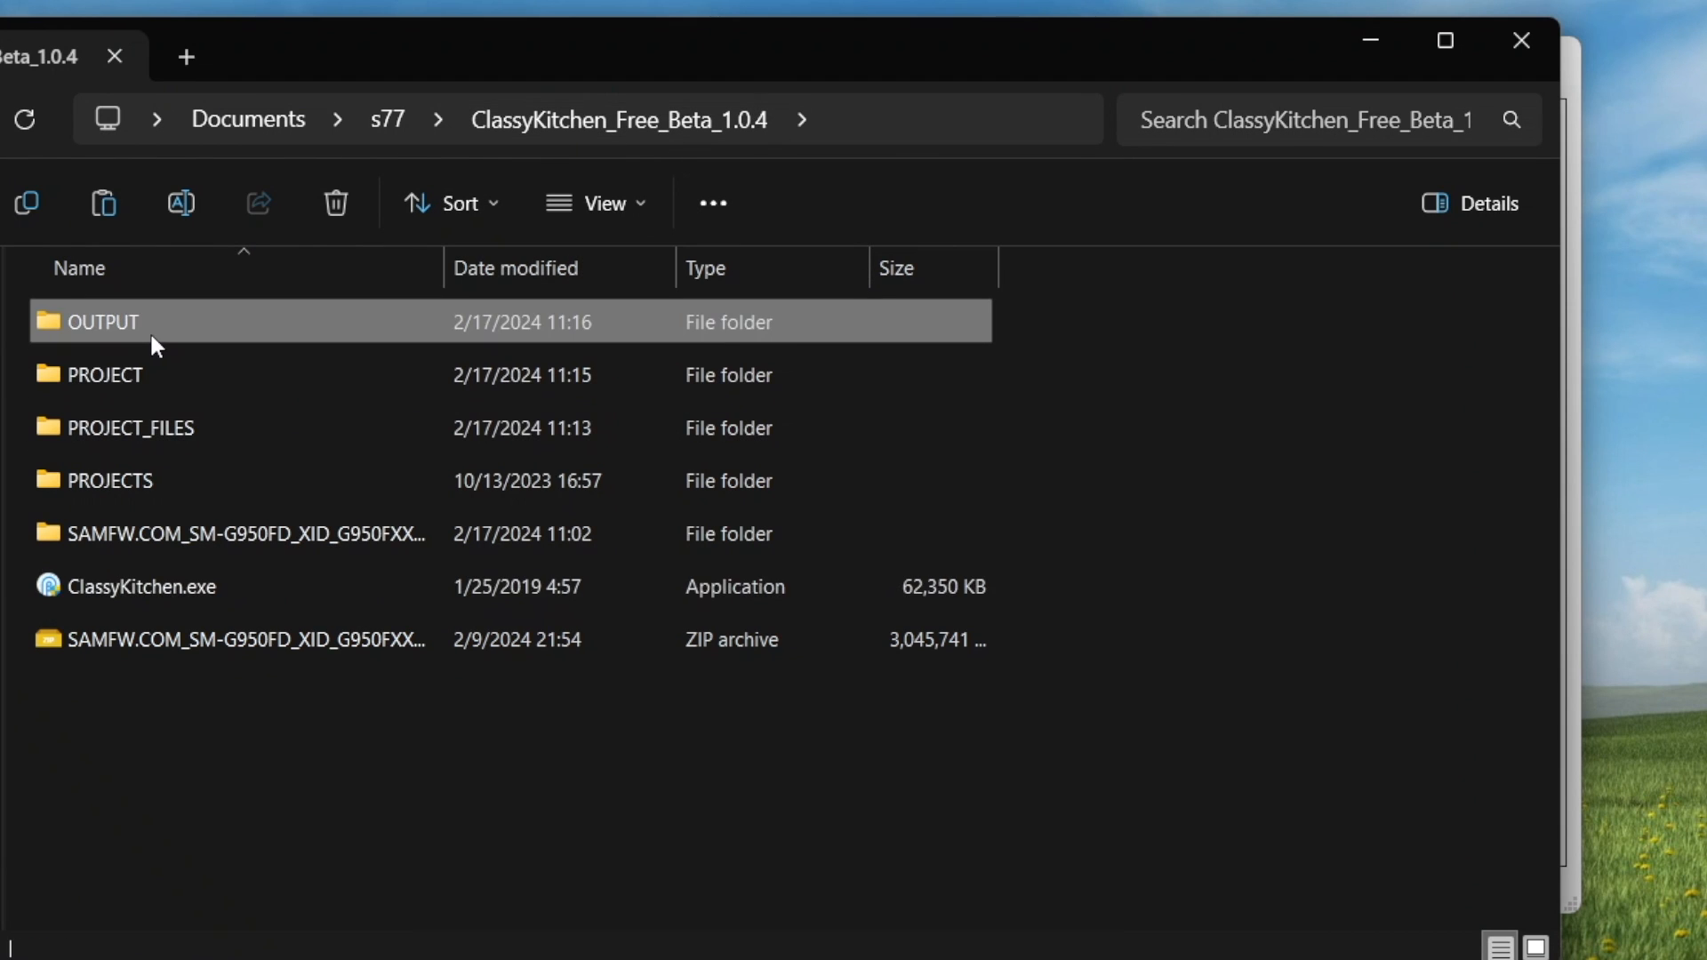